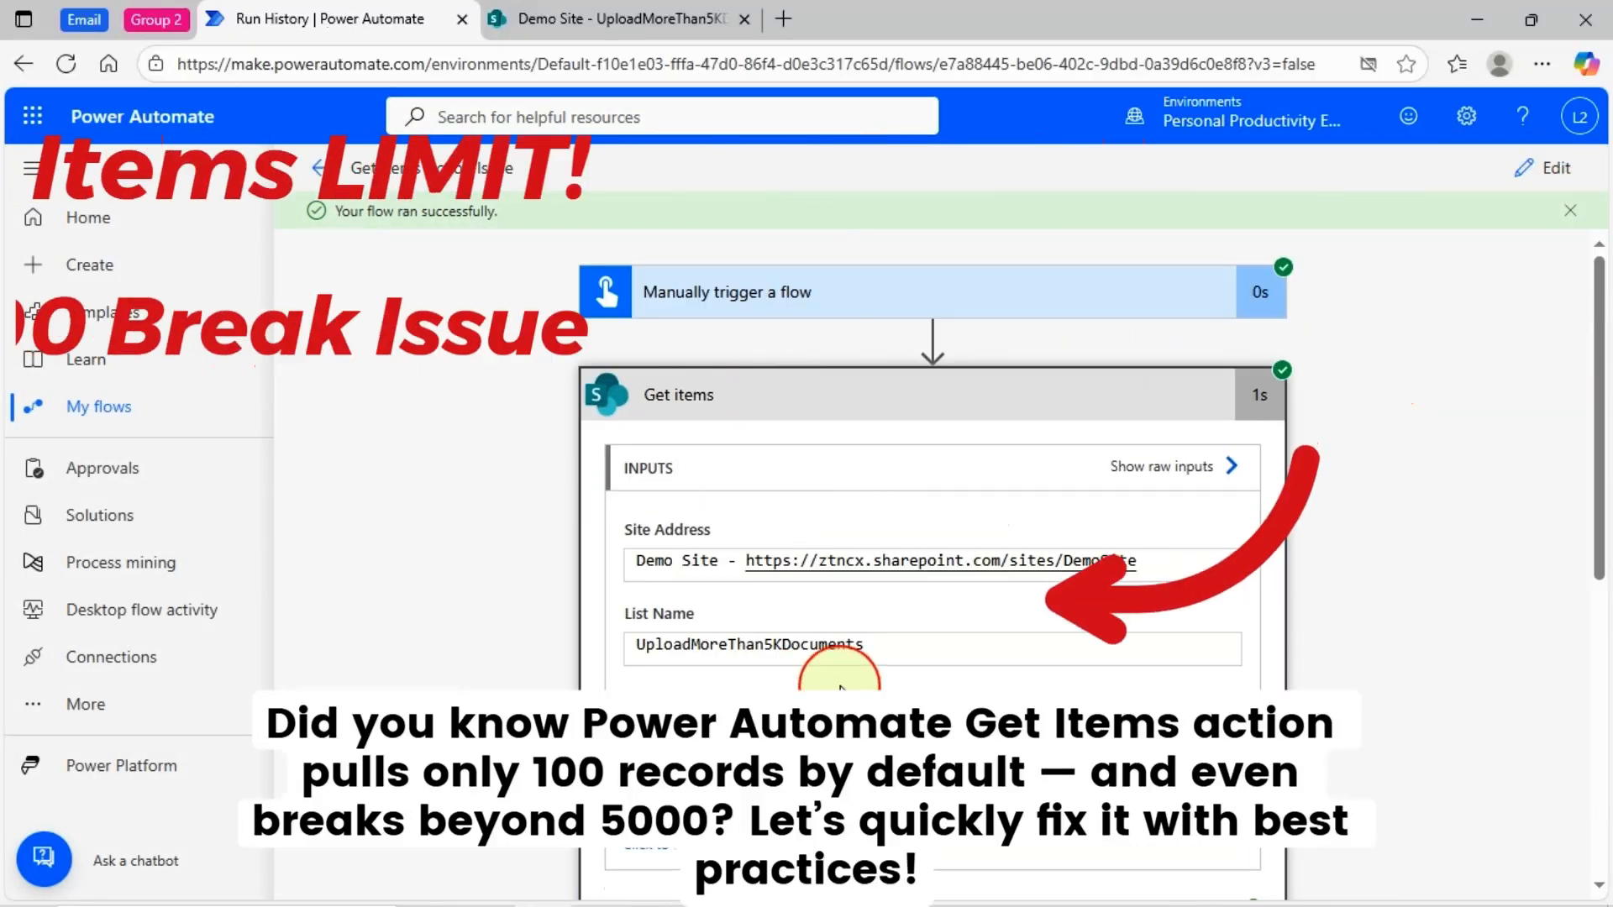
Step: Review the run where Compose shows 100, then reopen the flow for editing
{"action": "scroll", "scroll_direction": "down", "scroll_amount": 3}
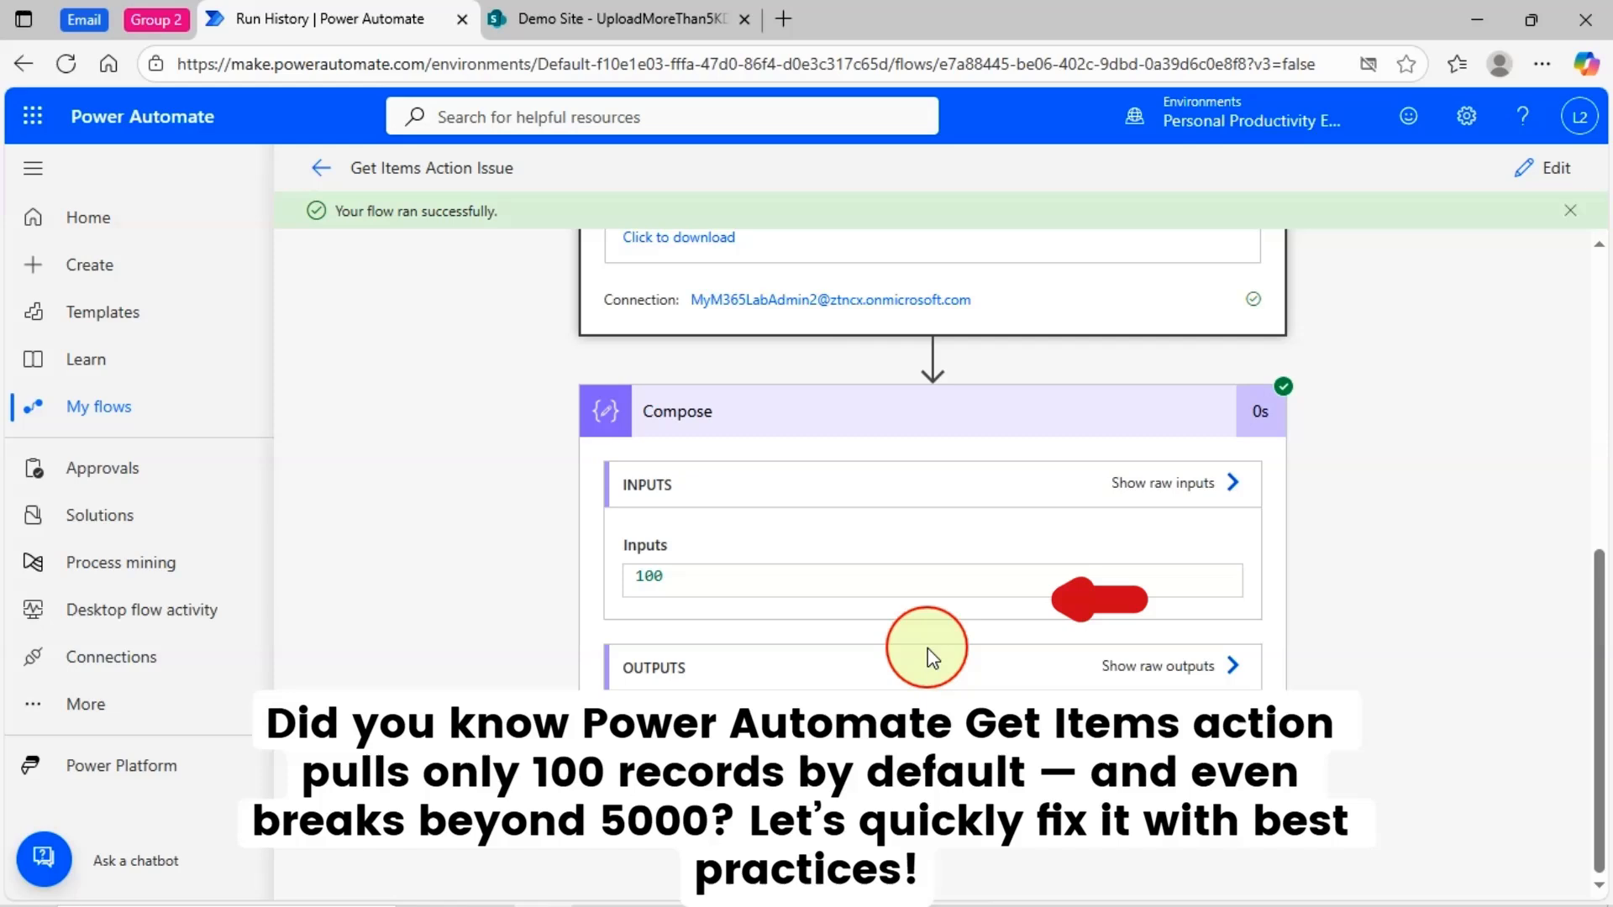
{"action": "left_click", "coordinate": [1552, 168]}
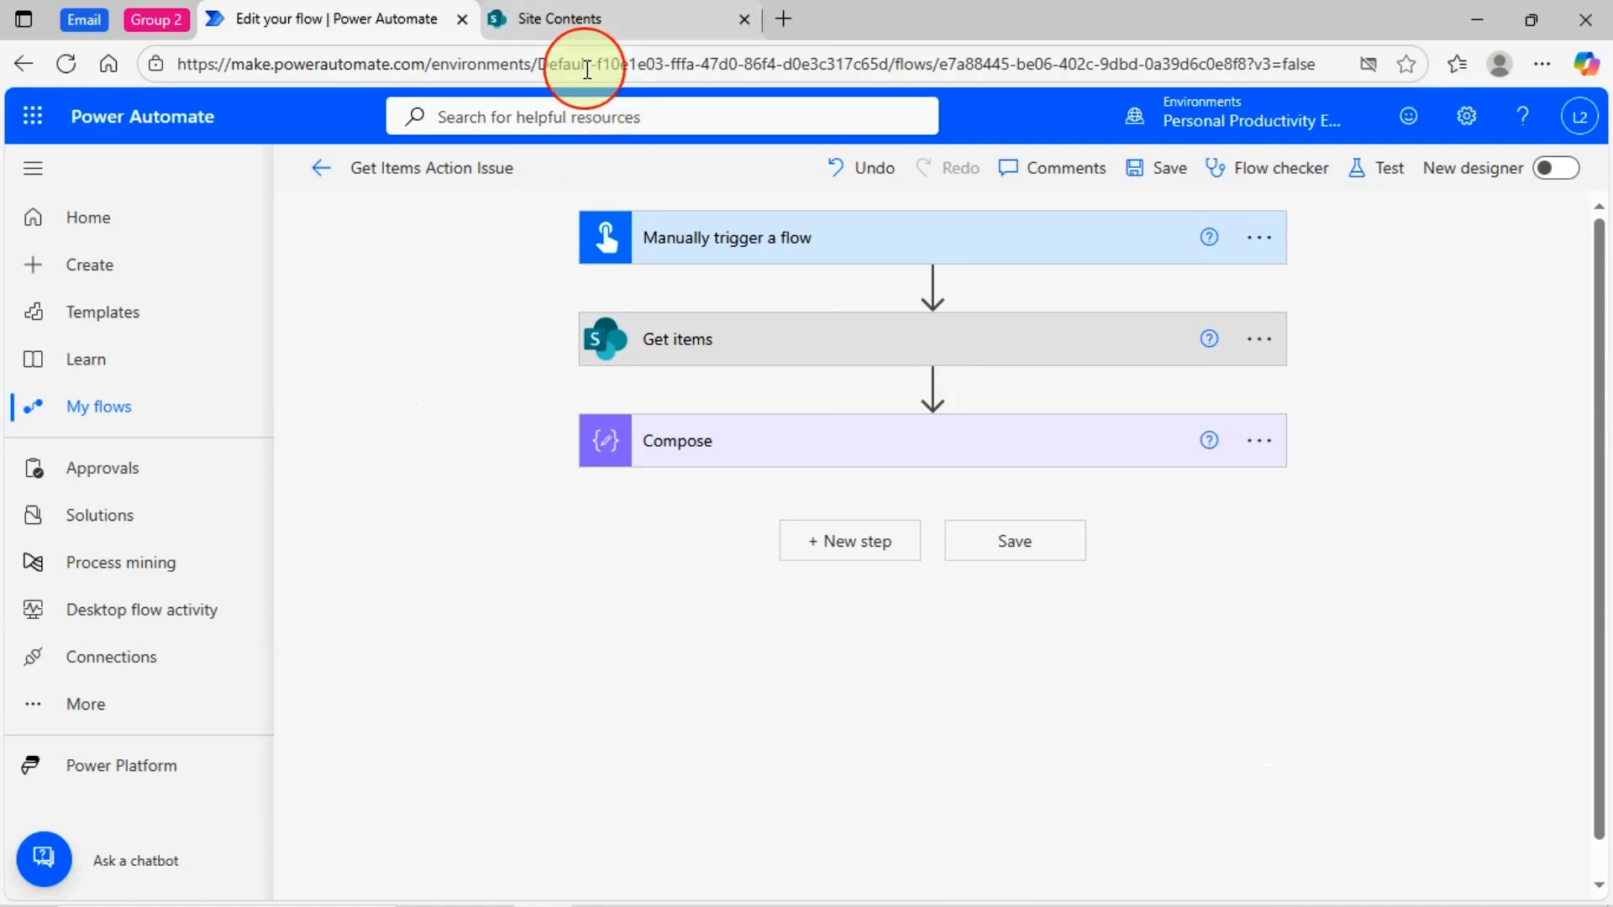
Step: Show the UploadMoreThan5KDocuments library with its 6499 documents in SharePoint, then return to the flow
{"action": "left_click", "coordinate": [561, 19]}
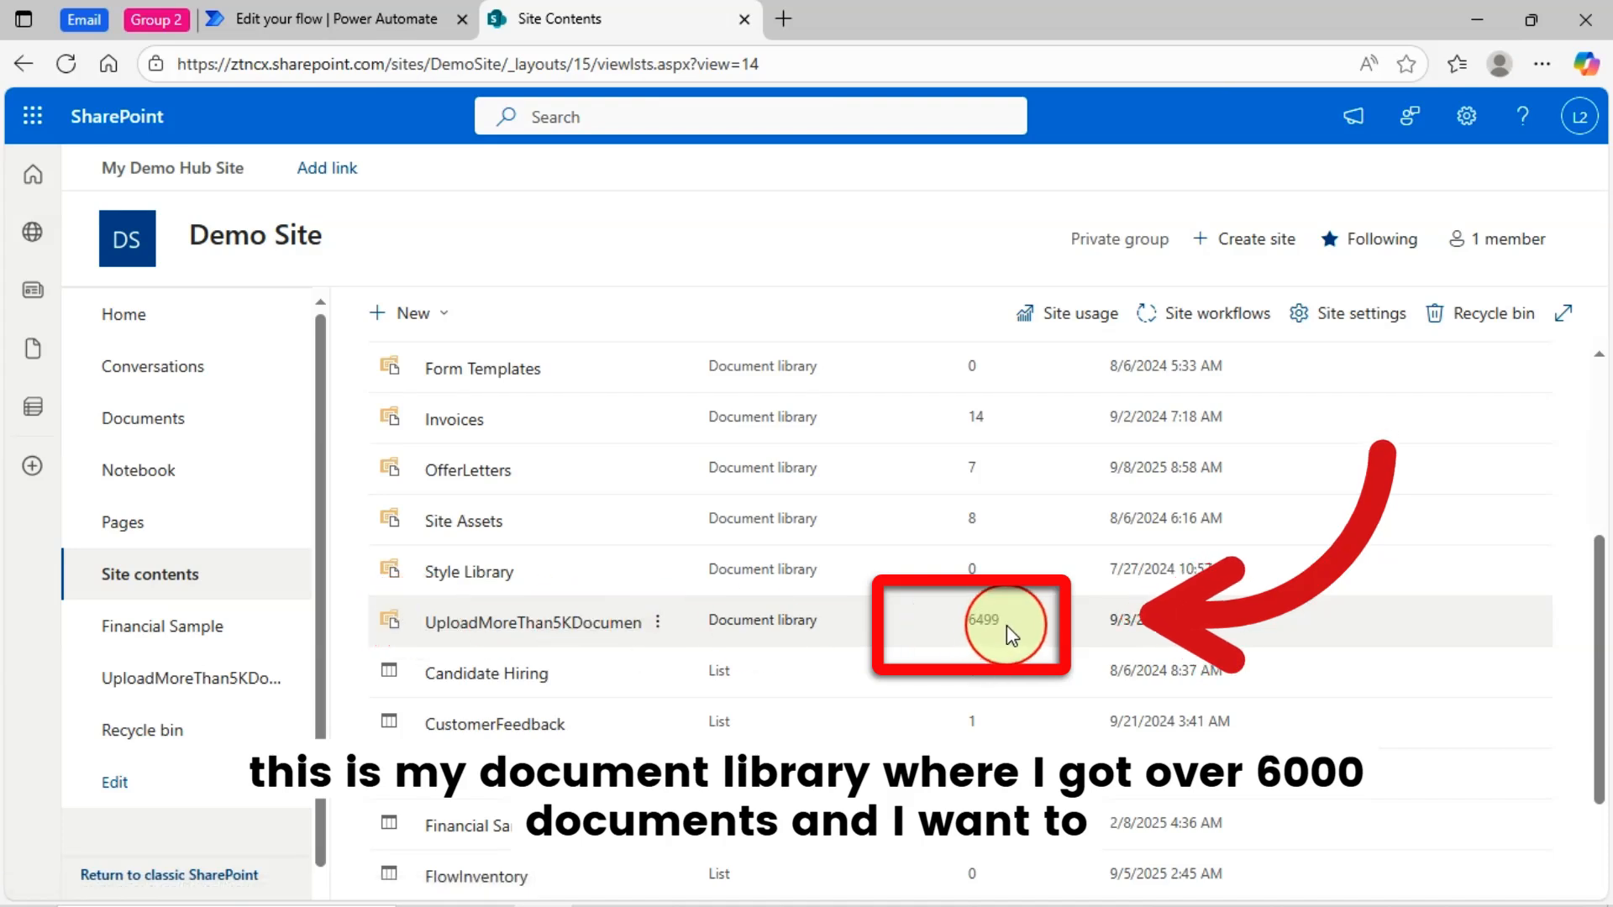
{"action": "mouse_move", "coordinate": [514, 643]}
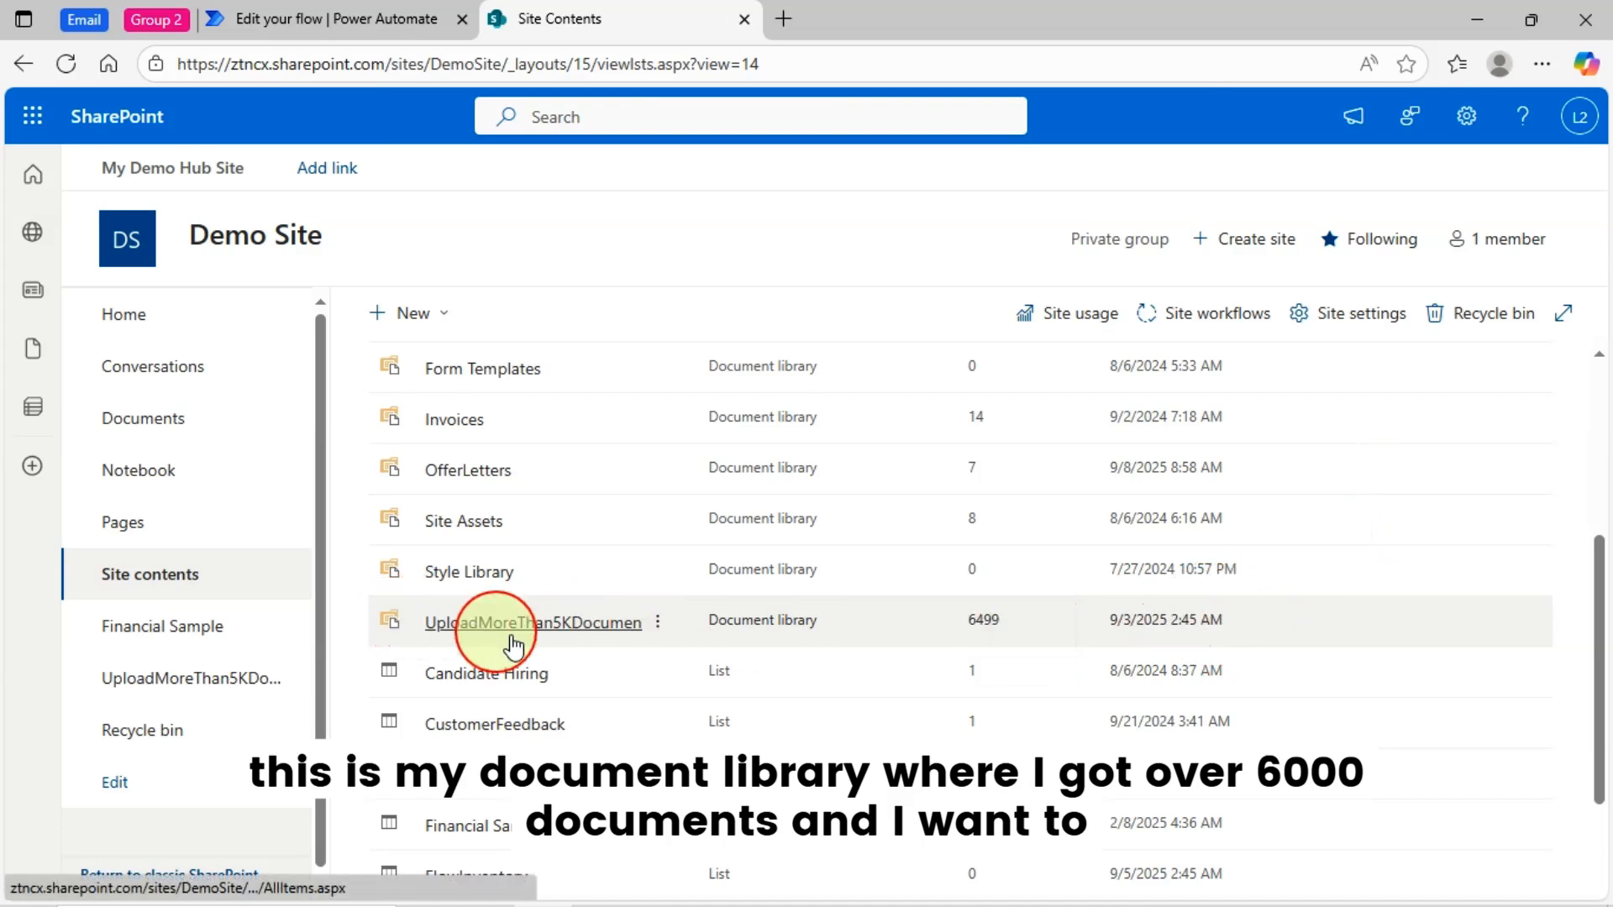
{"action": "left_click", "coordinate": [534, 622]}
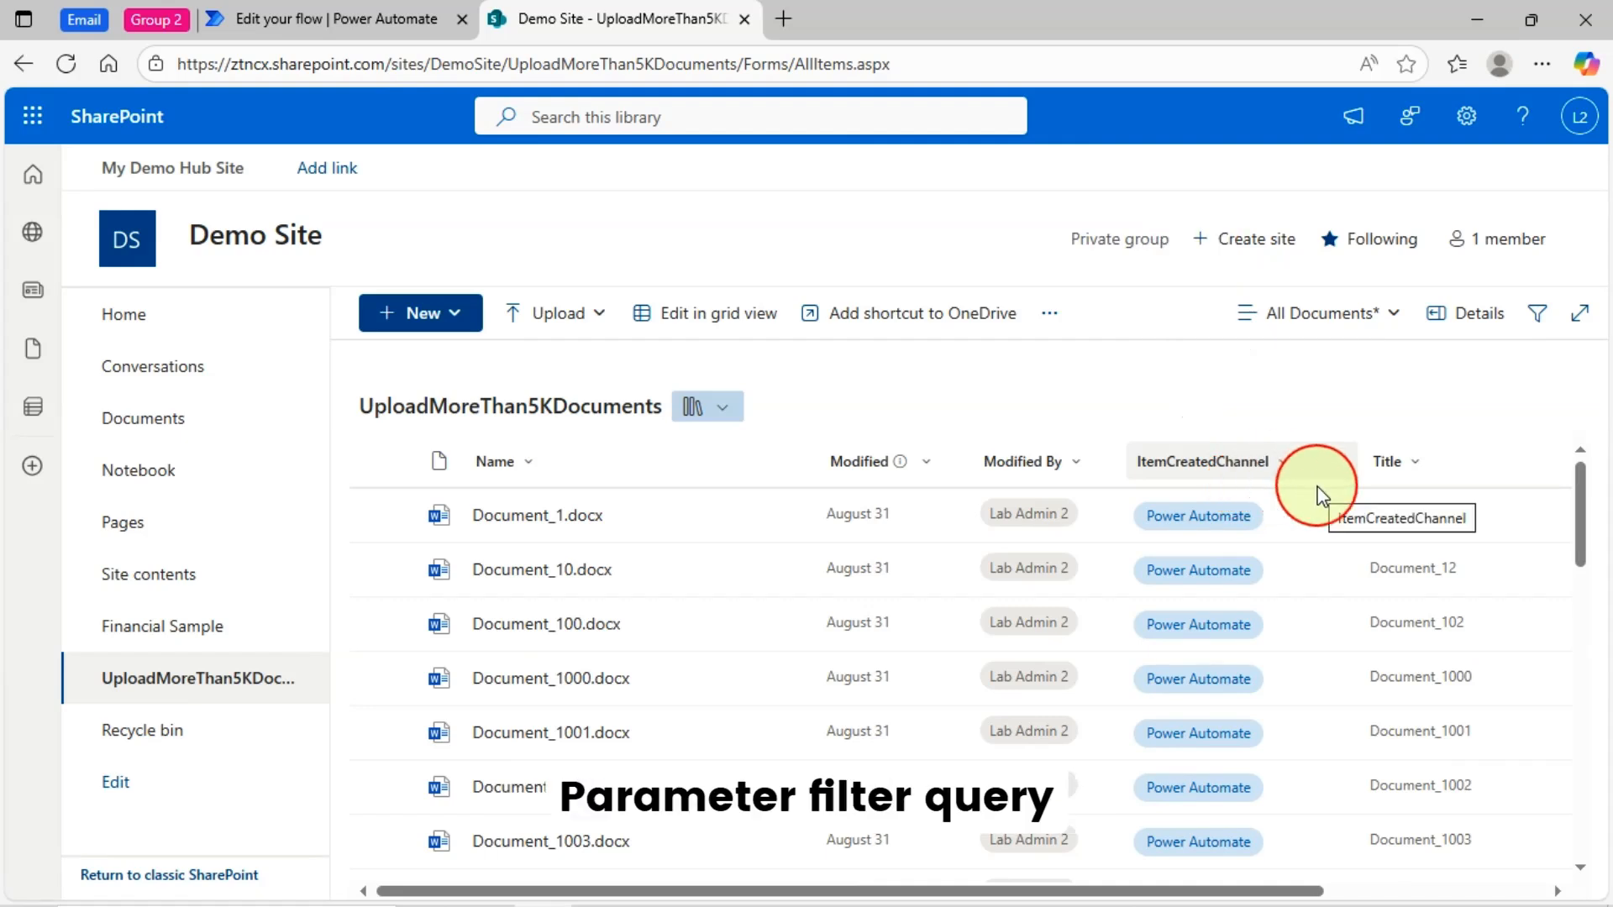
{"action": "mouse_move", "coordinate": [1347, 542]}
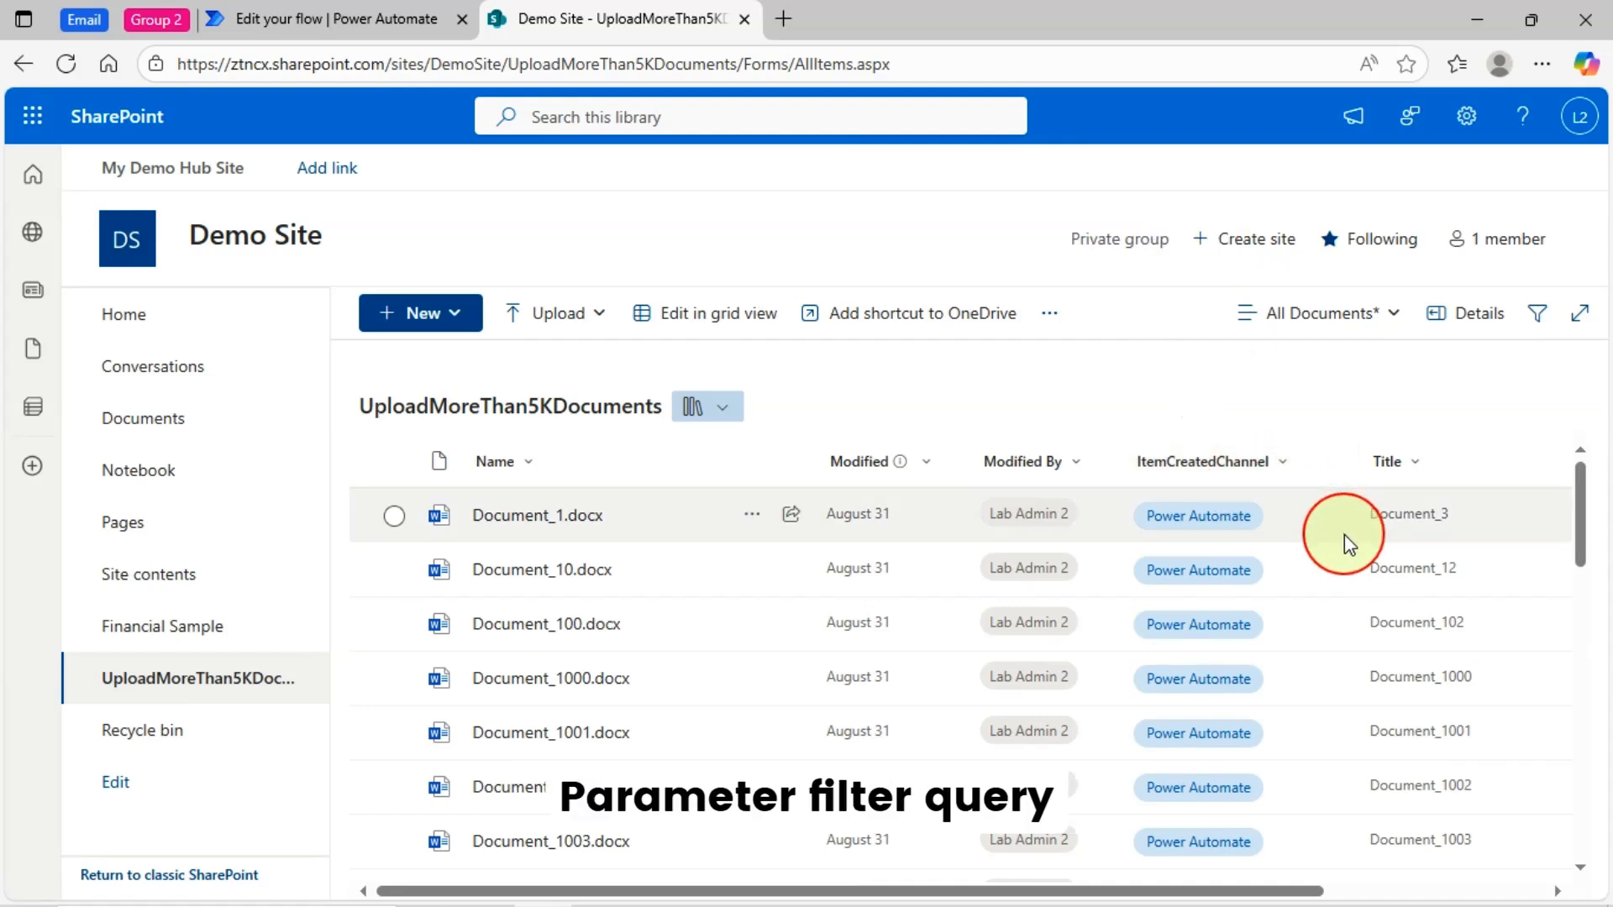
{"action": "left_click", "coordinate": [340, 18]}
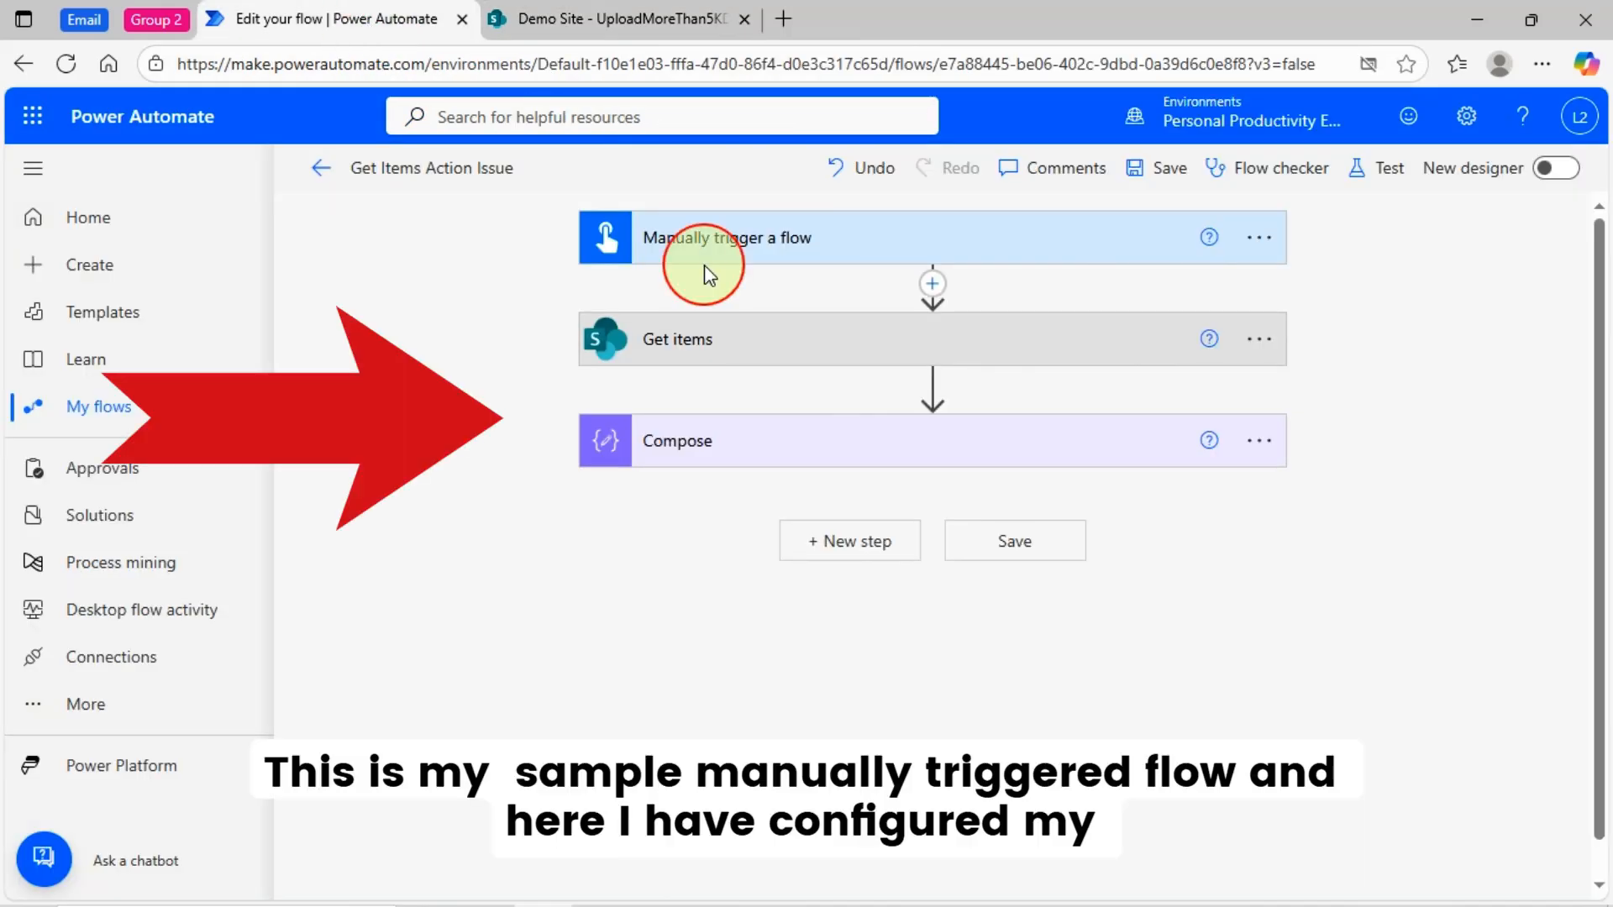
Step: Expand Get items to reveal the filter ItemCreatedChannel eq 'Power Automate' and the empty Top Count
{"action": "left_click", "coordinate": [675, 340]}
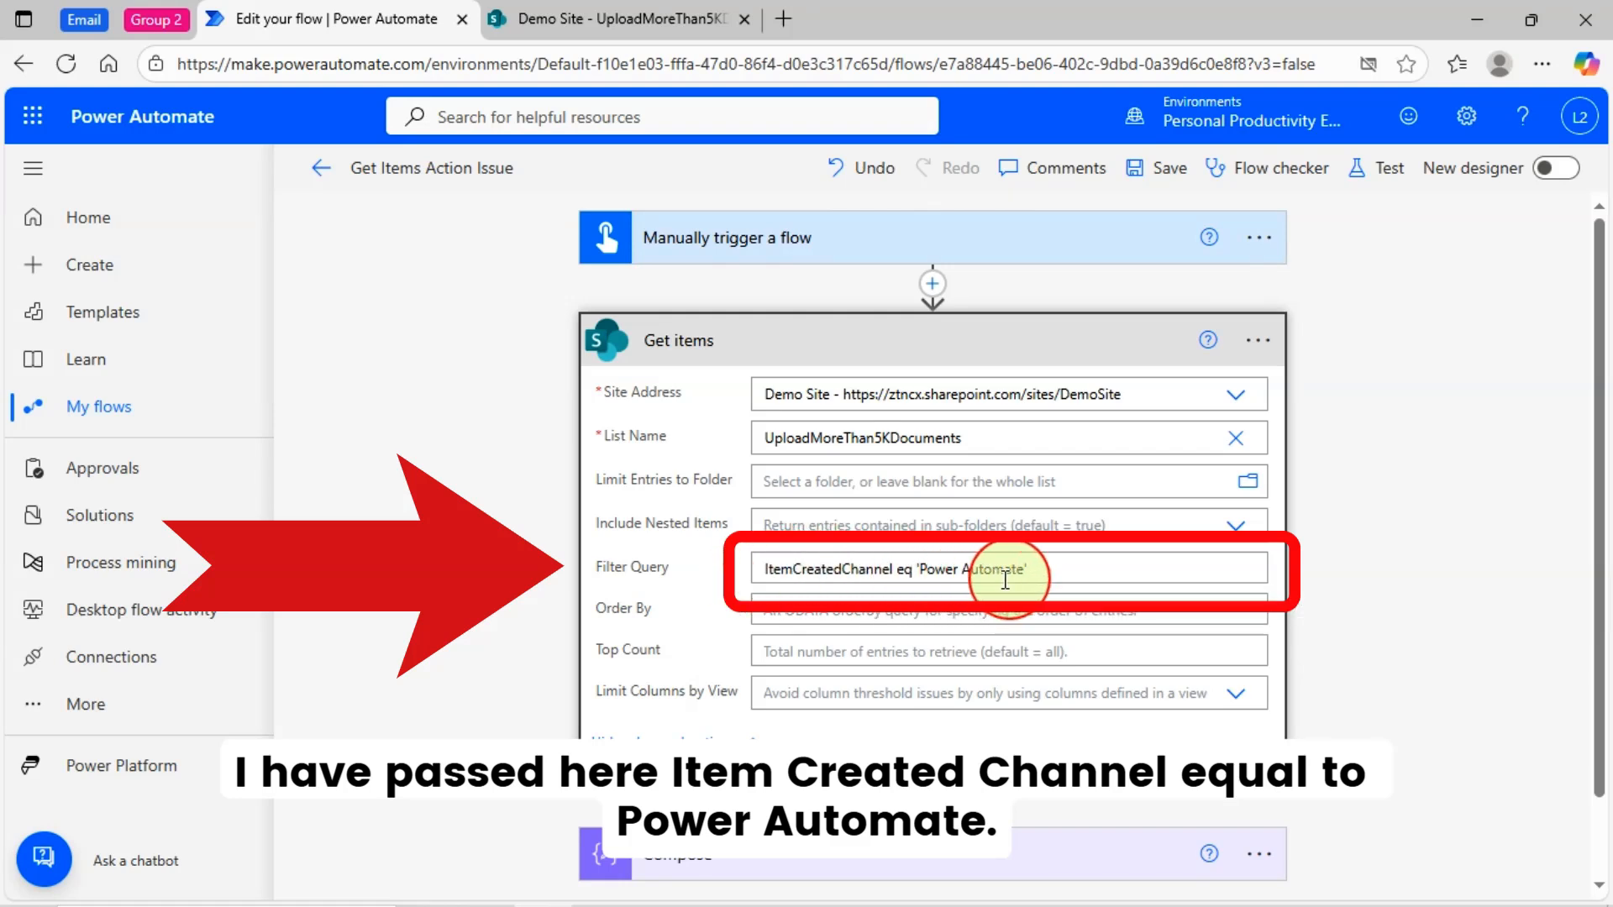
{"action": "mouse_move", "coordinate": [938, 694]}
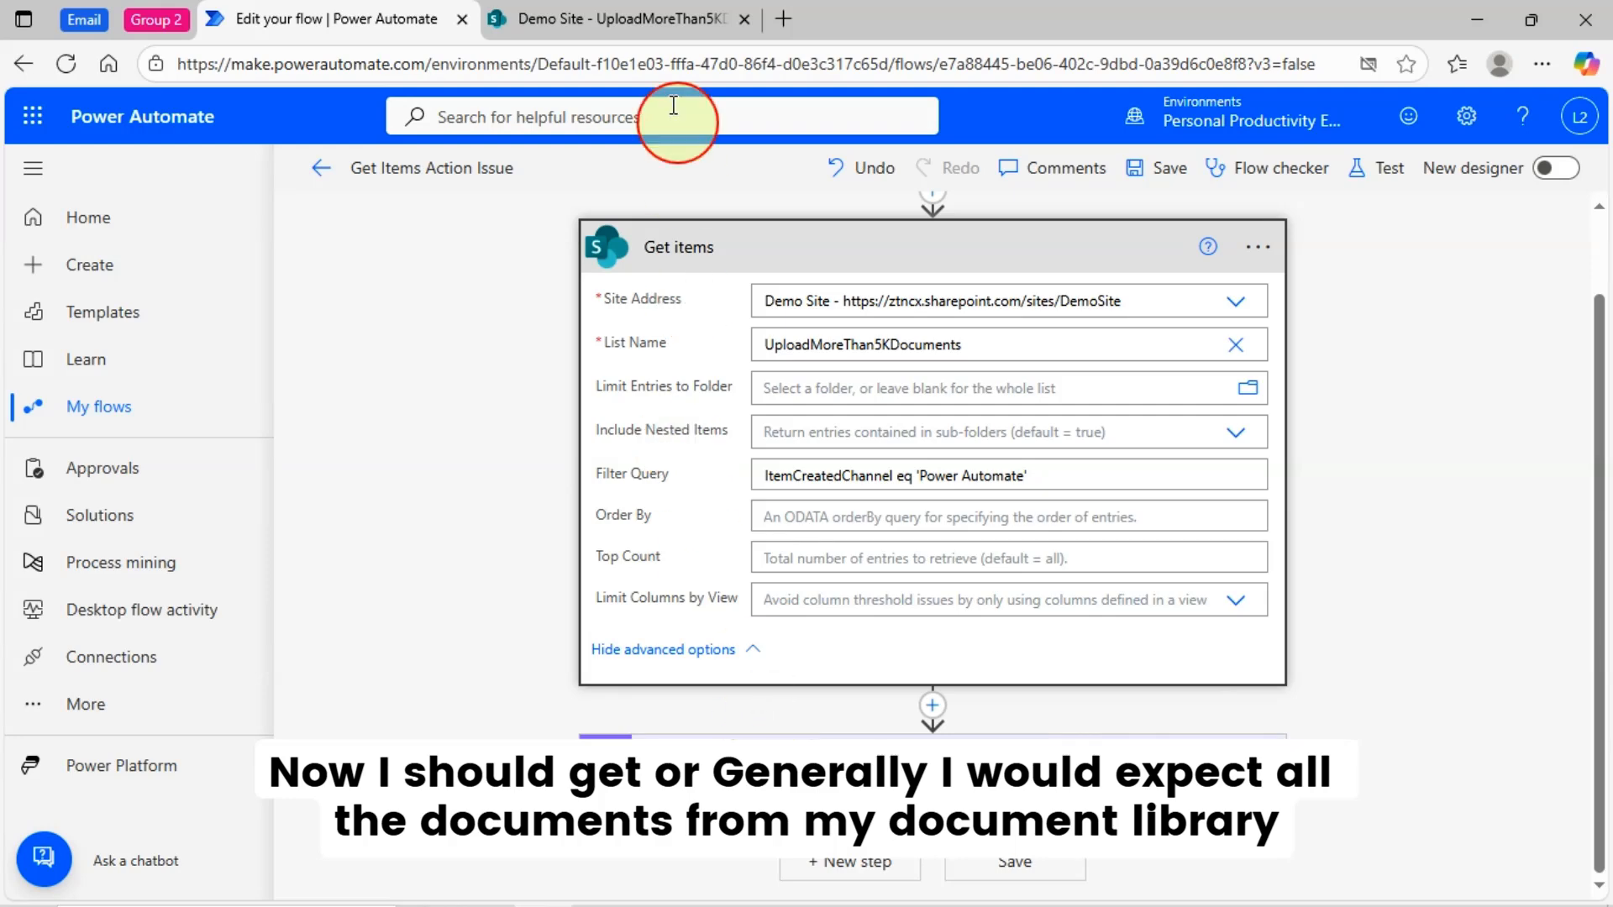
{"action": "left_click", "coordinate": [611, 19]}
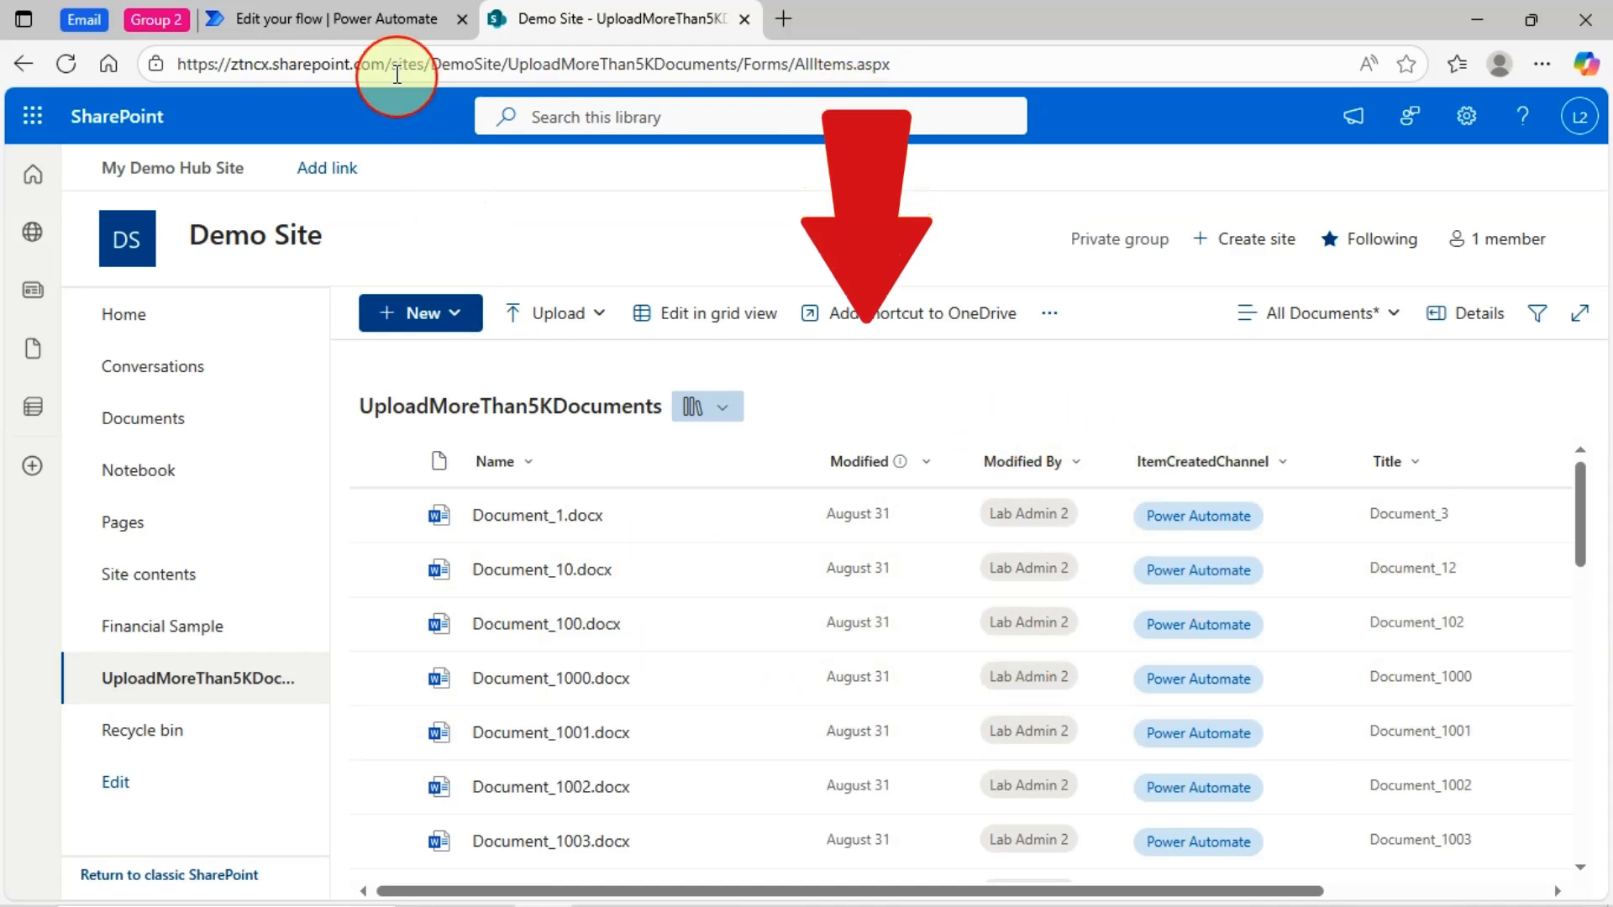
{"action": "left_click", "coordinate": [324, 19]}
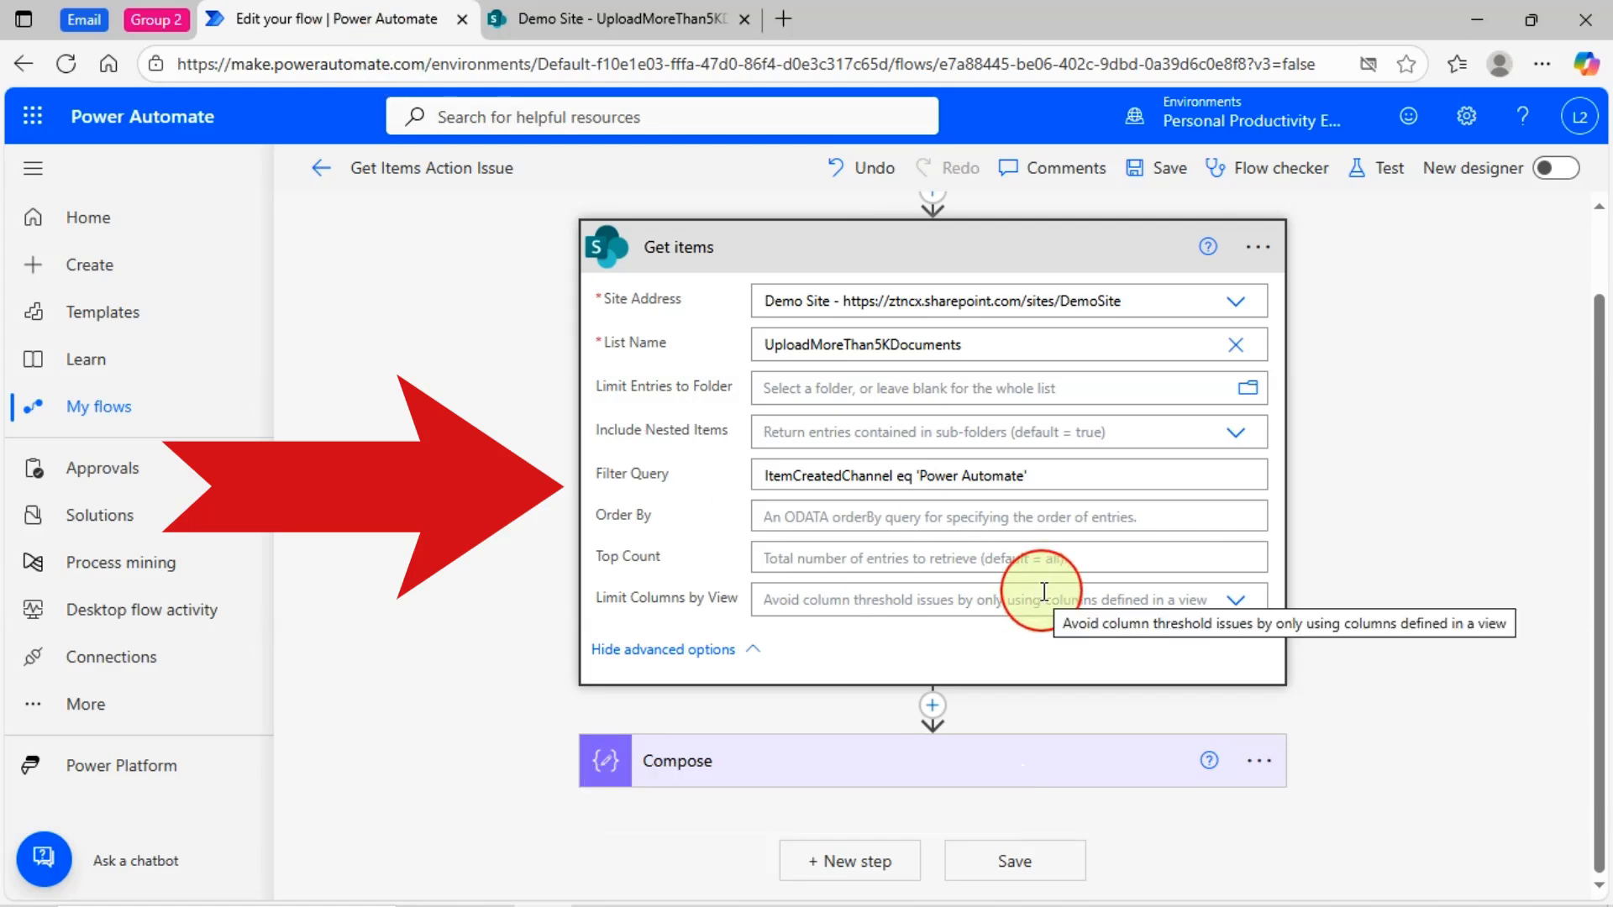
{"action": "mouse_move", "coordinate": [1414, 569]}
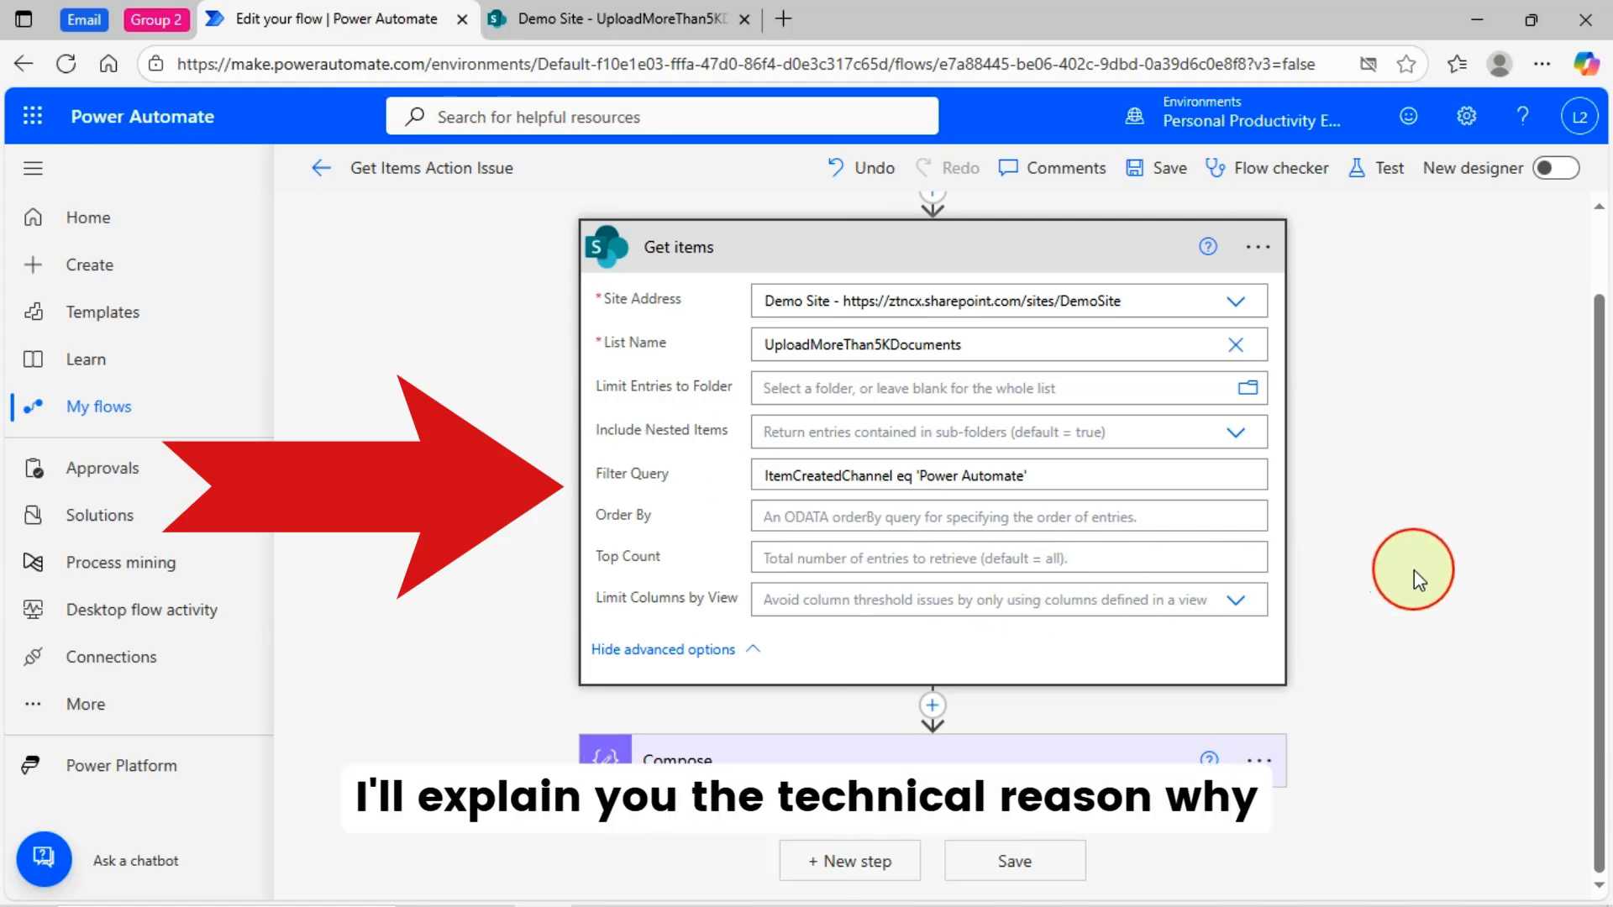
{"action": "mouse_move", "coordinate": [901, 411]}
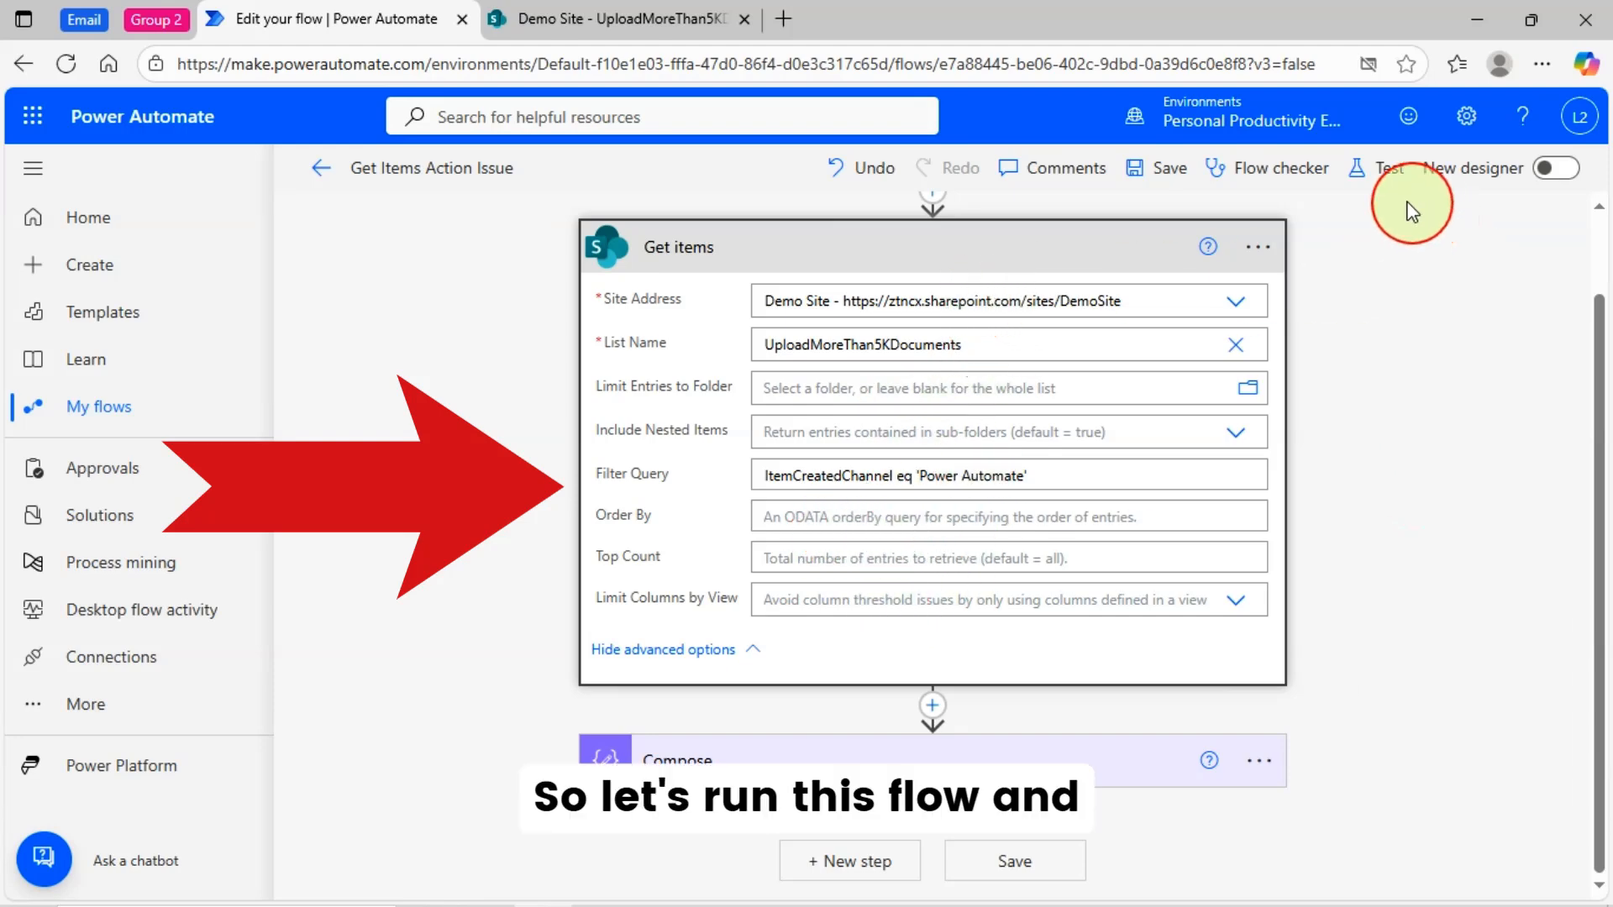
Step: Start a manual test run of the flow and move to its results
{"action": "left_click", "coordinate": [1389, 168]}
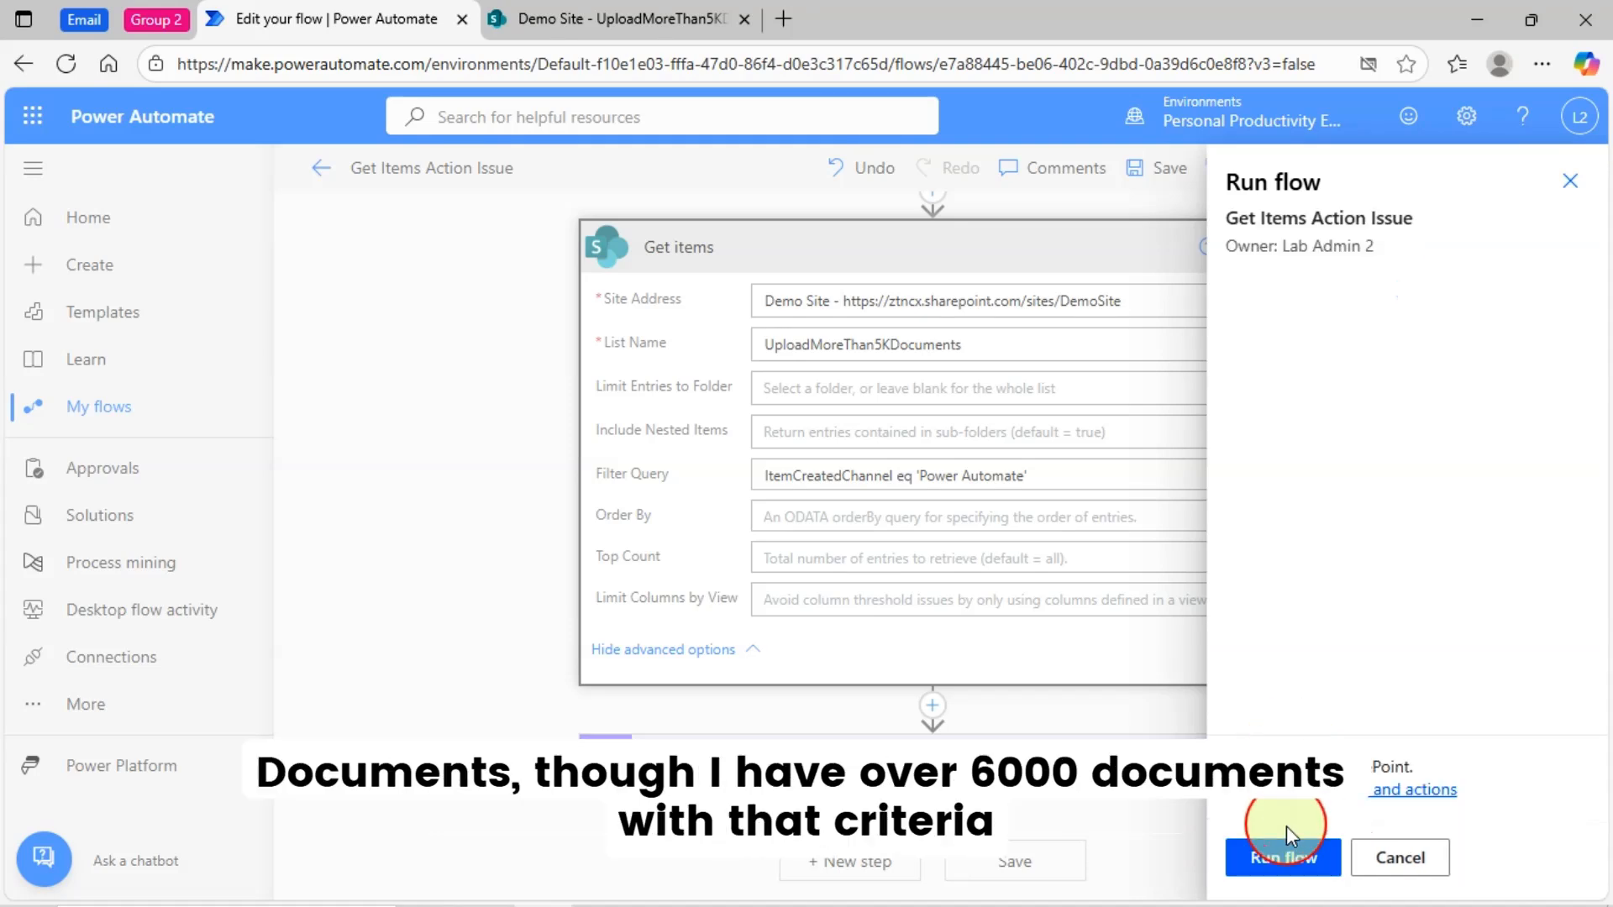
{"action": "mouse_move", "coordinate": [418, 550]}
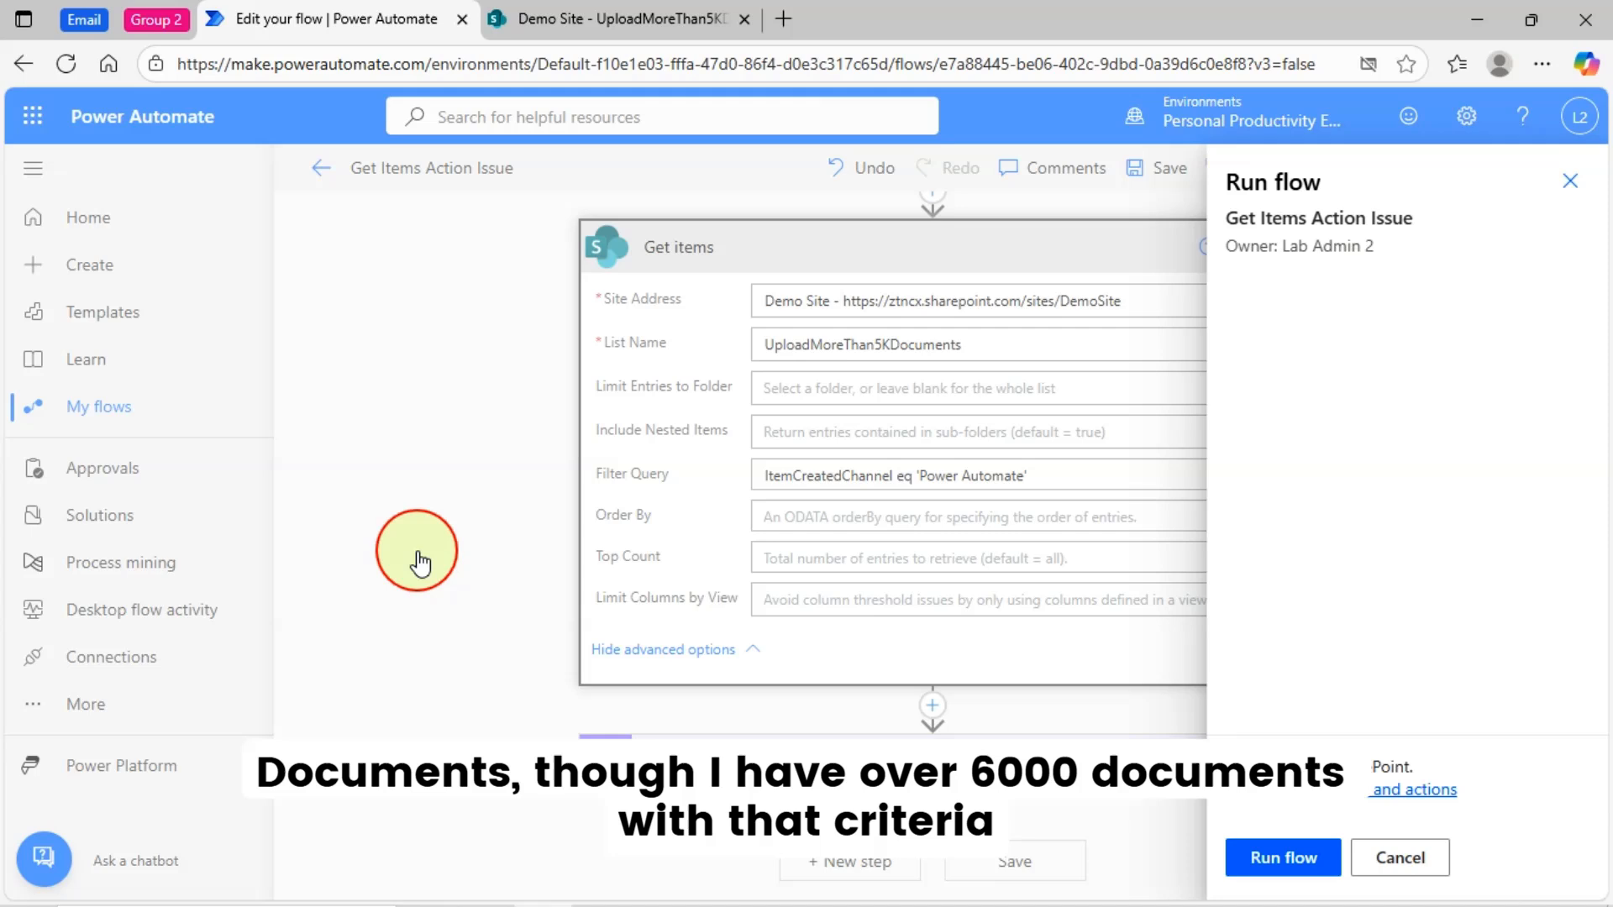
{"action": "left_click", "coordinate": [1282, 856]}
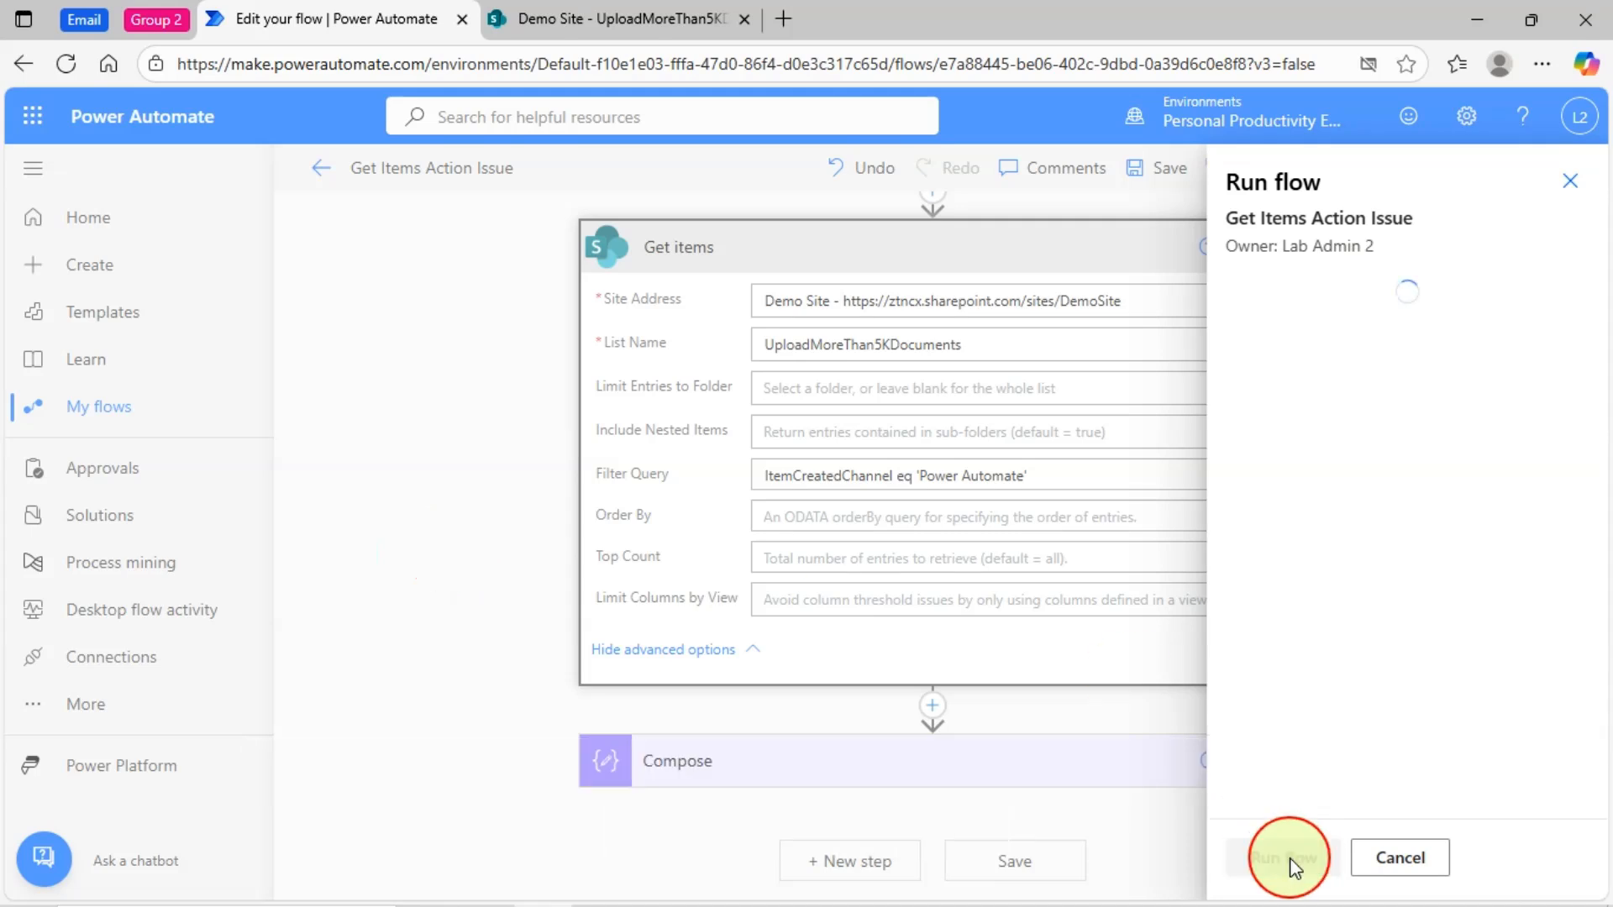
{"action": "left_click", "coordinate": [1282, 856]}
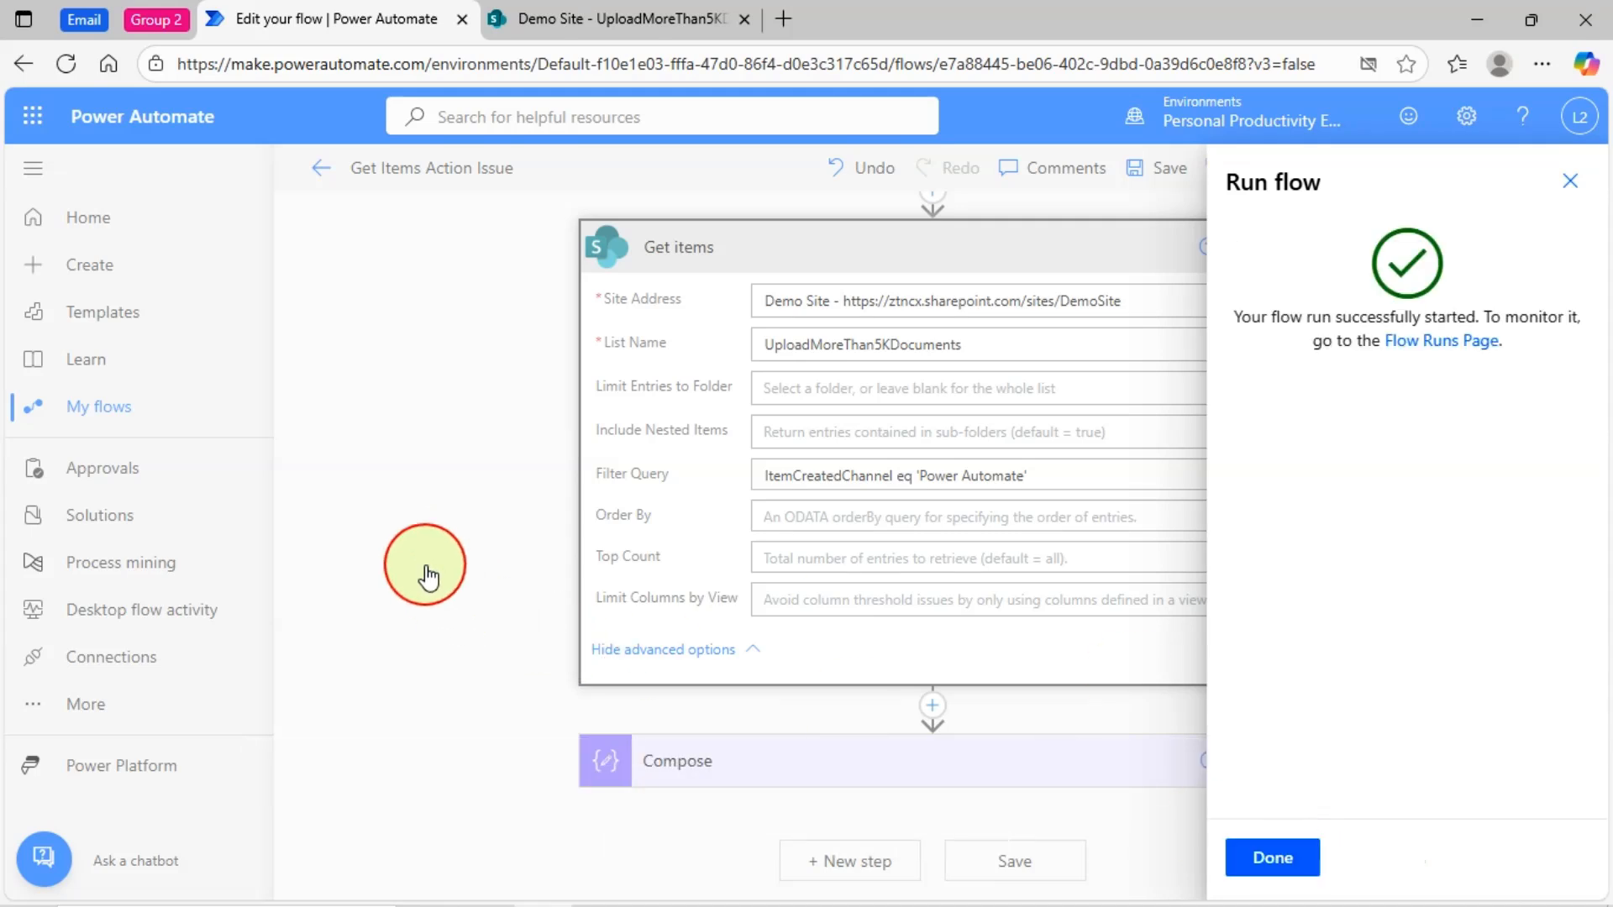
{"action": "left_click", "coordinate": [1272, 857]}
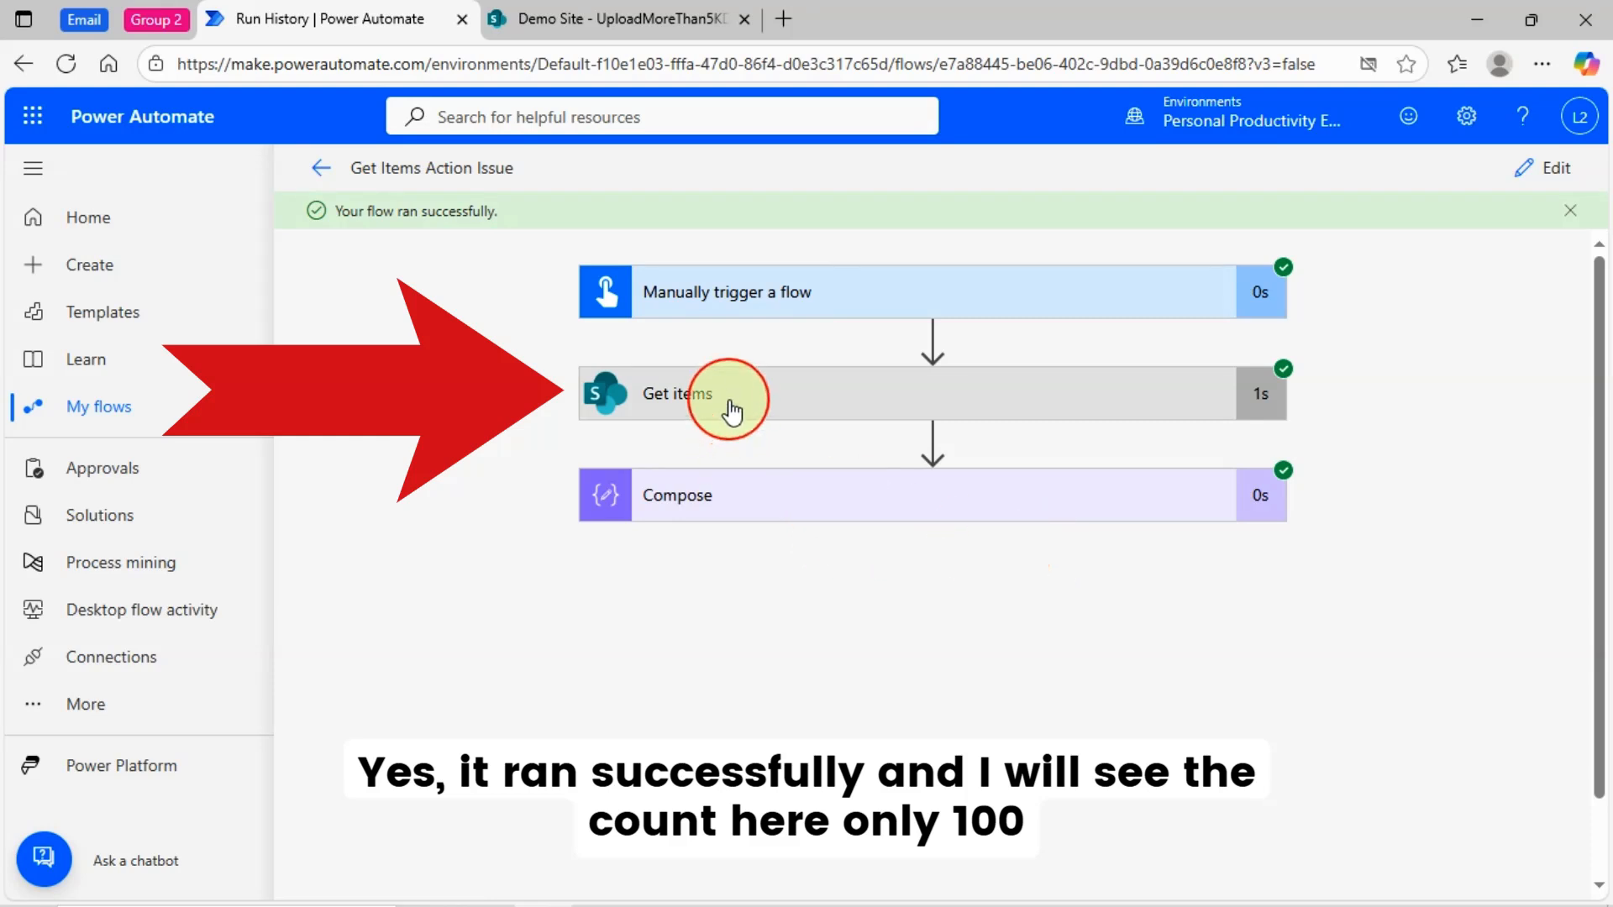
{"action": "mouse_move", "coordinate": [771, 500]}
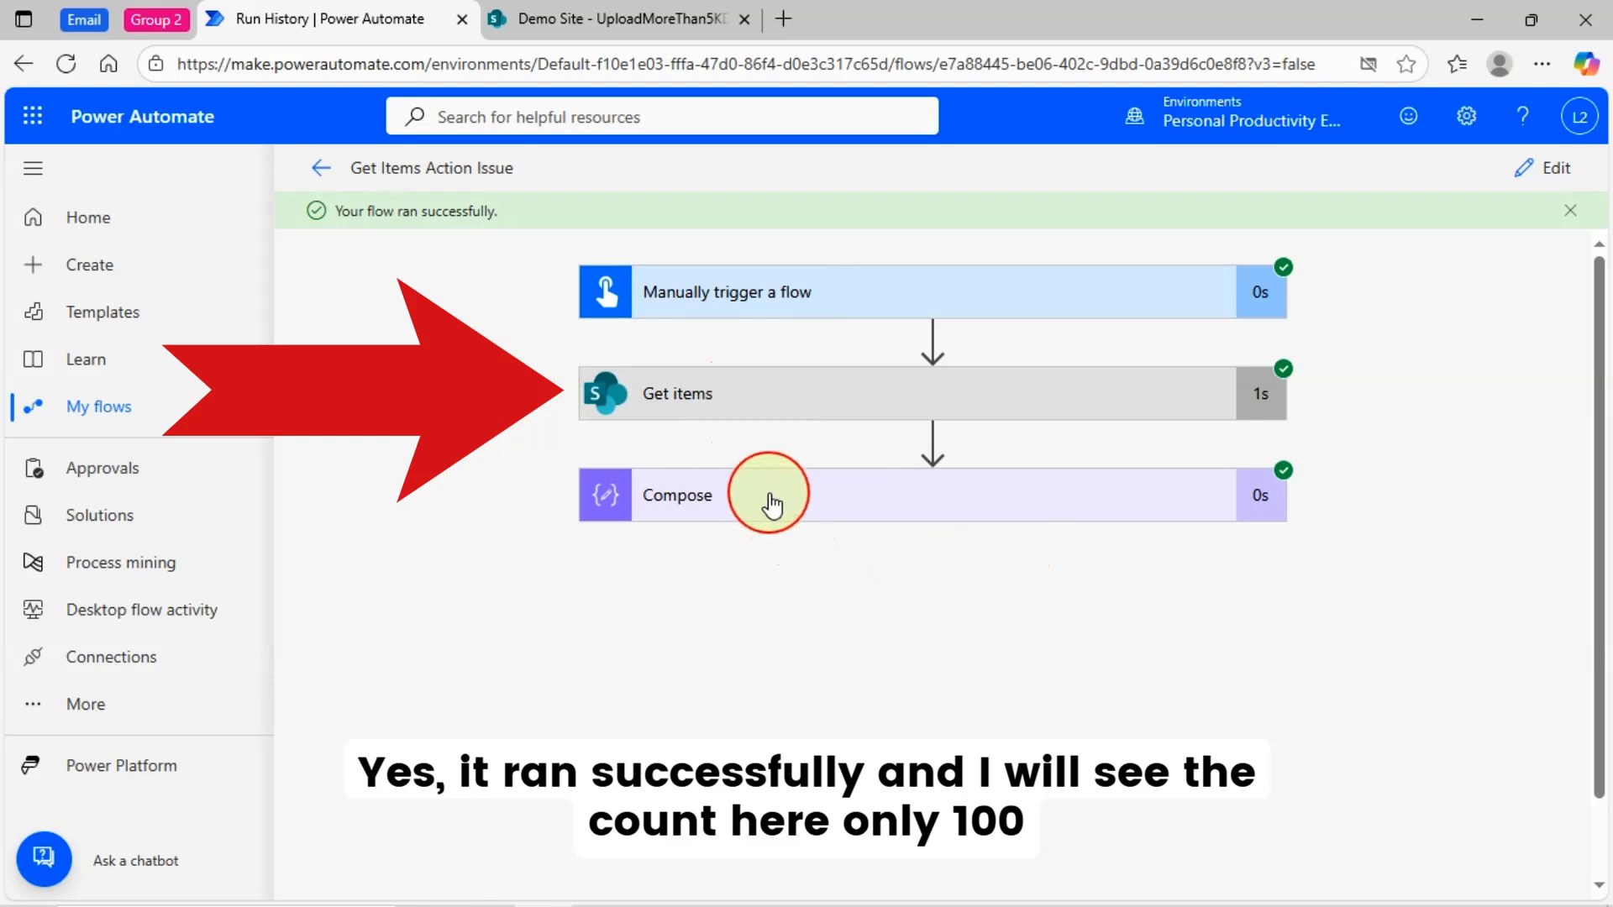
Step: Expand Compose to confirm only 100 items came back despite over 6000 matching documents
{"action": "left_click", "coordinate": [766, 494]}
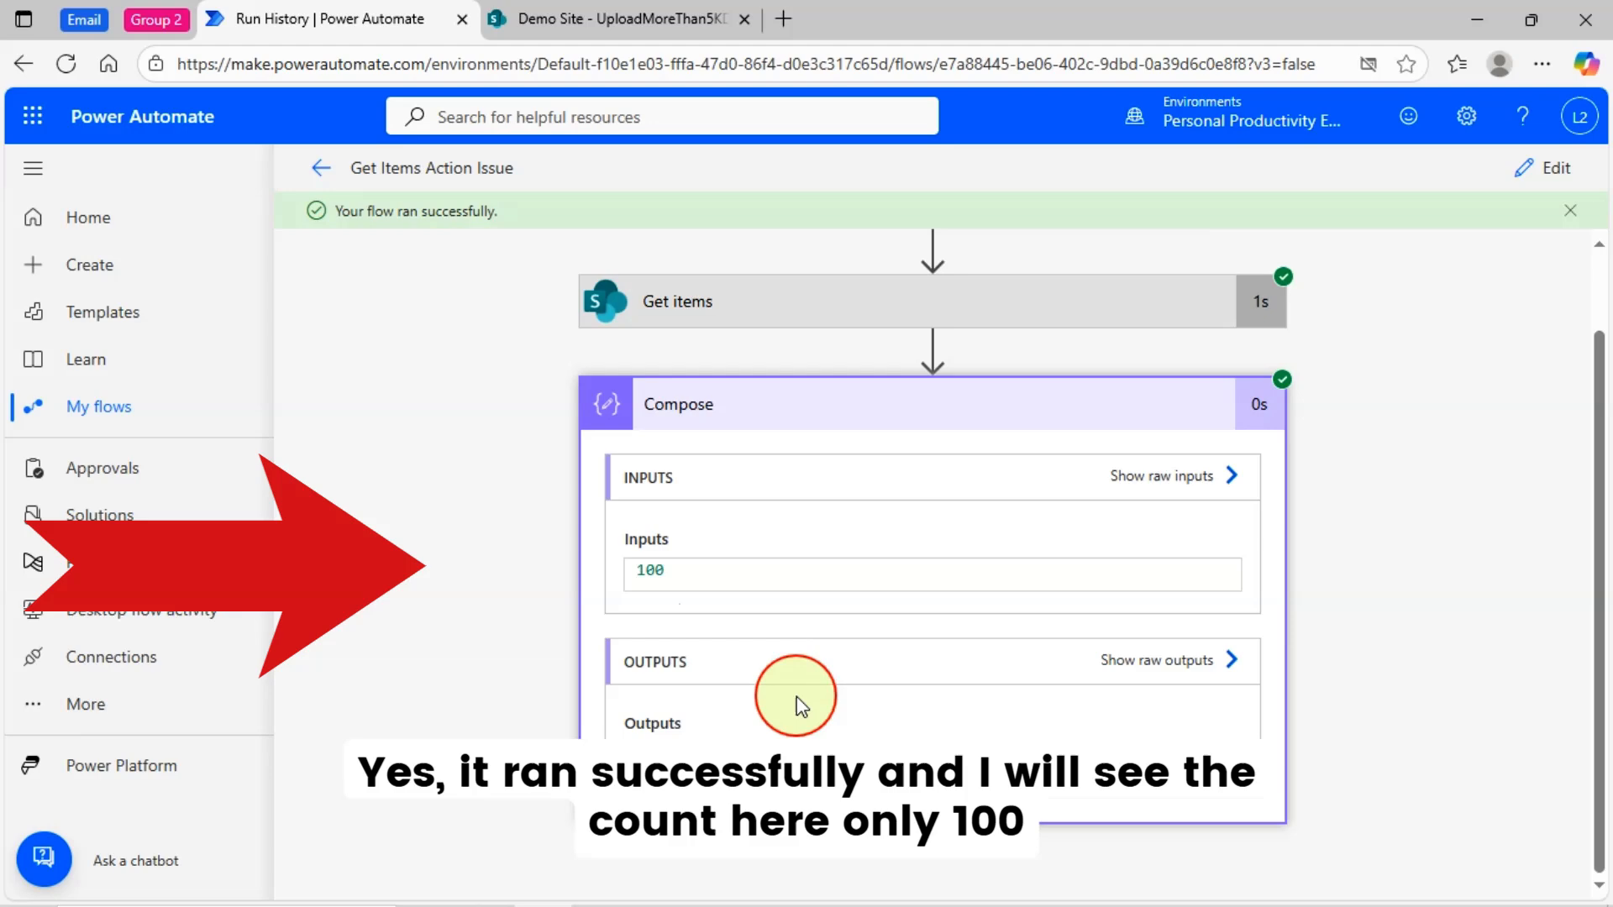
{"action": "left_click", "coordinate": [612, 19]}
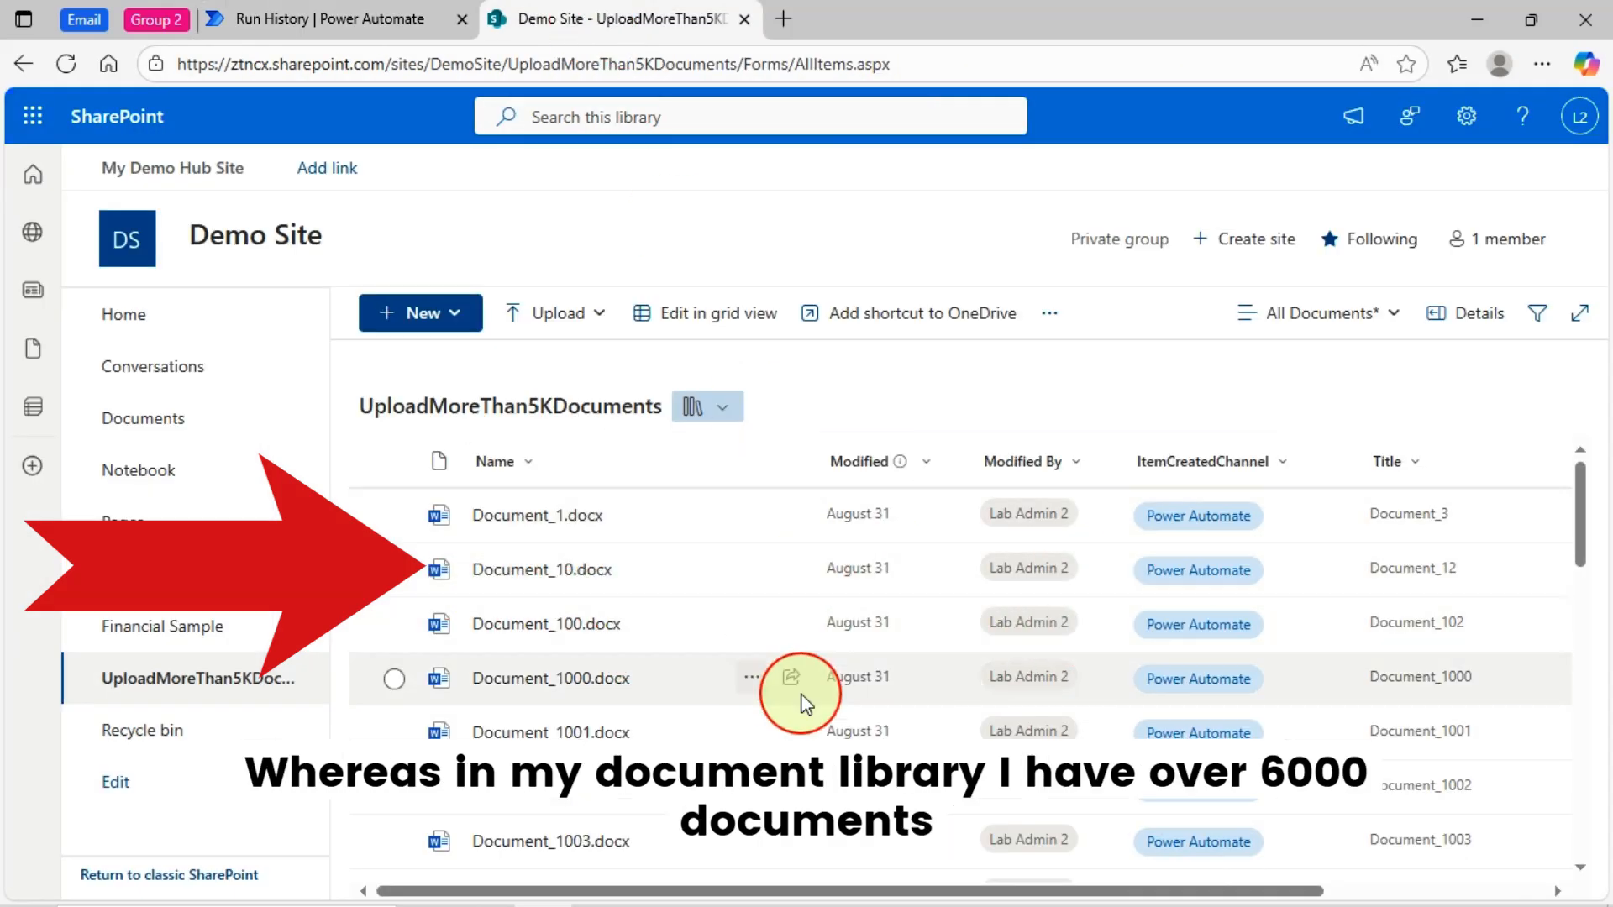
{"action": "left_click", "coordinate": [329, 18]}
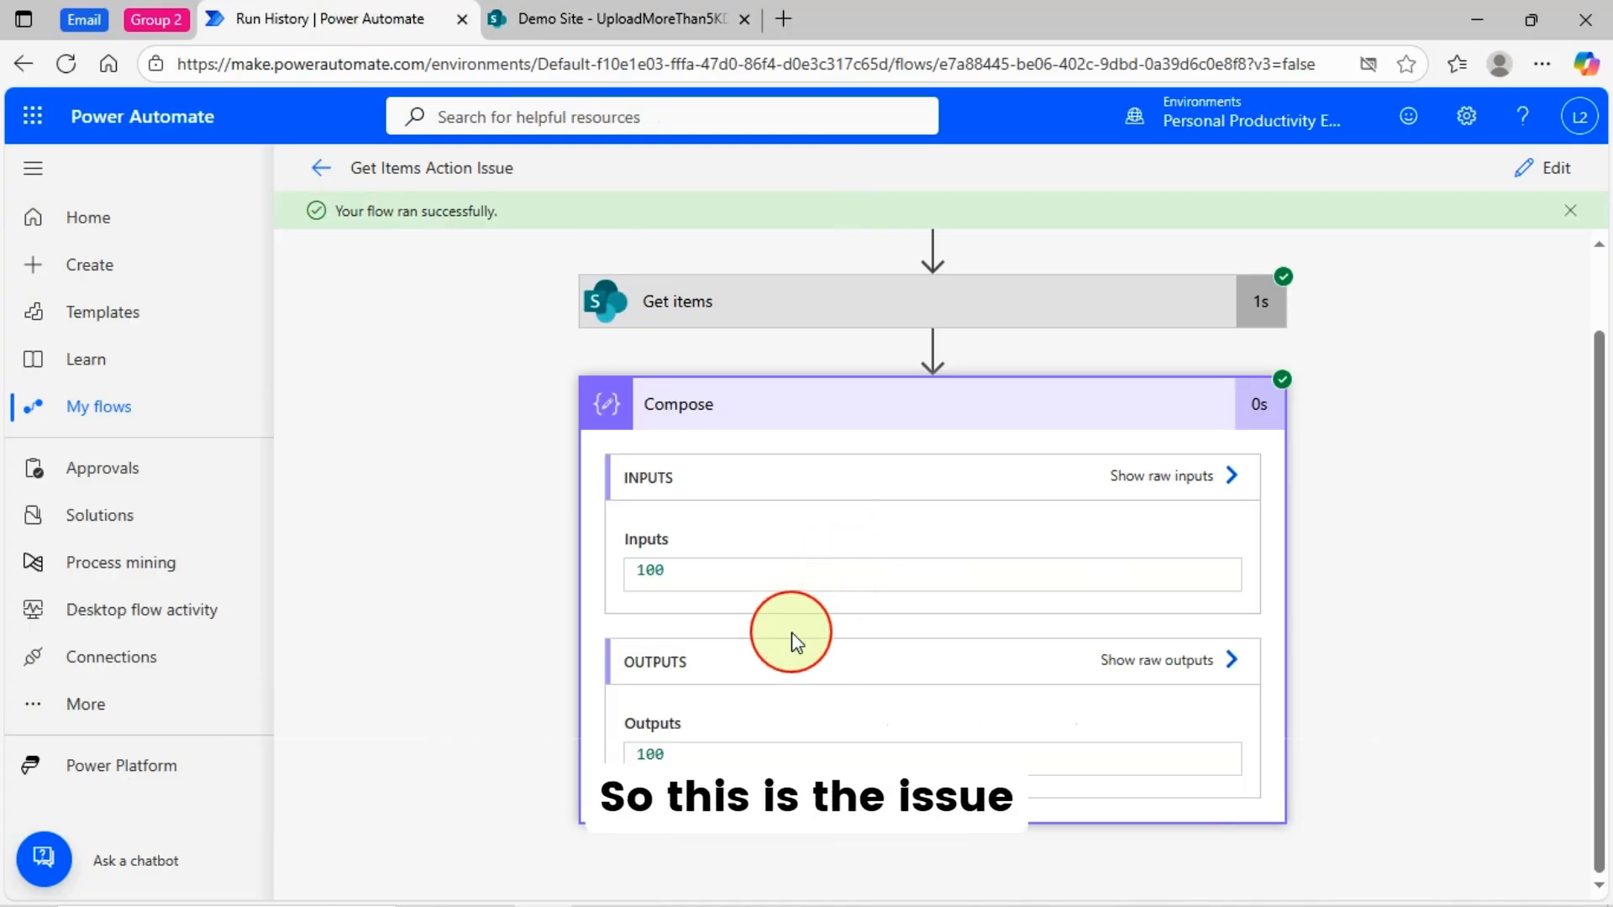
{"action": "mouse_move", "coordinate": [496, 497]}
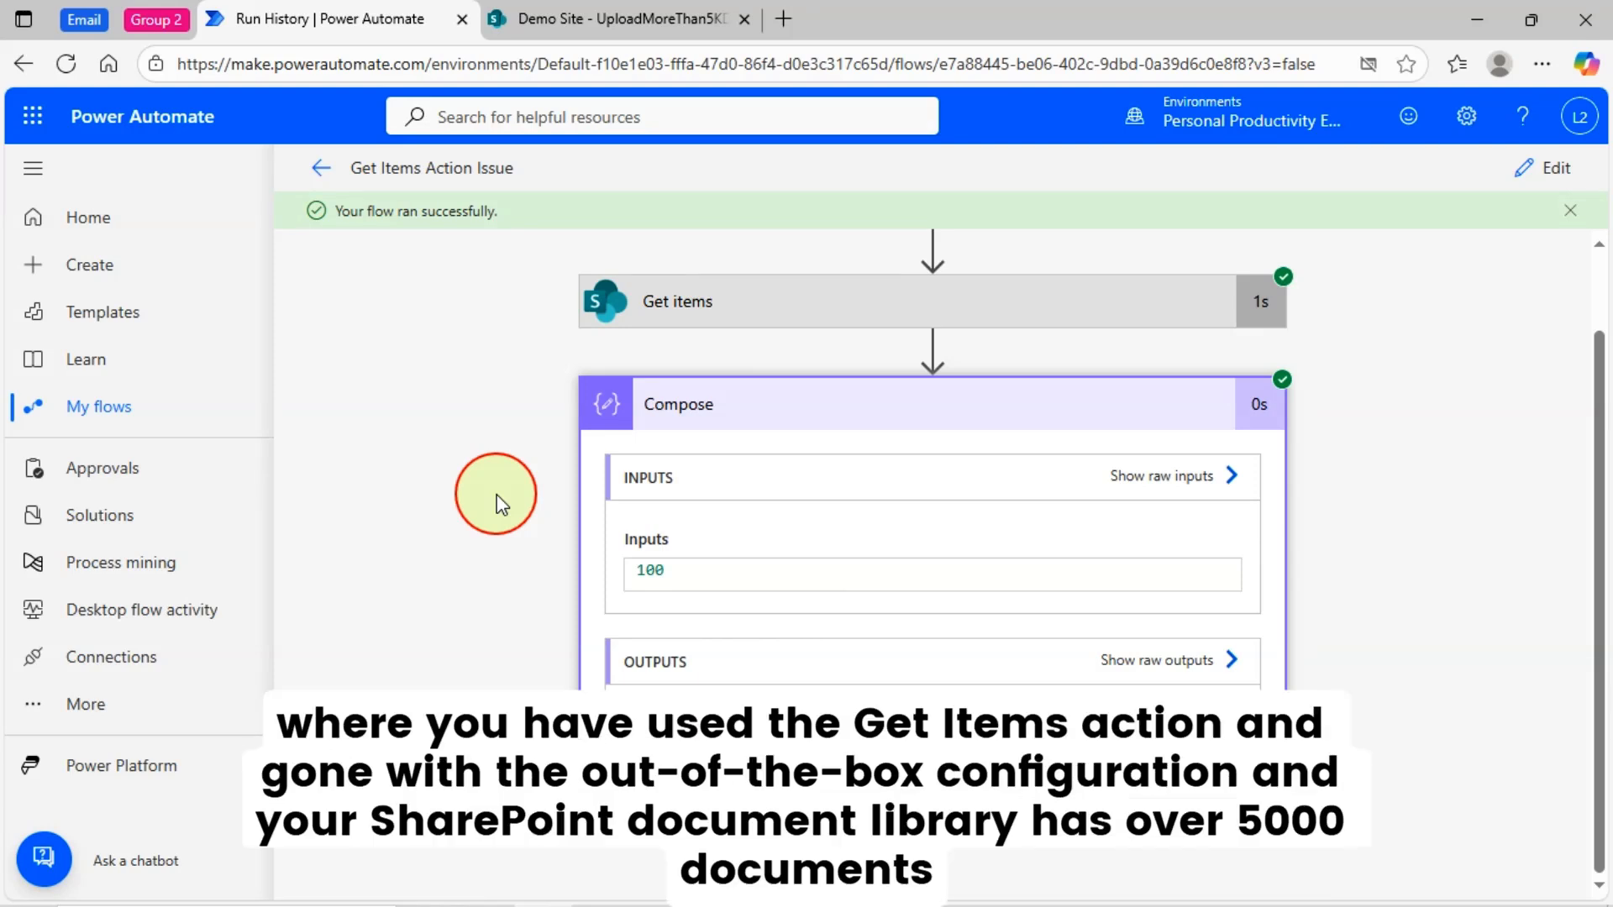
{"action": "mouse_move", "coordinate": [708, 440]}
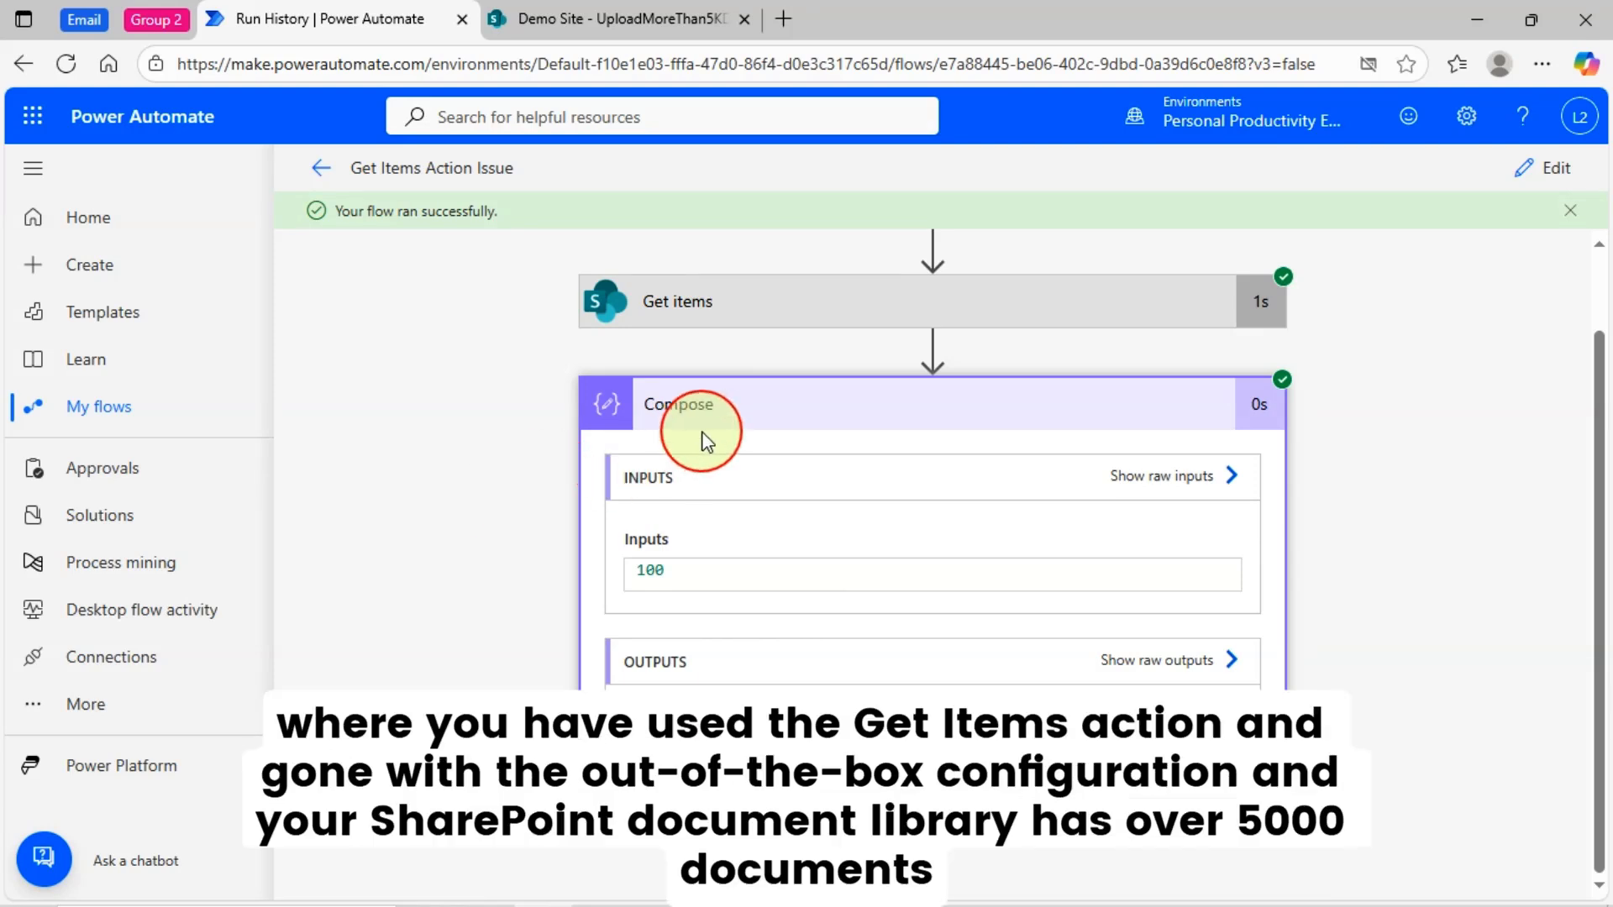
{"action": "mouse_move", "coordinate": [756, 365]}
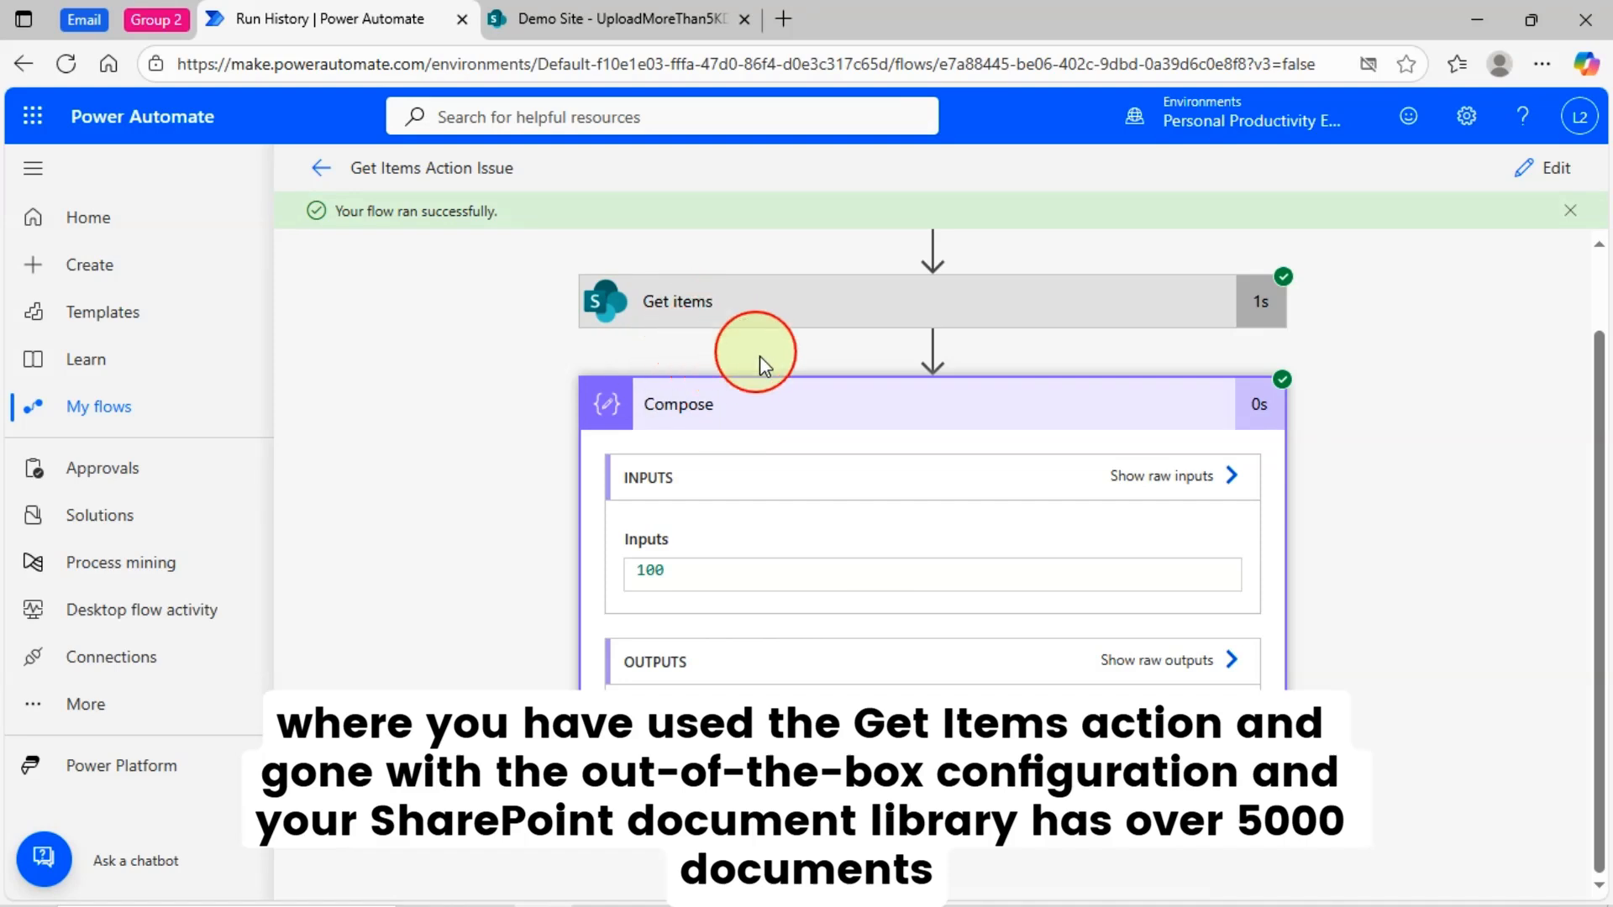
{"action": "mouse_move", "coordinate": [726, 611]}
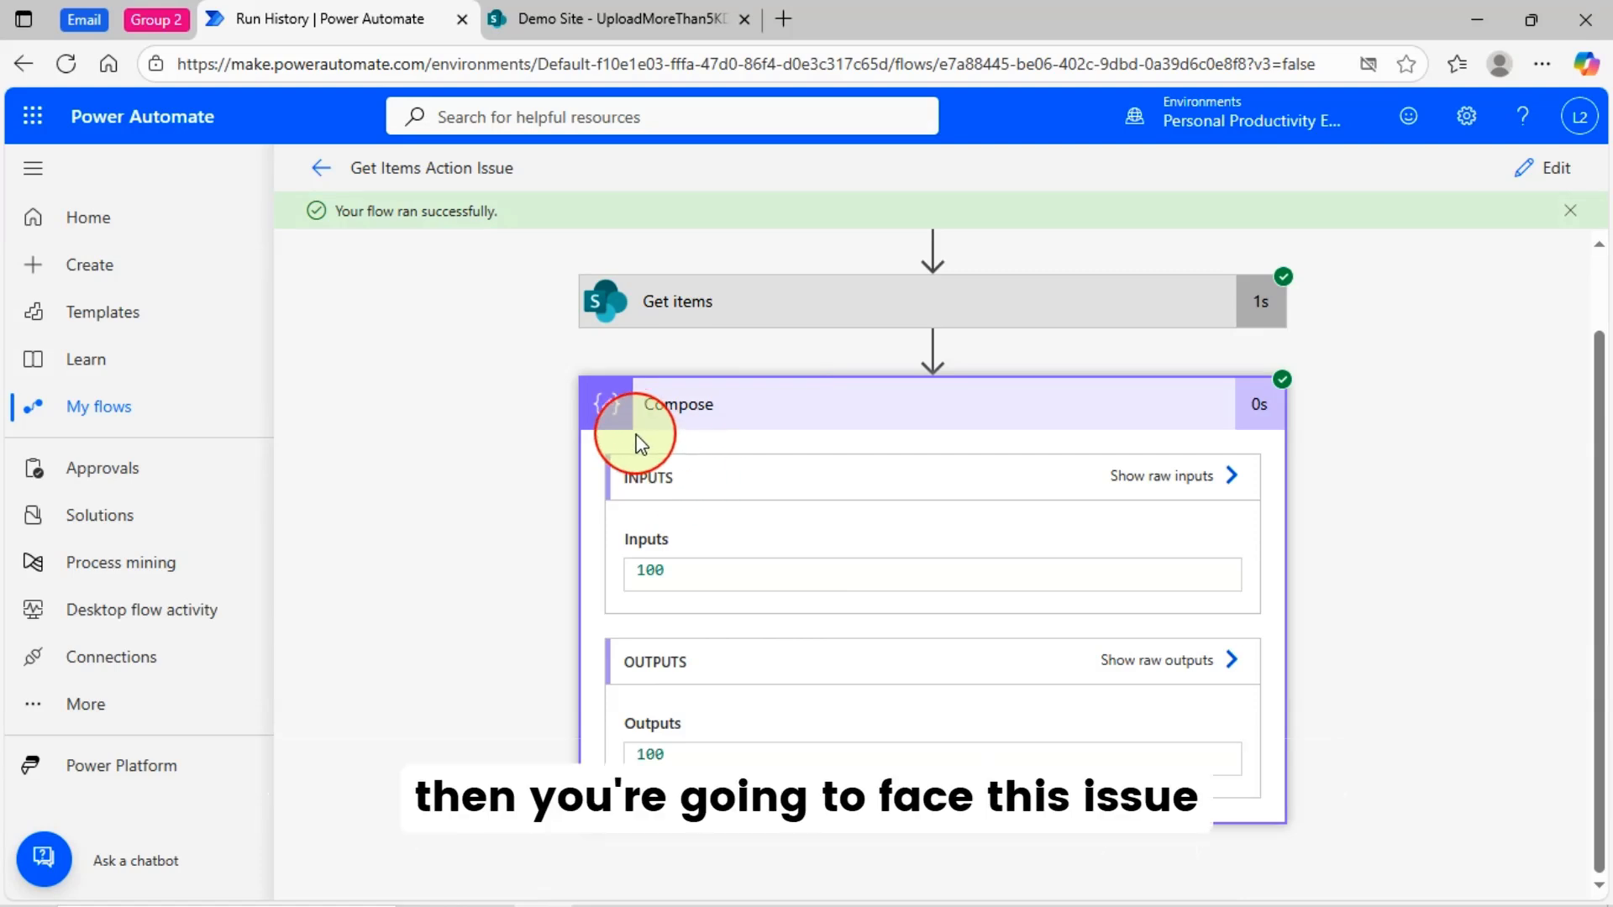
{"action": "mouse_move", "coordinate": [756, 471]}
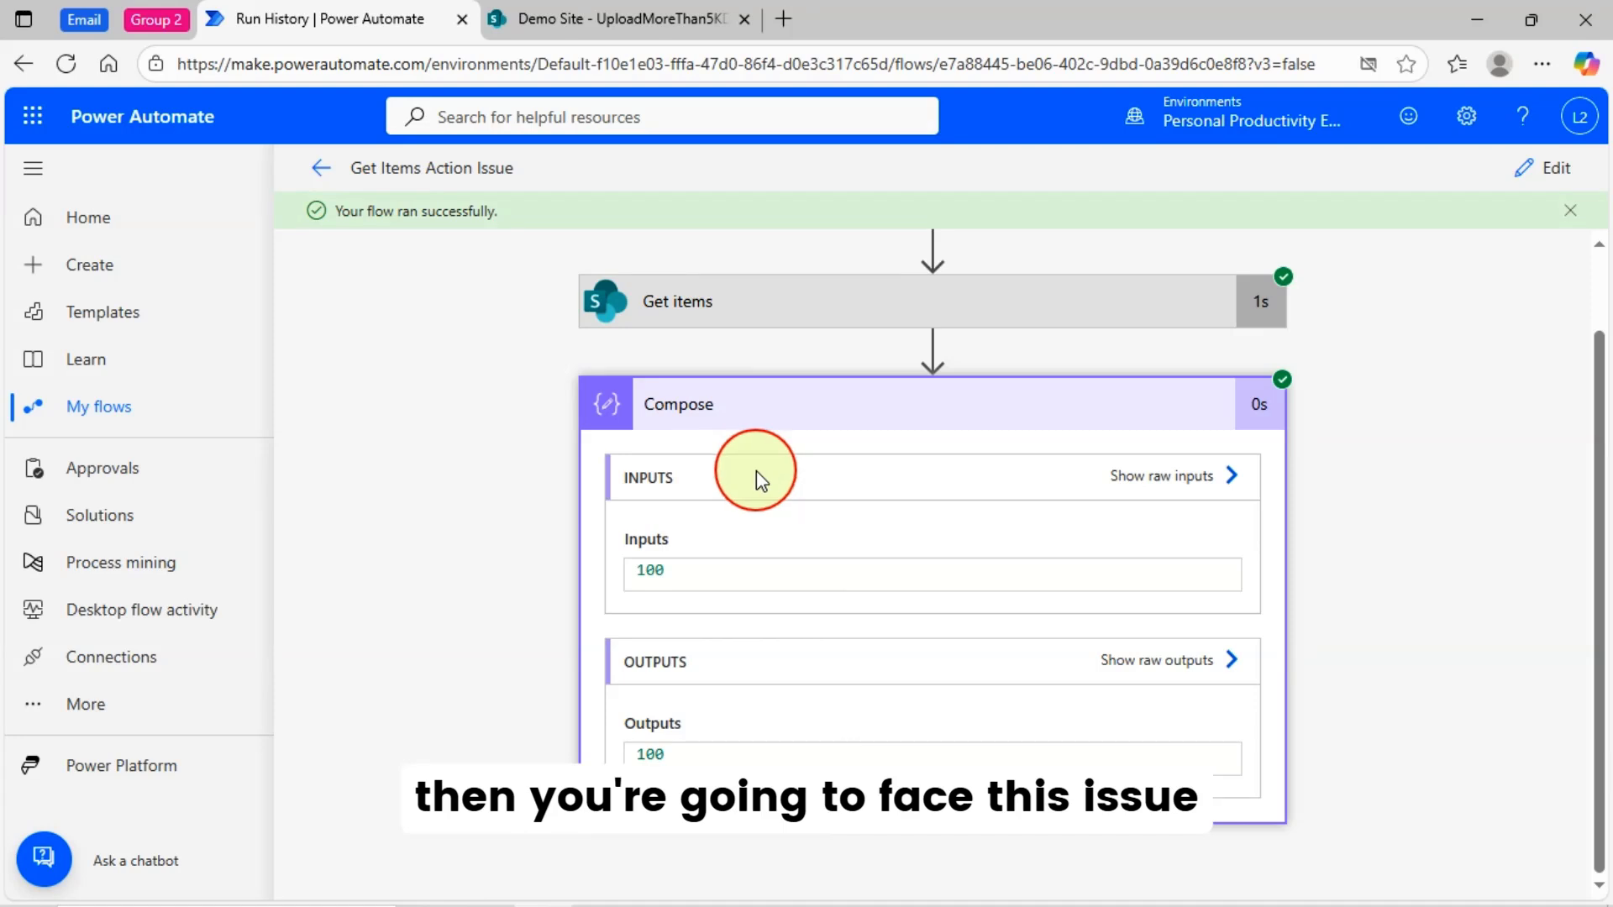
{"action": "mouse_move", "coordinate": [707, 506]}
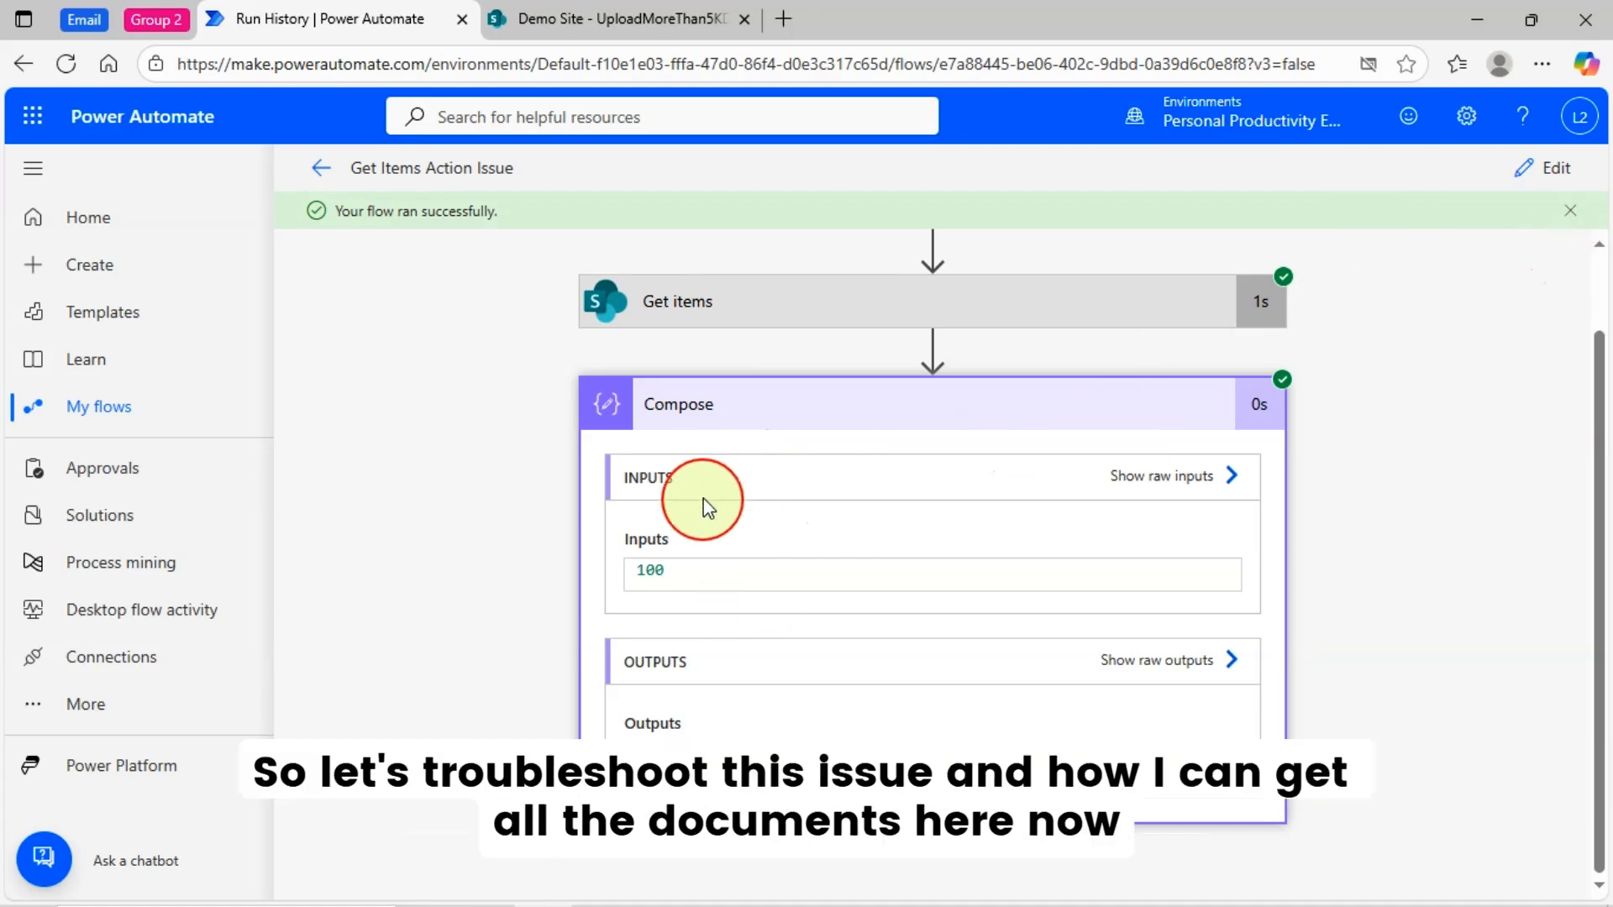
{"action": "mouse_move", "coordinate": [1522, 212]}
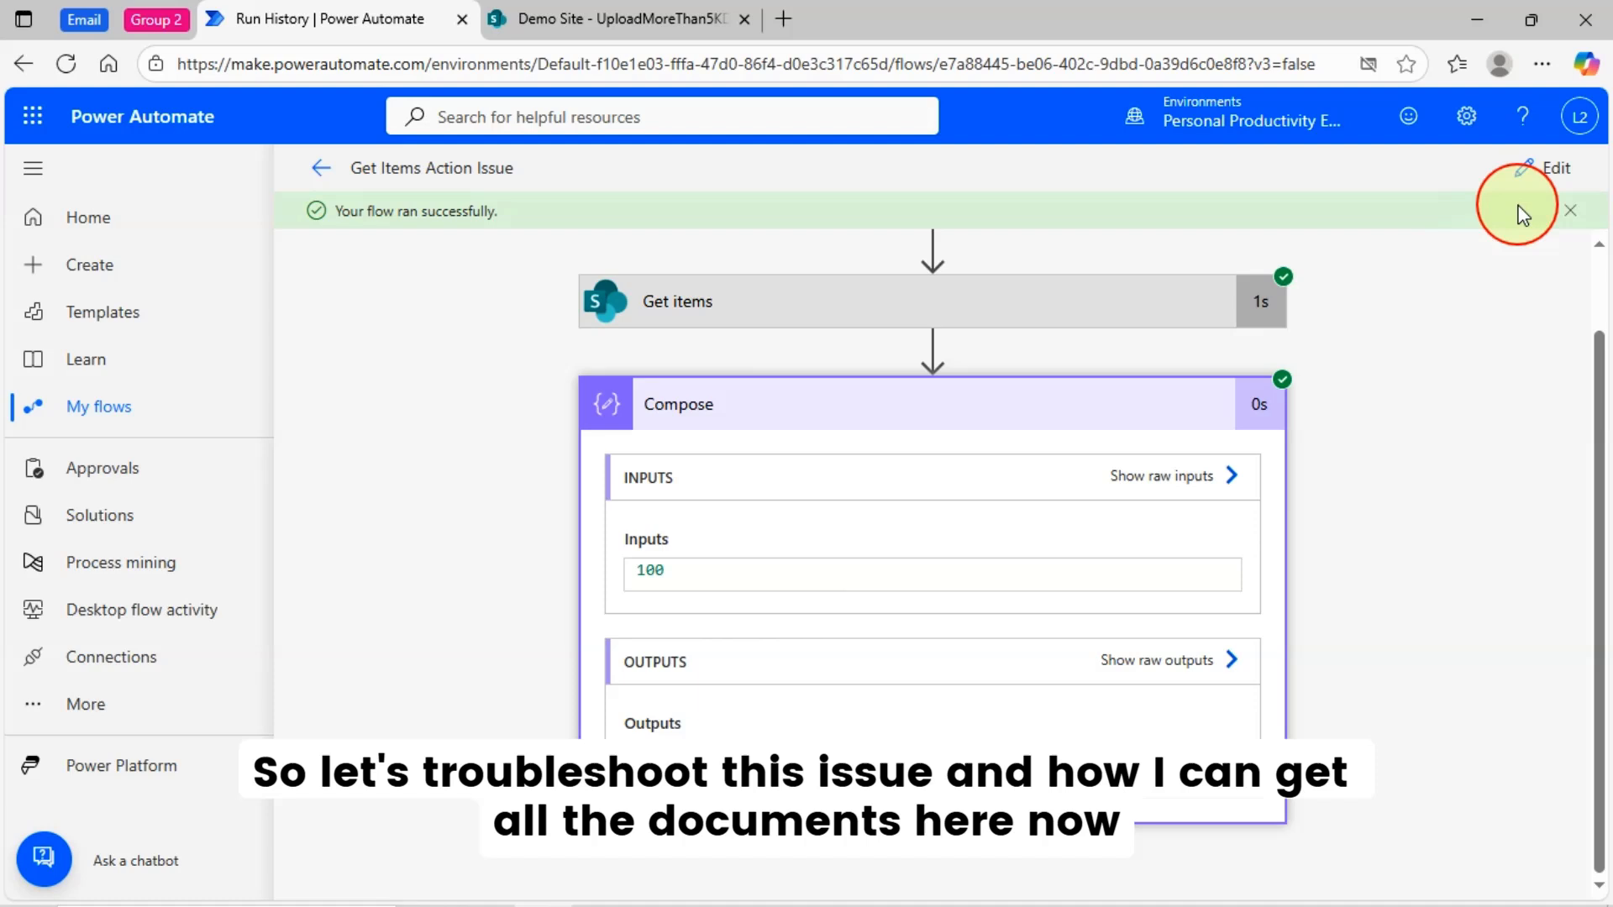
Step: Set the Get items Top Count to 5000 in the editor
{"action": "left_click", "coordinate": [1558, 168]}
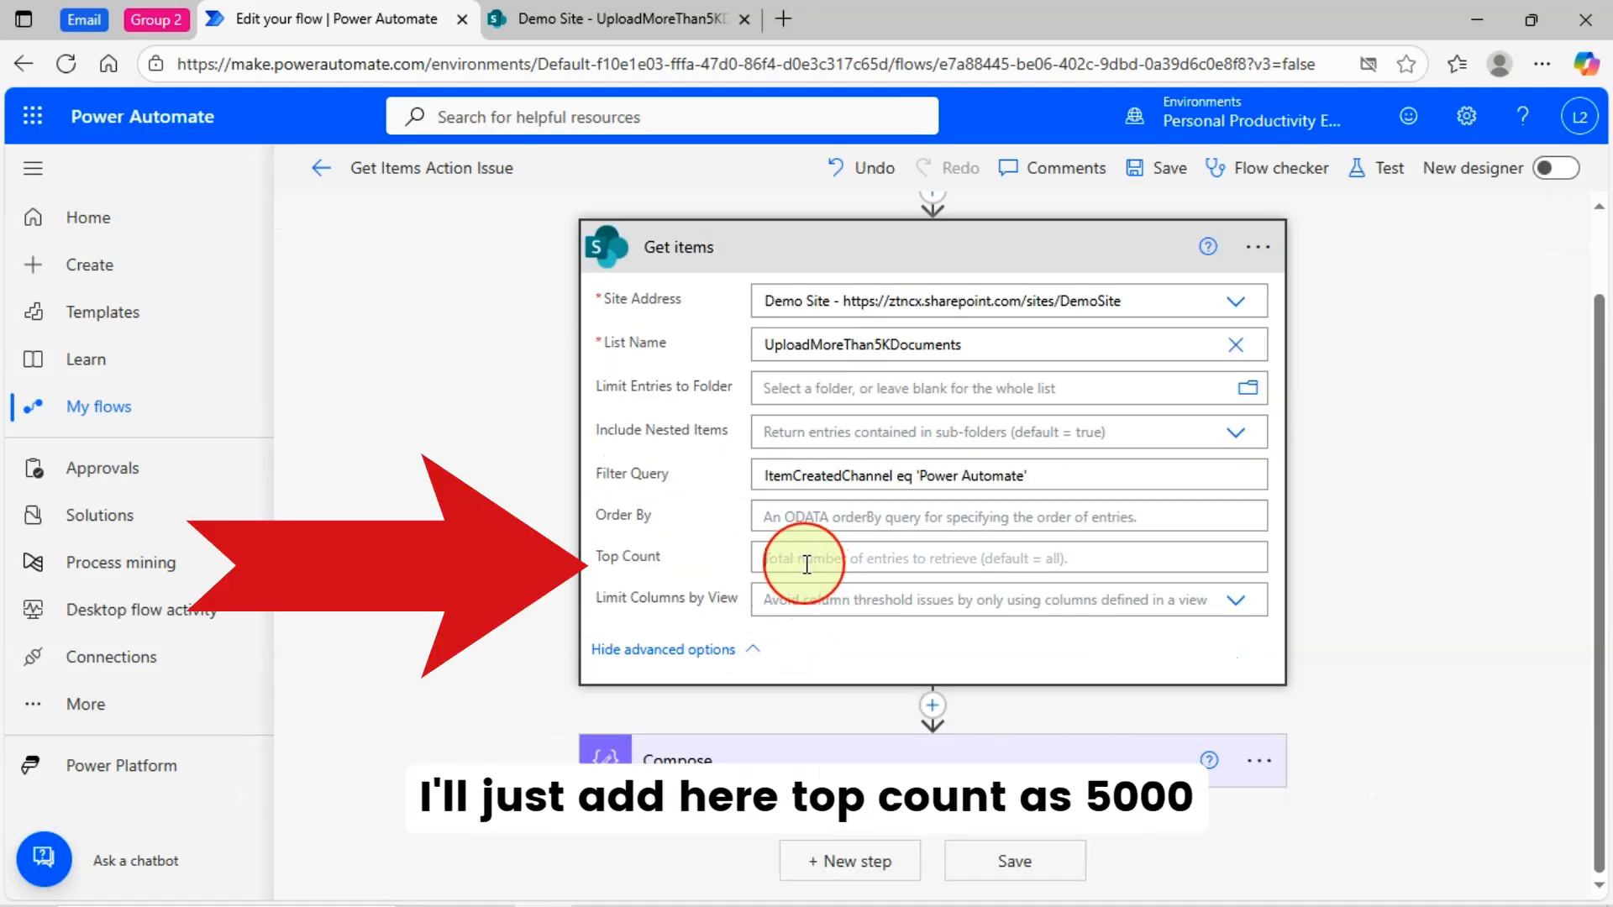
{"action": "type", "text": "50"}
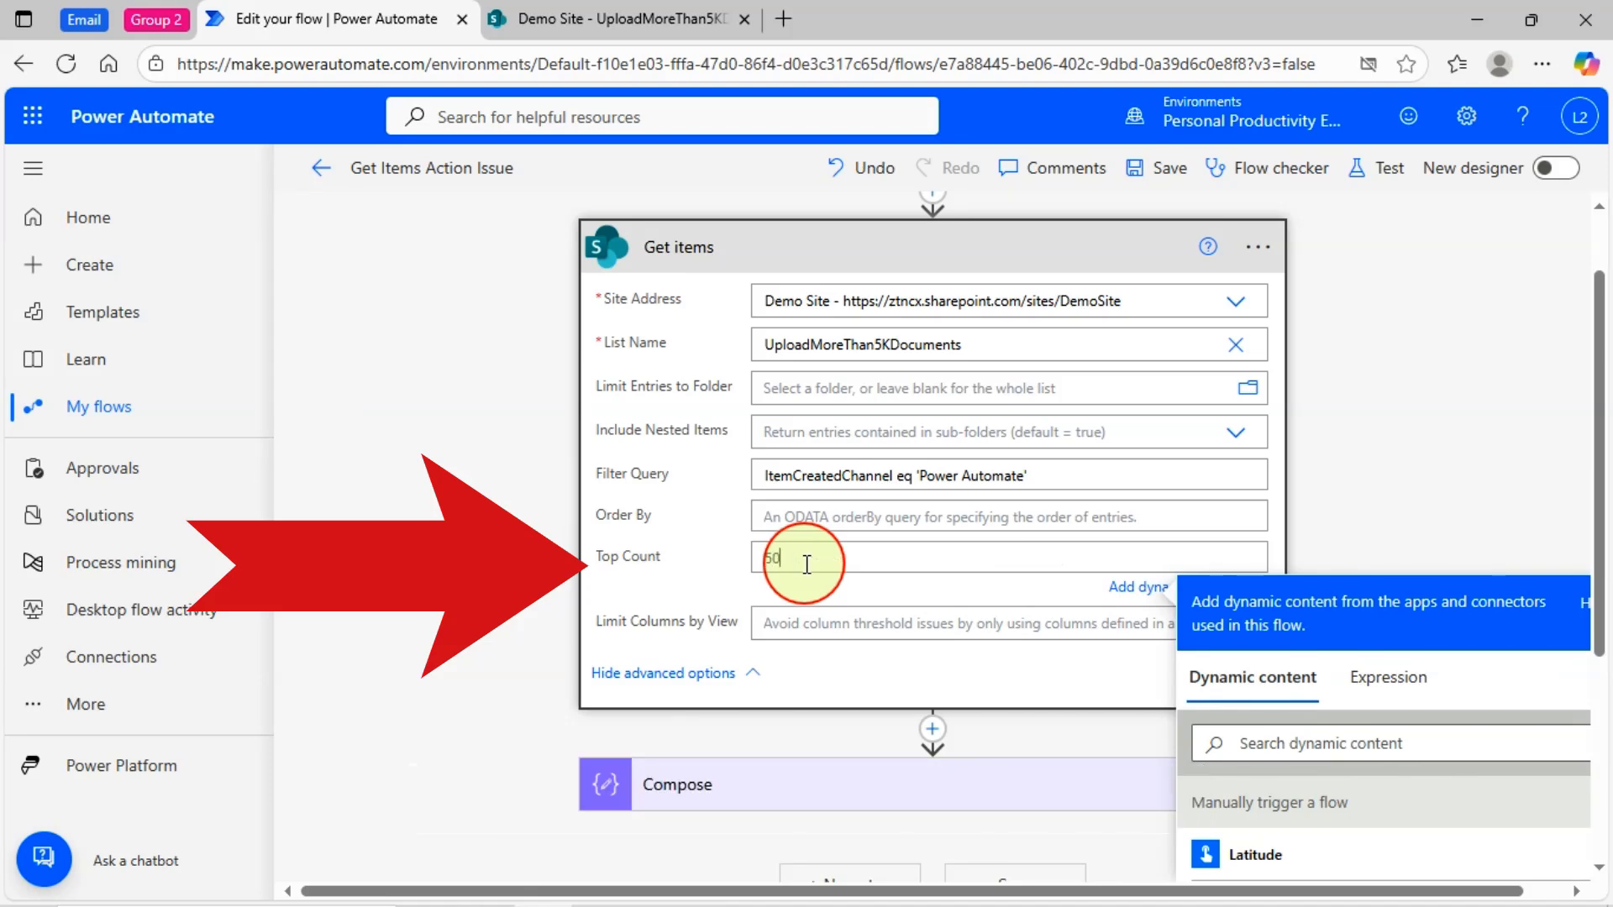
{"action": "type", "text": "5000"}
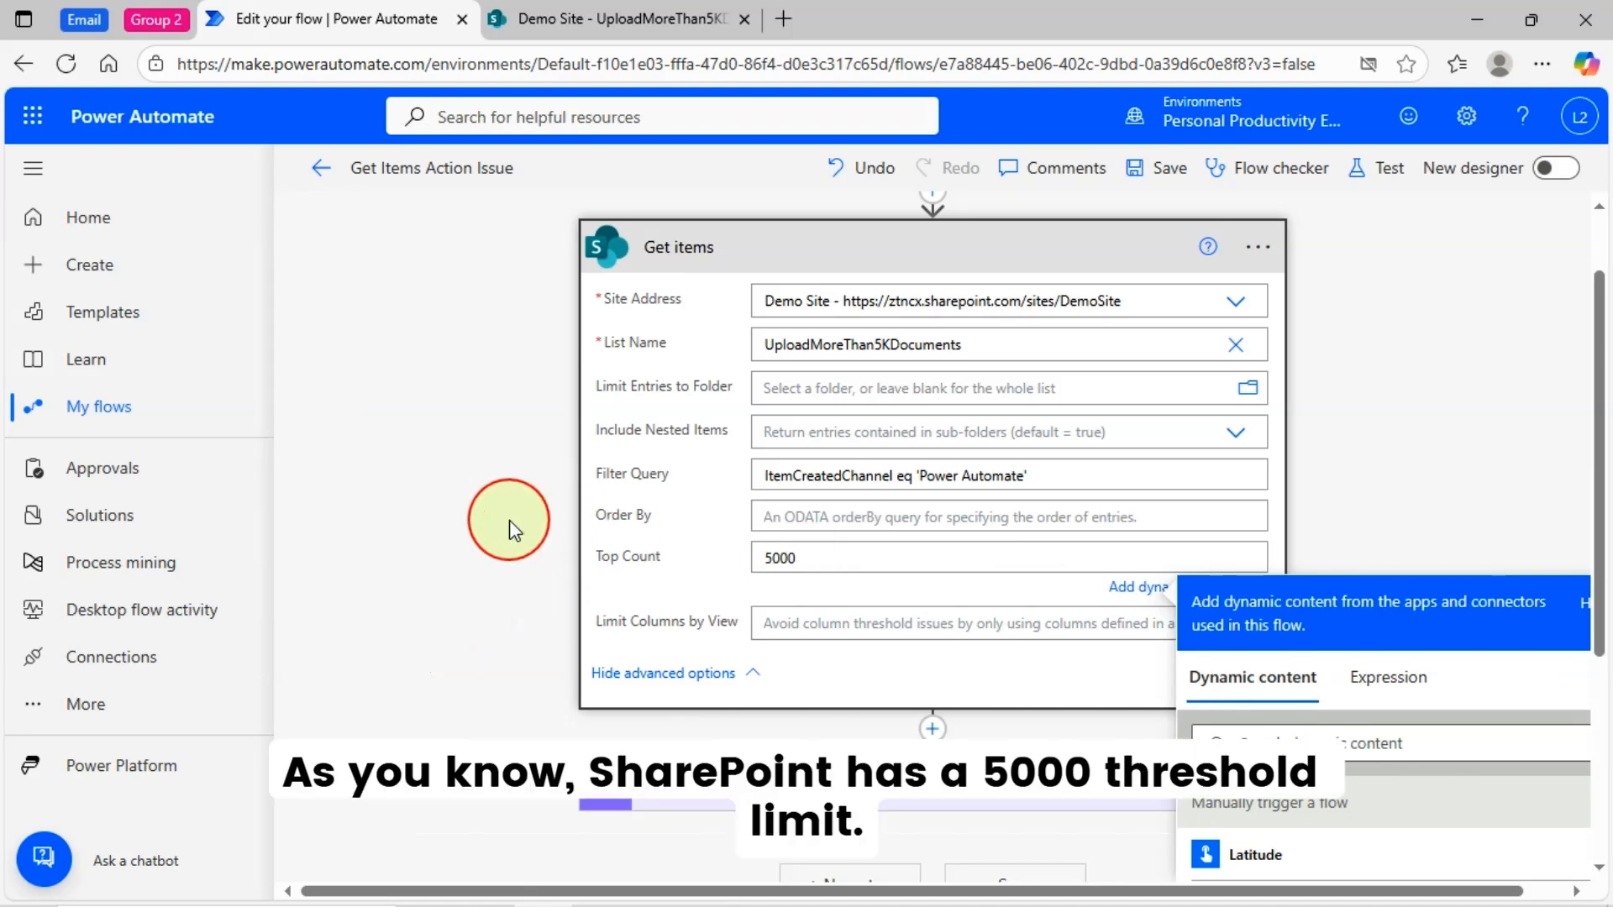
{"action": "left_click", "coordinate": [511, 524]}
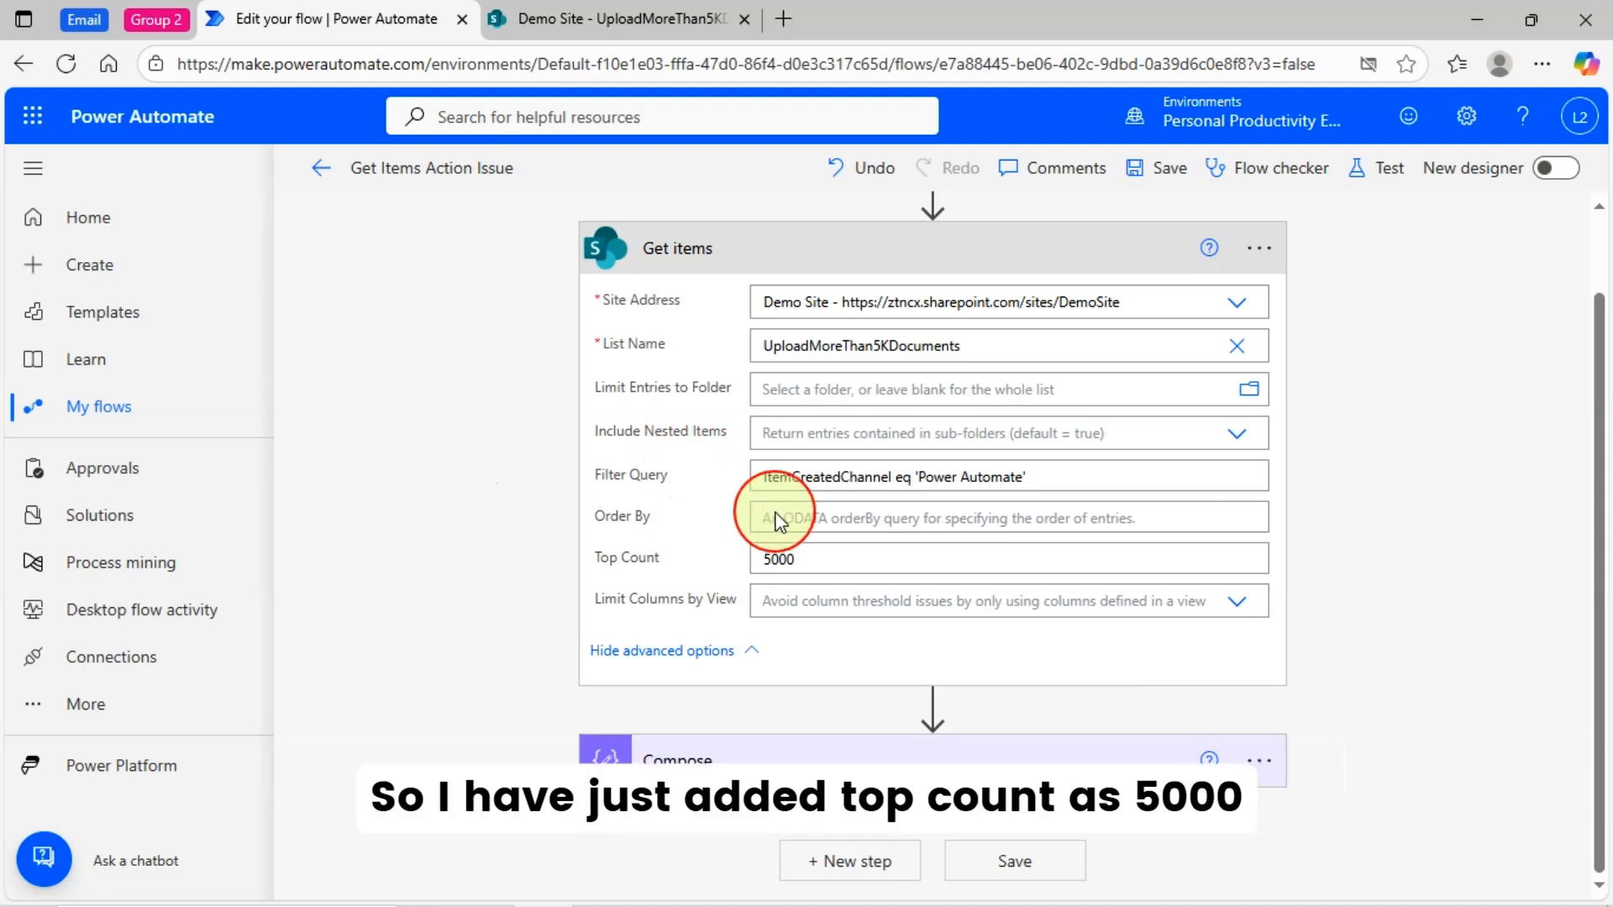
{"action": "mouse_move", "coordinate": [910, 493]}
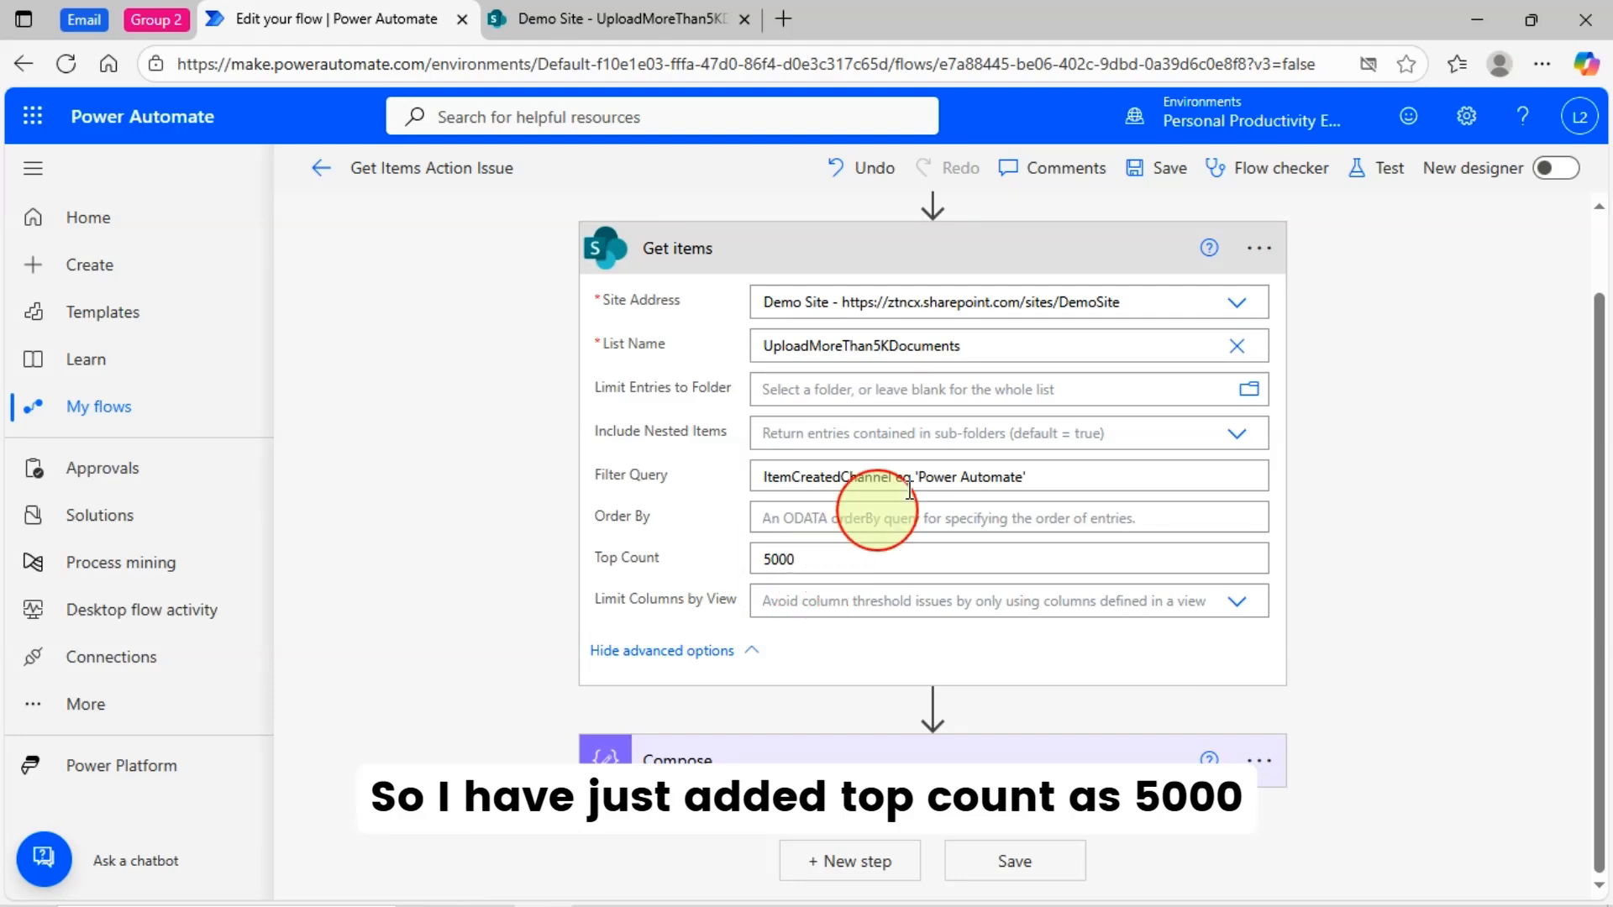
Step: Save the flow and start a new test run
{"action": "left_click", "coordinate": [1166, 168]}
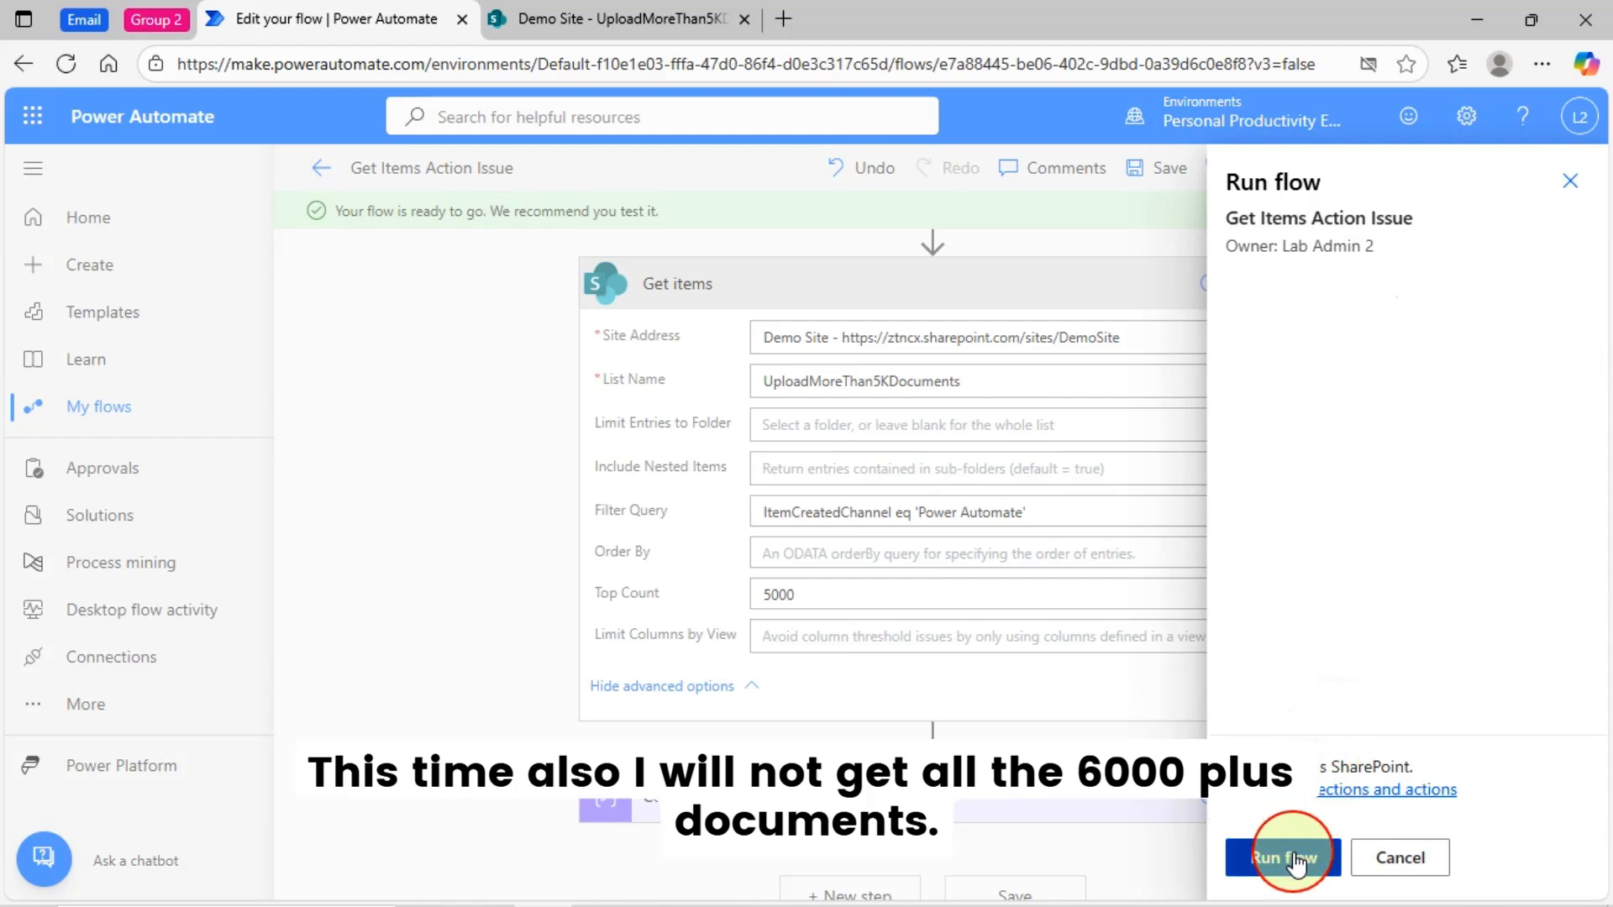
{"action": "left_click", "coordinate": [1281, 857]}
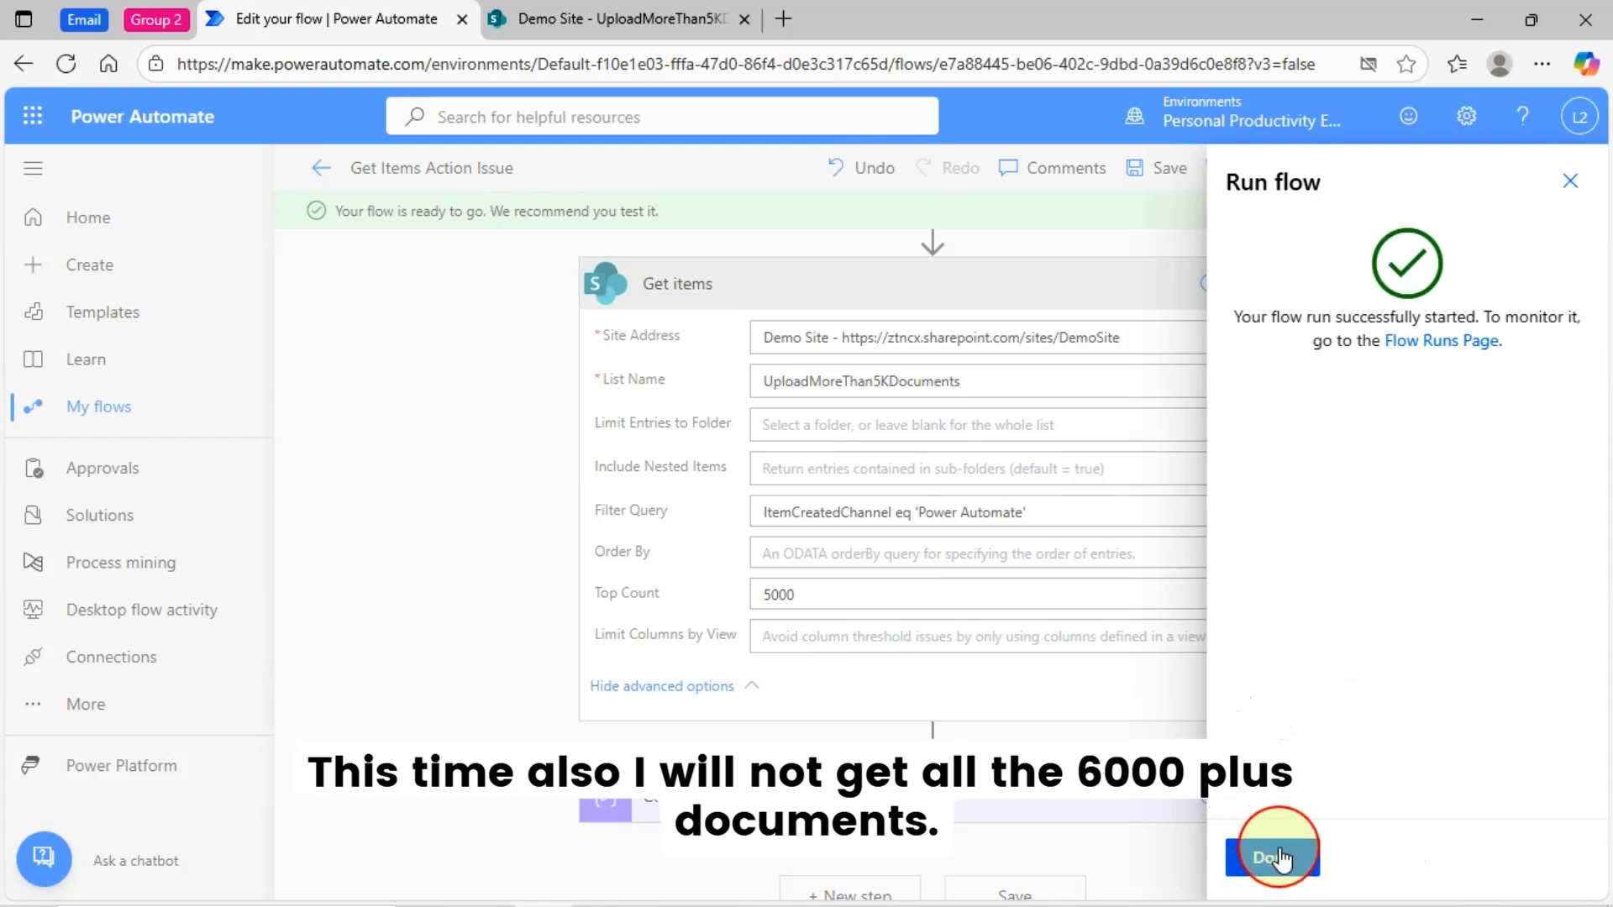
{"action": "left_click", "coordinate": [1272, 855]}
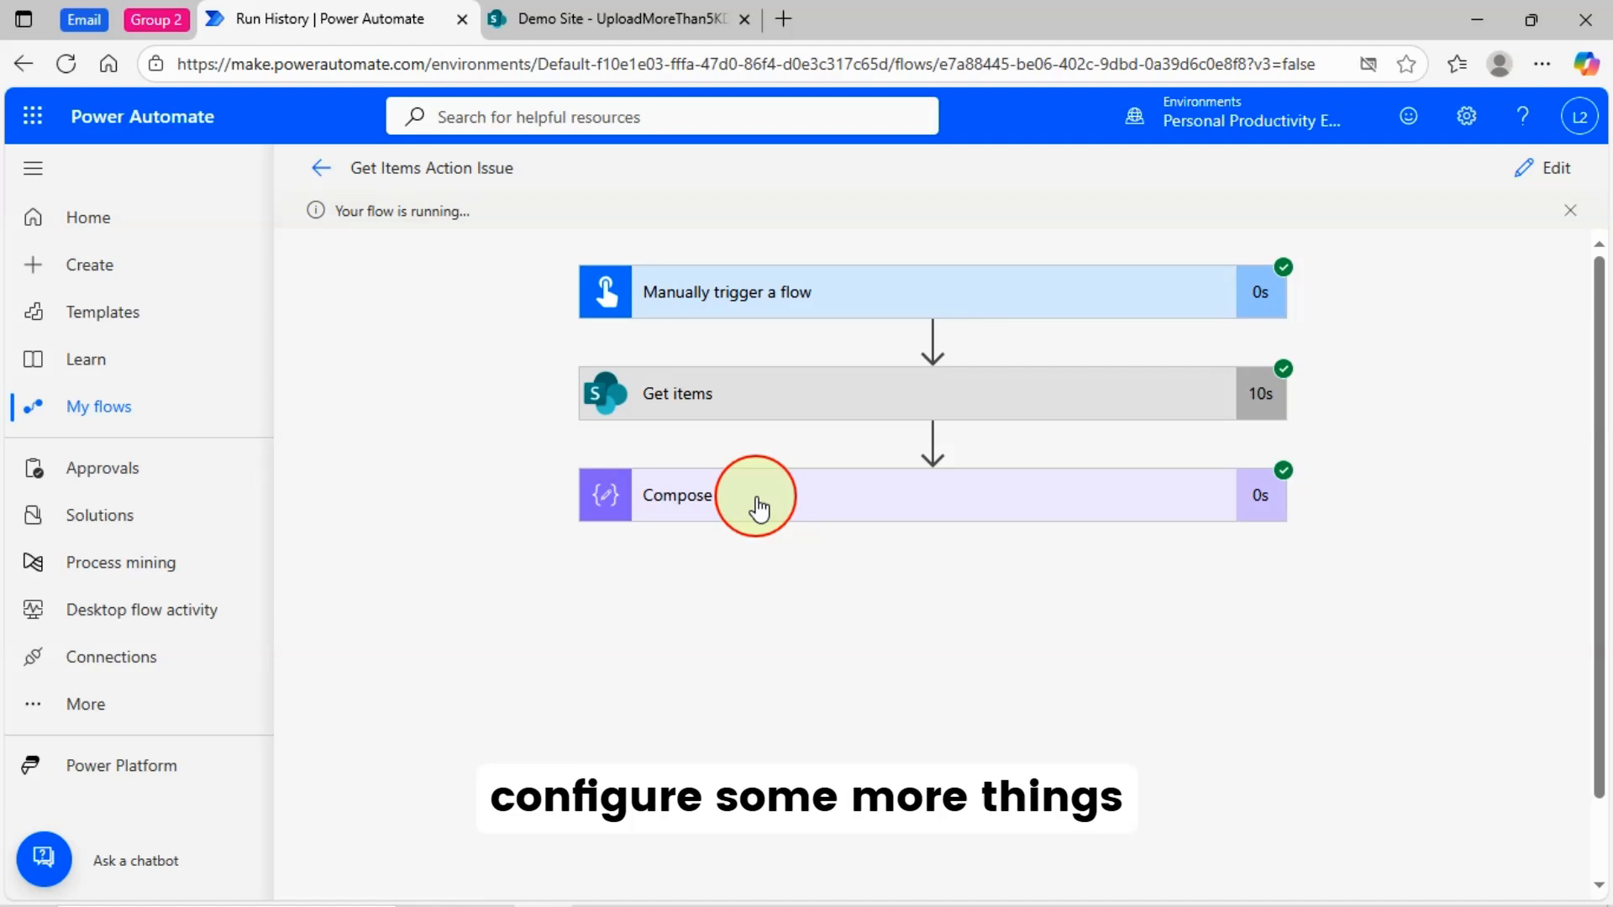
Step: Confirm Compose now reports 4998 items, then reopen the flow in the editor
{"action": "left_click", "coordinate": [756, 494]}
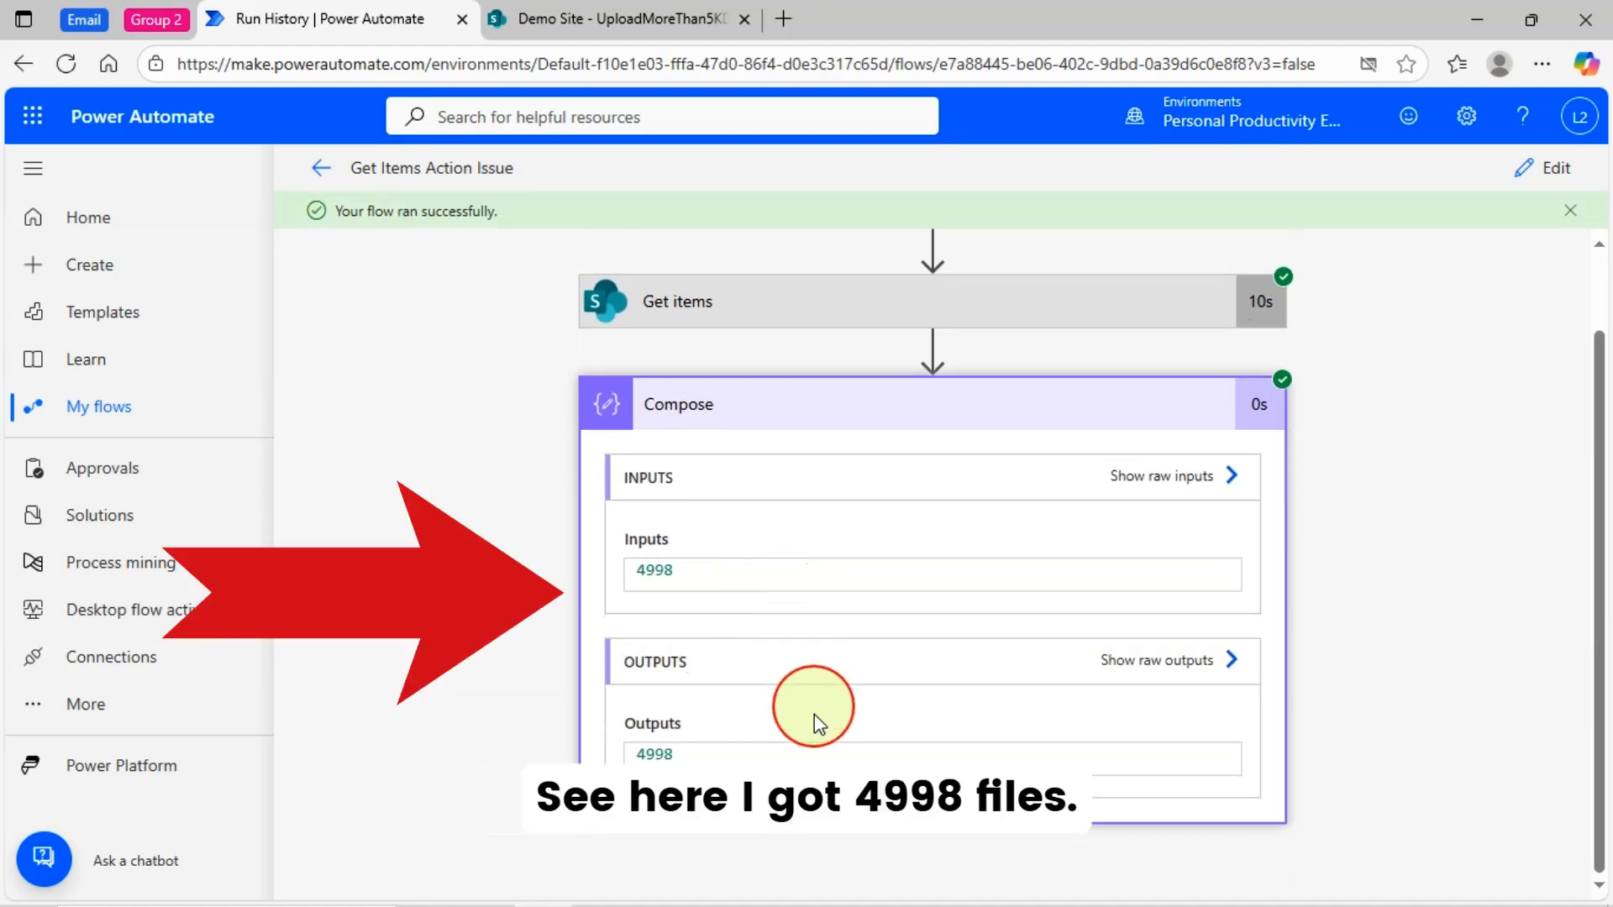
{"action": "mouse_move", "coordinate": [721, 755]}
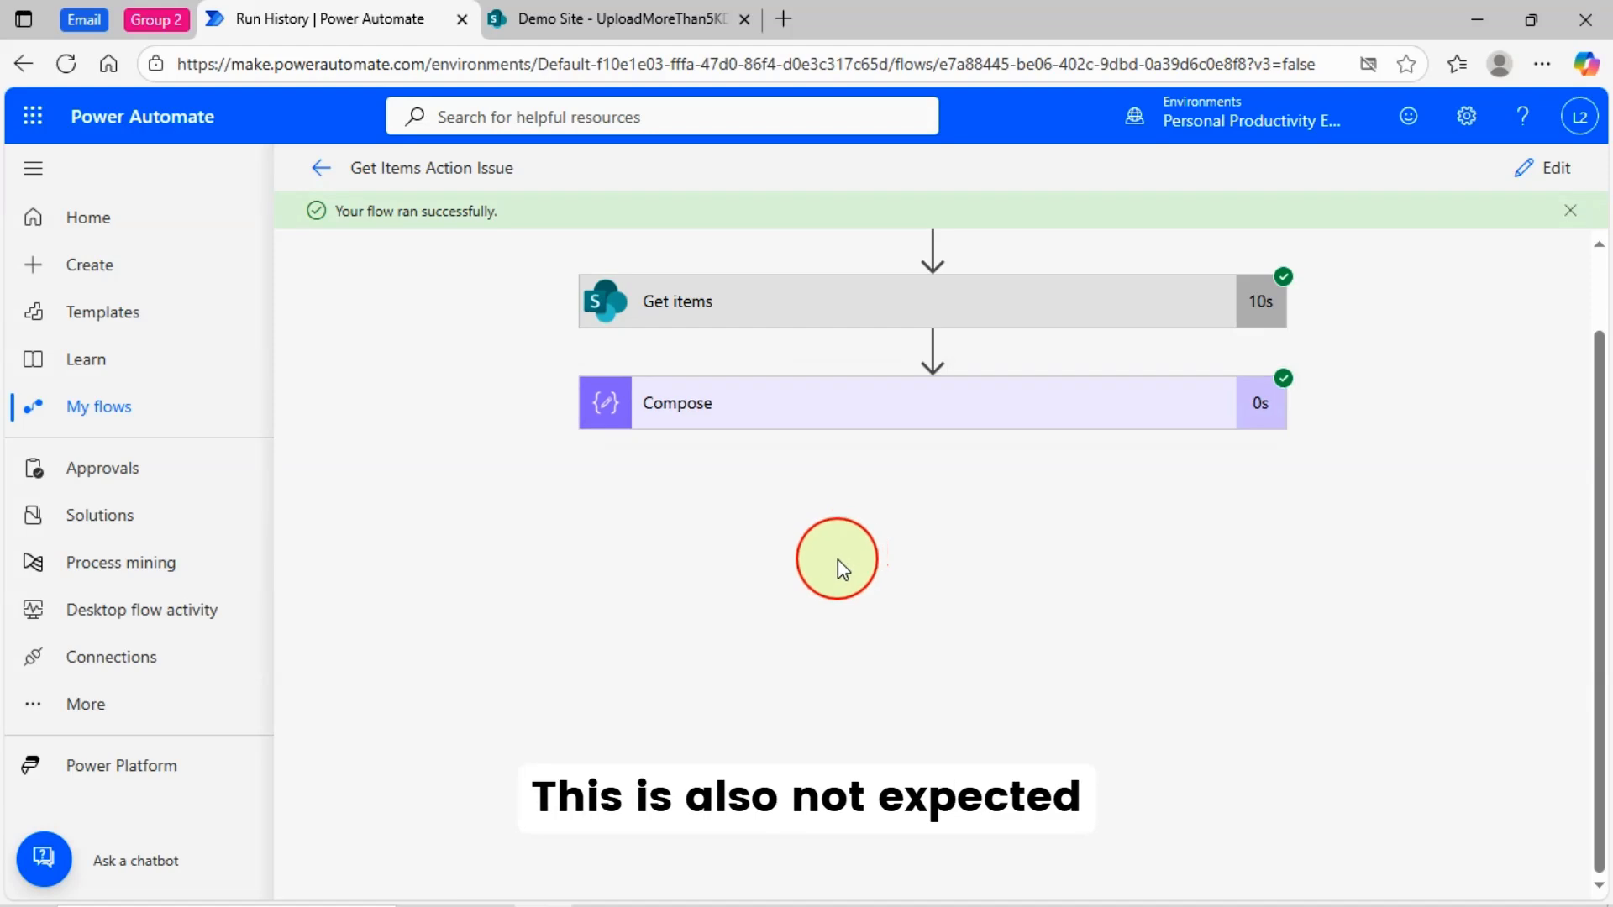
{"action": "left_click", "coordinate": [1543, 168]}
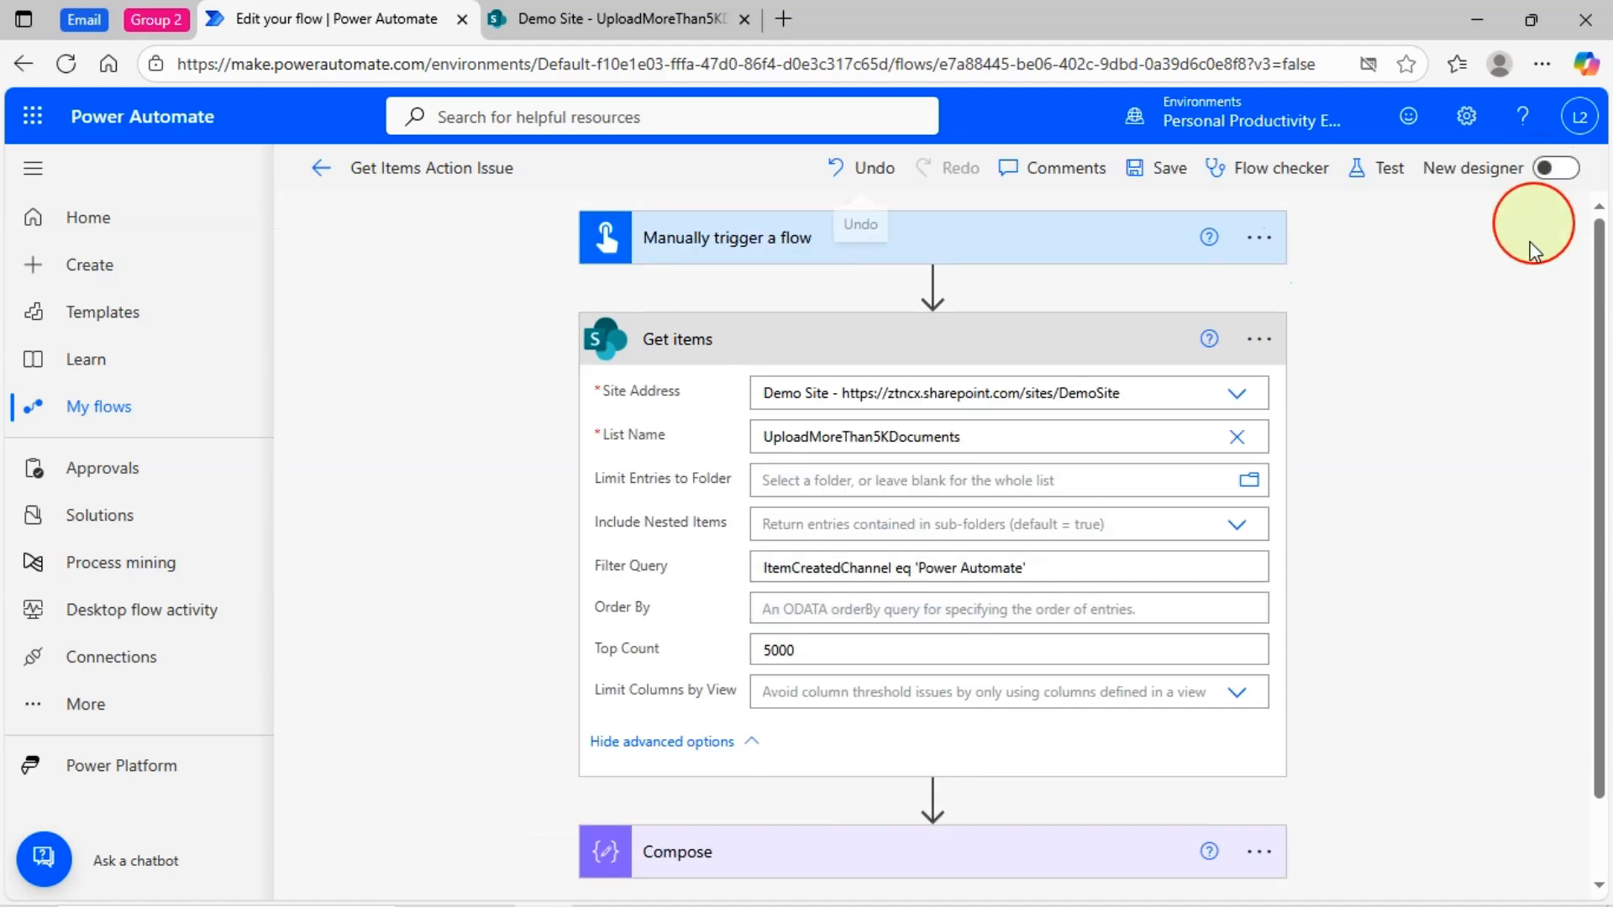
{"action": "mouse_move", "coordinate": [1524, 556]}
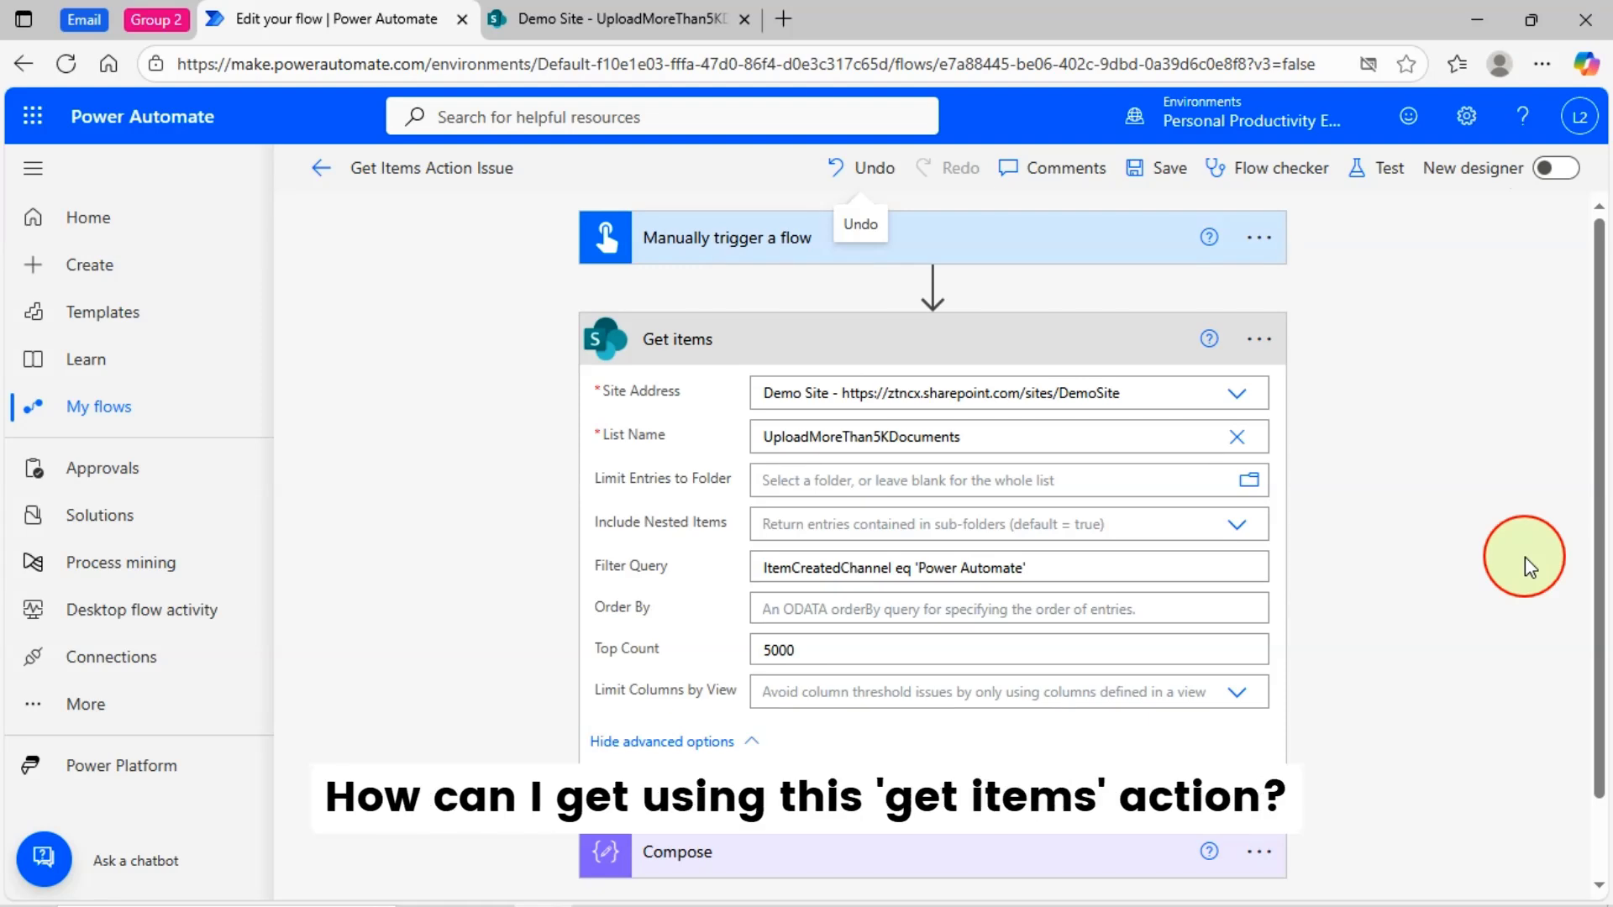
{"action": "mouse_move", "coordinate": [1349, 572]}
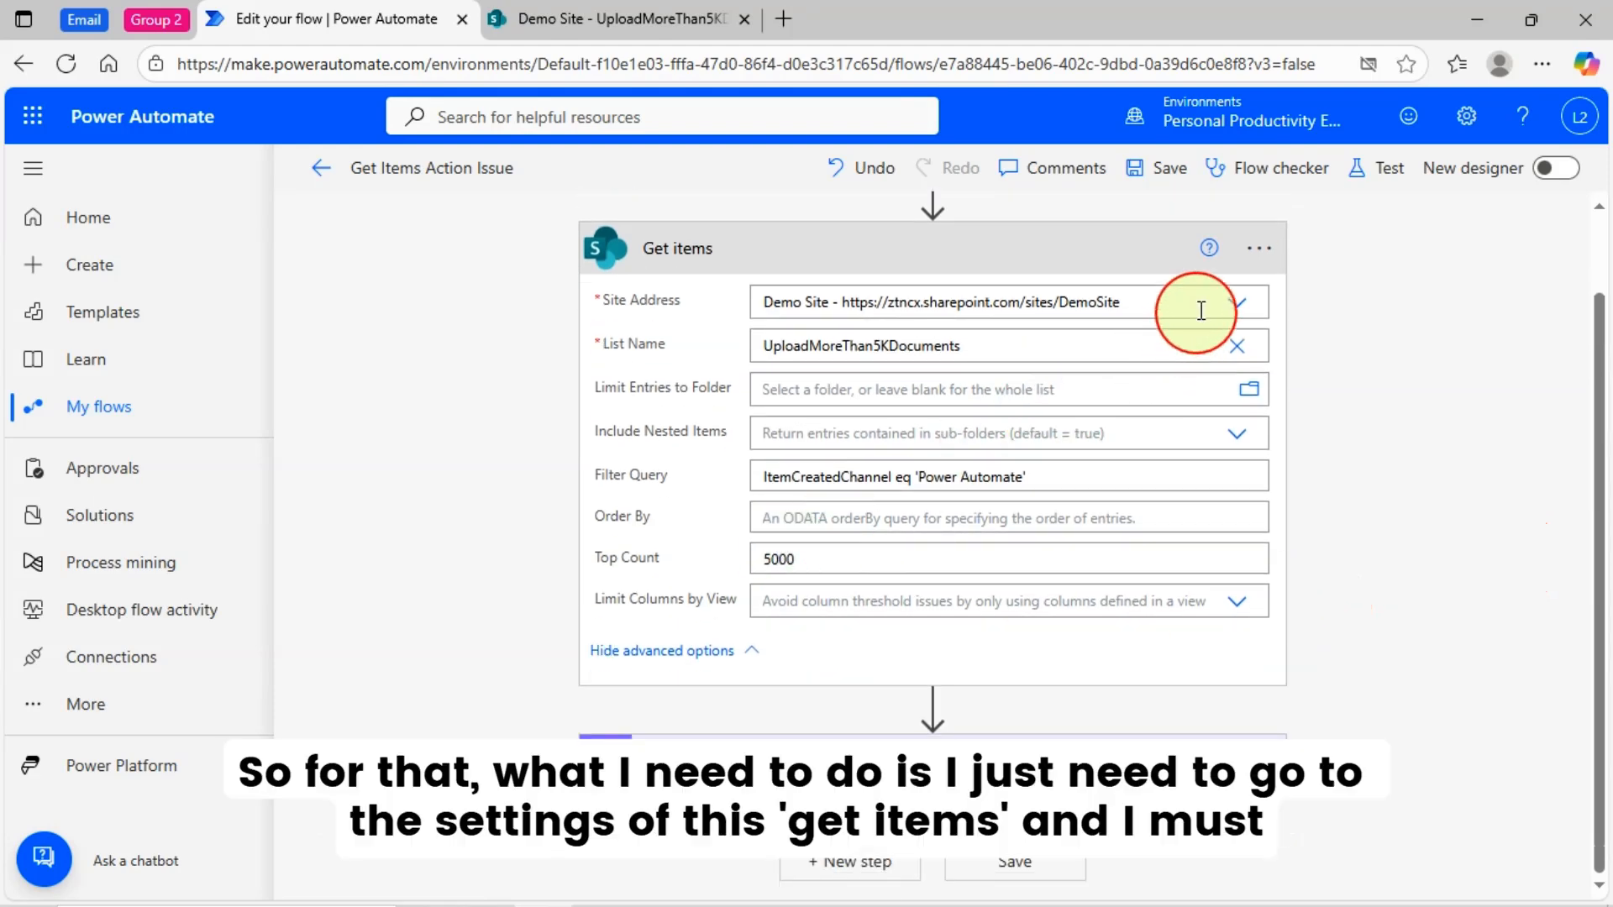
Step: Bring up the options menu of the Get items action
{"action": "left_click", "coordinate": [1257, 248]}
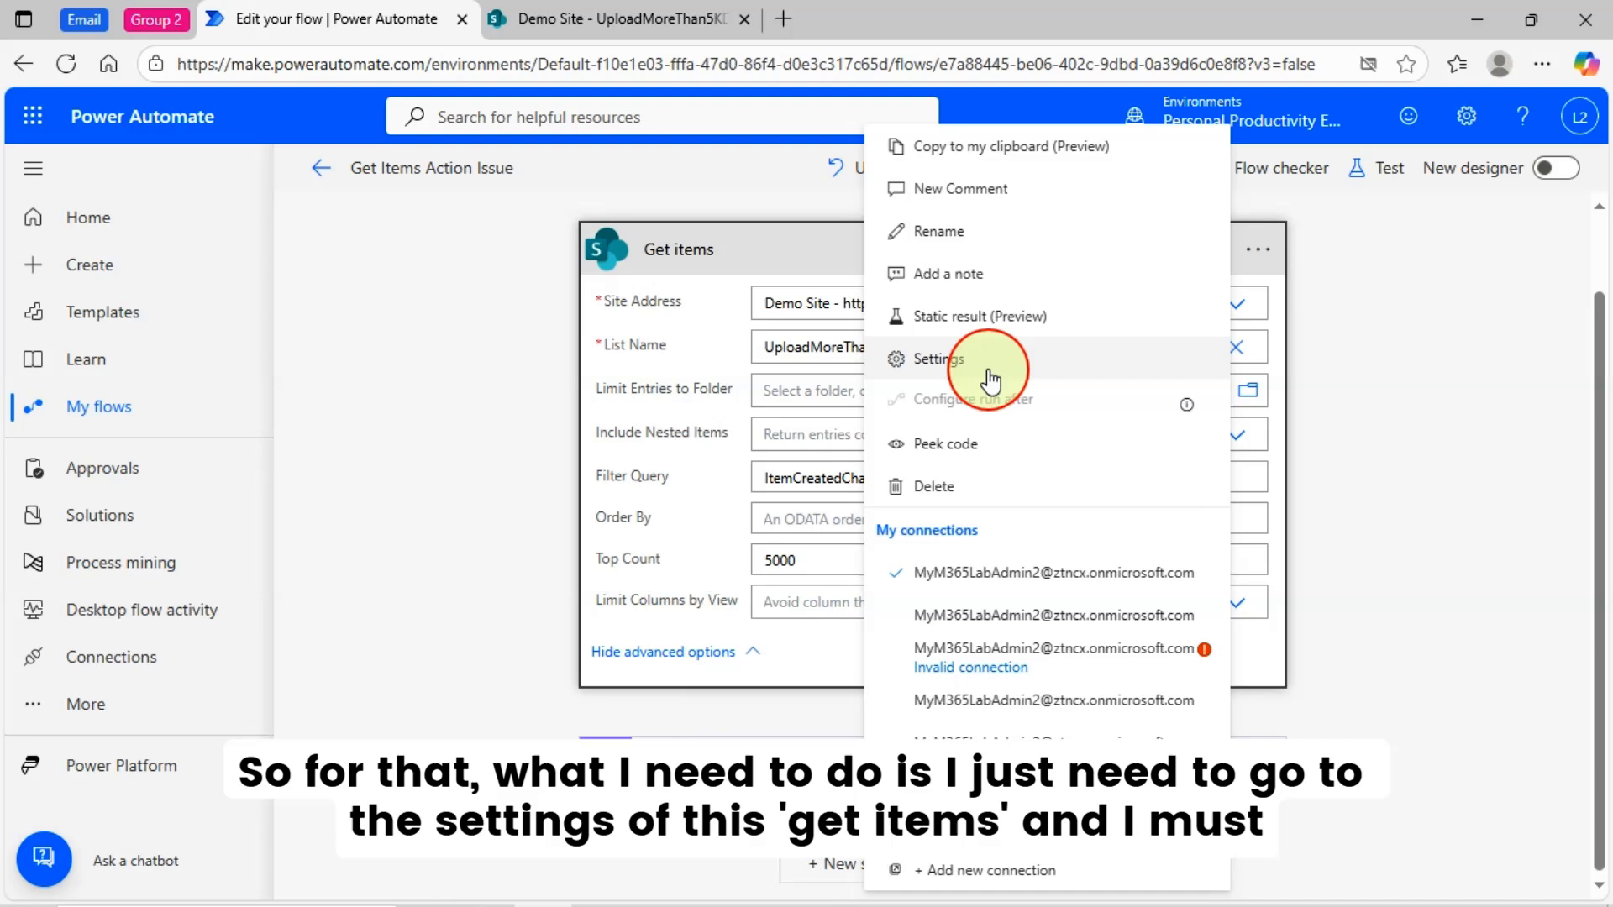
Step: In Get items settings, switch Pagination on with a threshold of 100000
{"action": "left_click", "coordinate": [937, 360]}
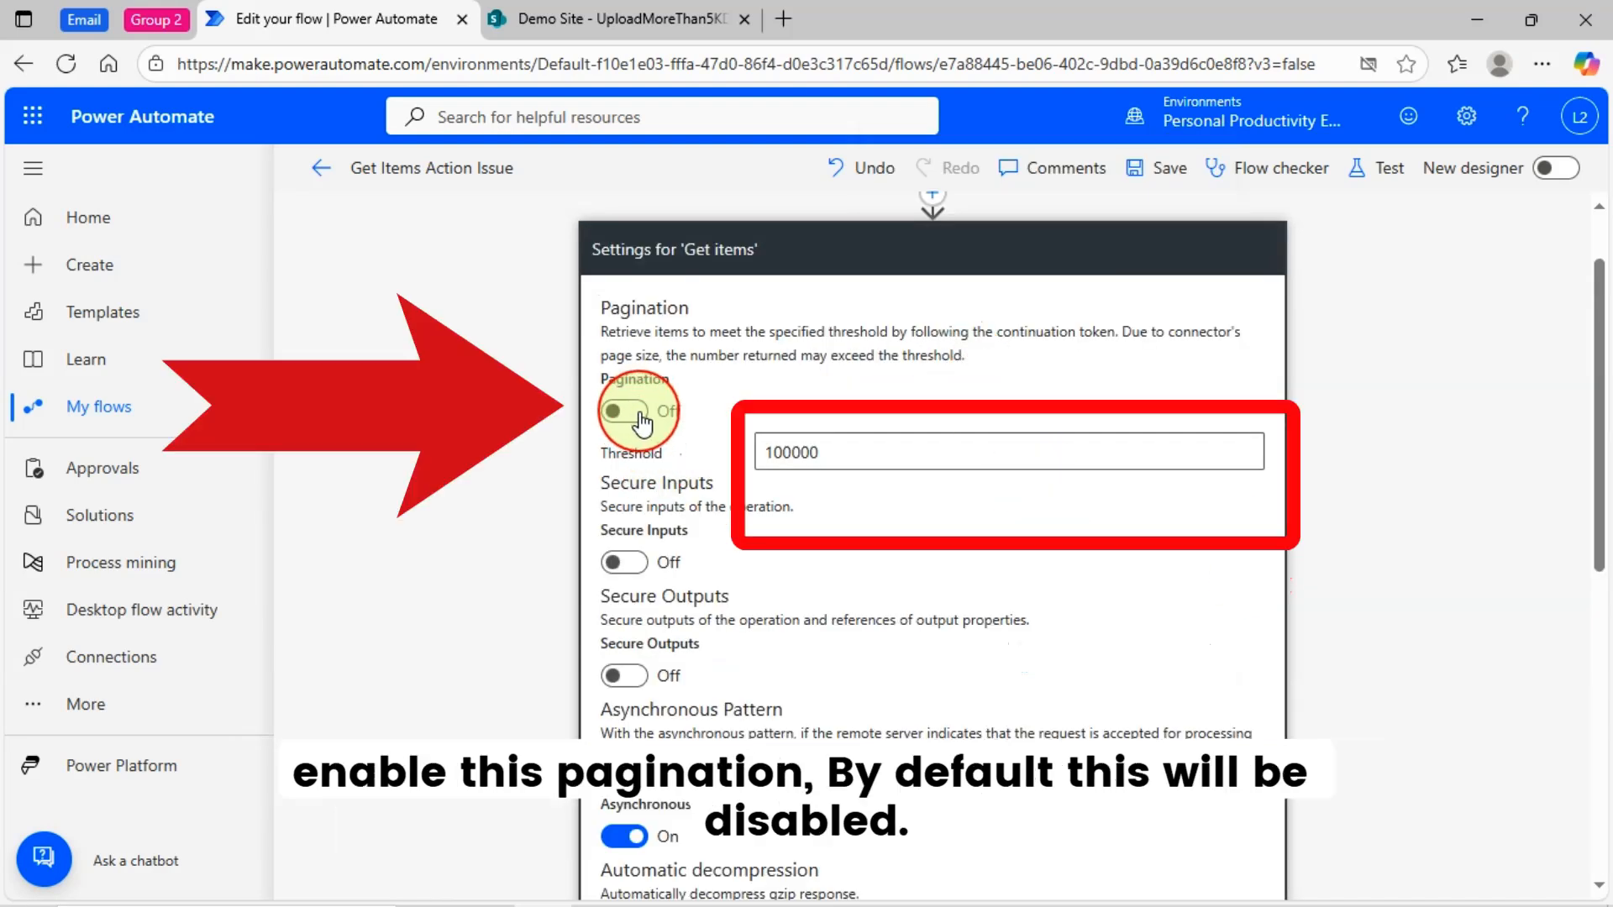
{"action": "left_click", "coordinate": [623, 410]}
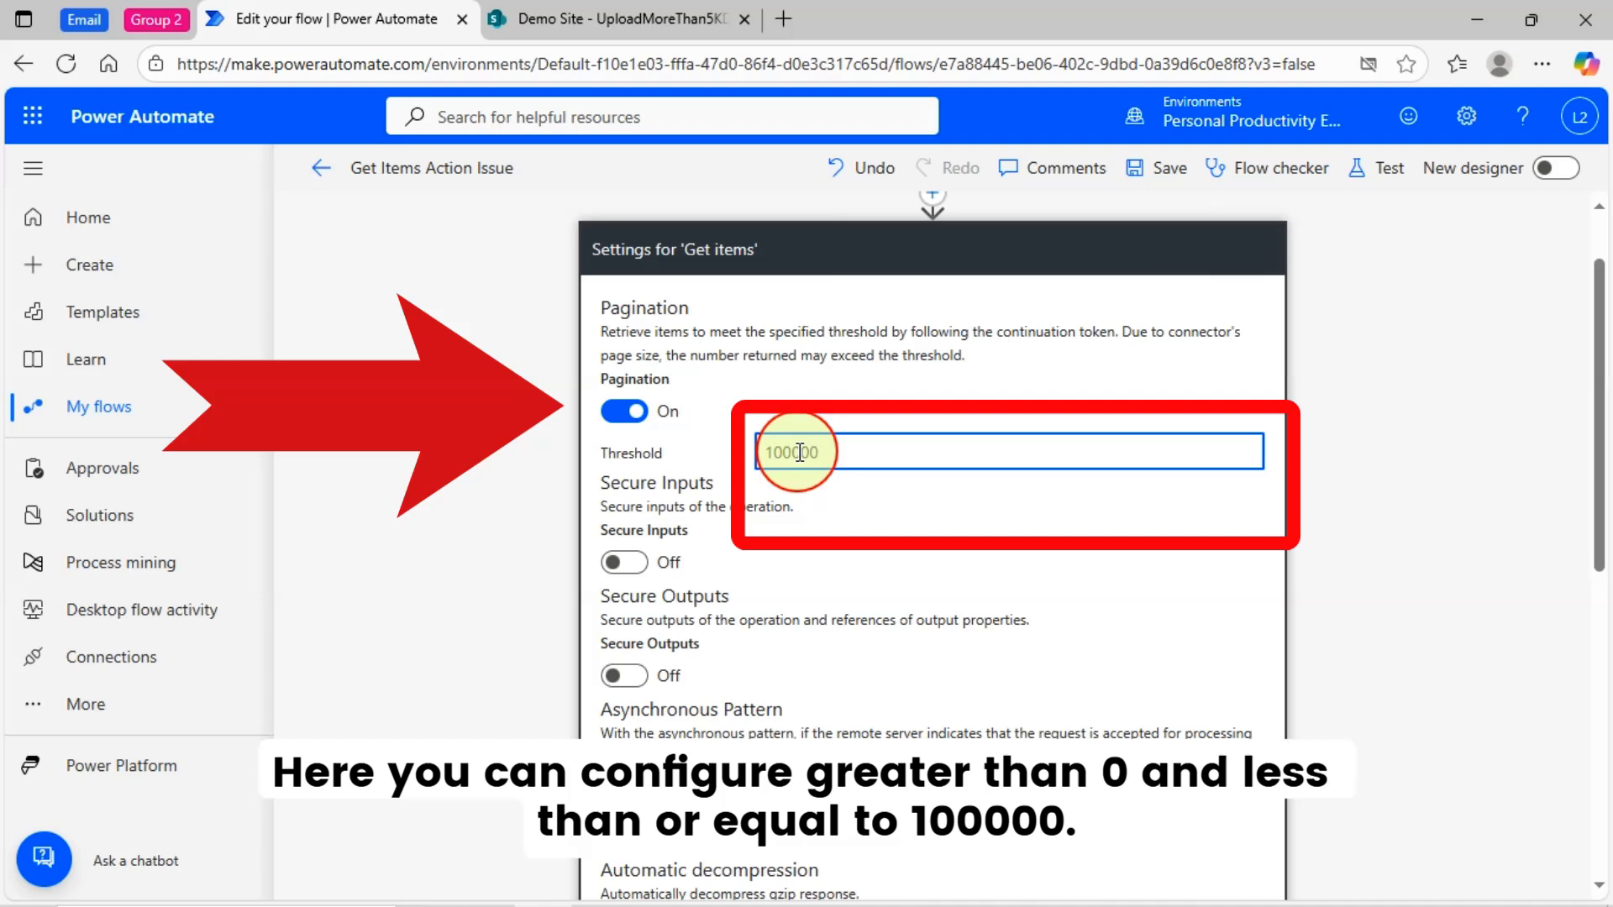
{"action": "type", "text": "000000"}
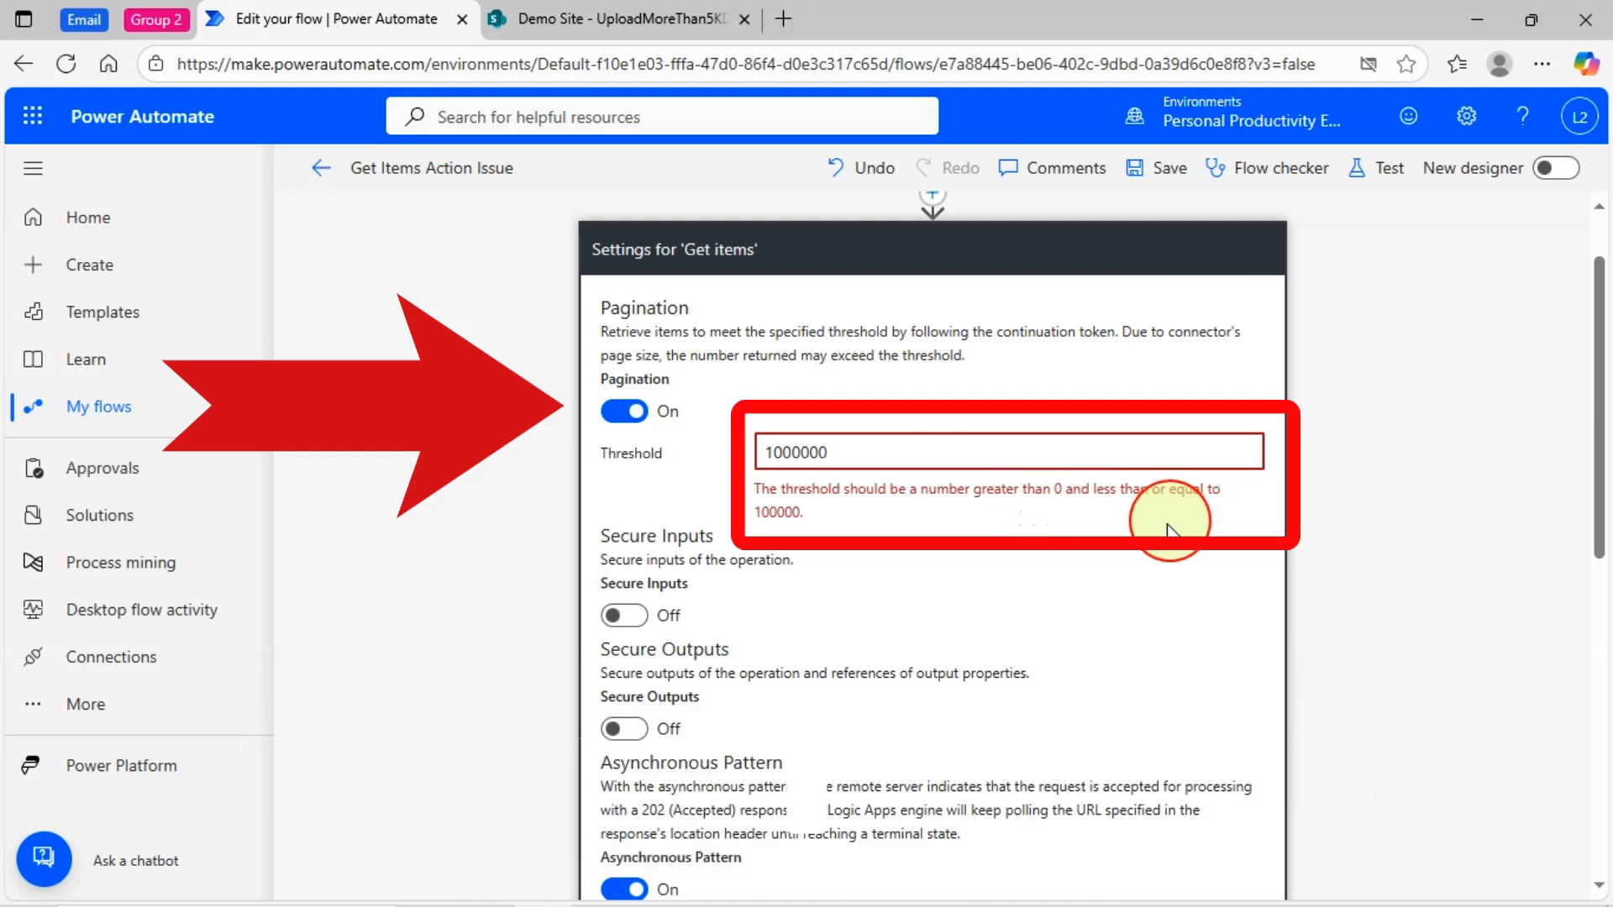
{"action": "mouse_move", "coordinate": [781, 529]}
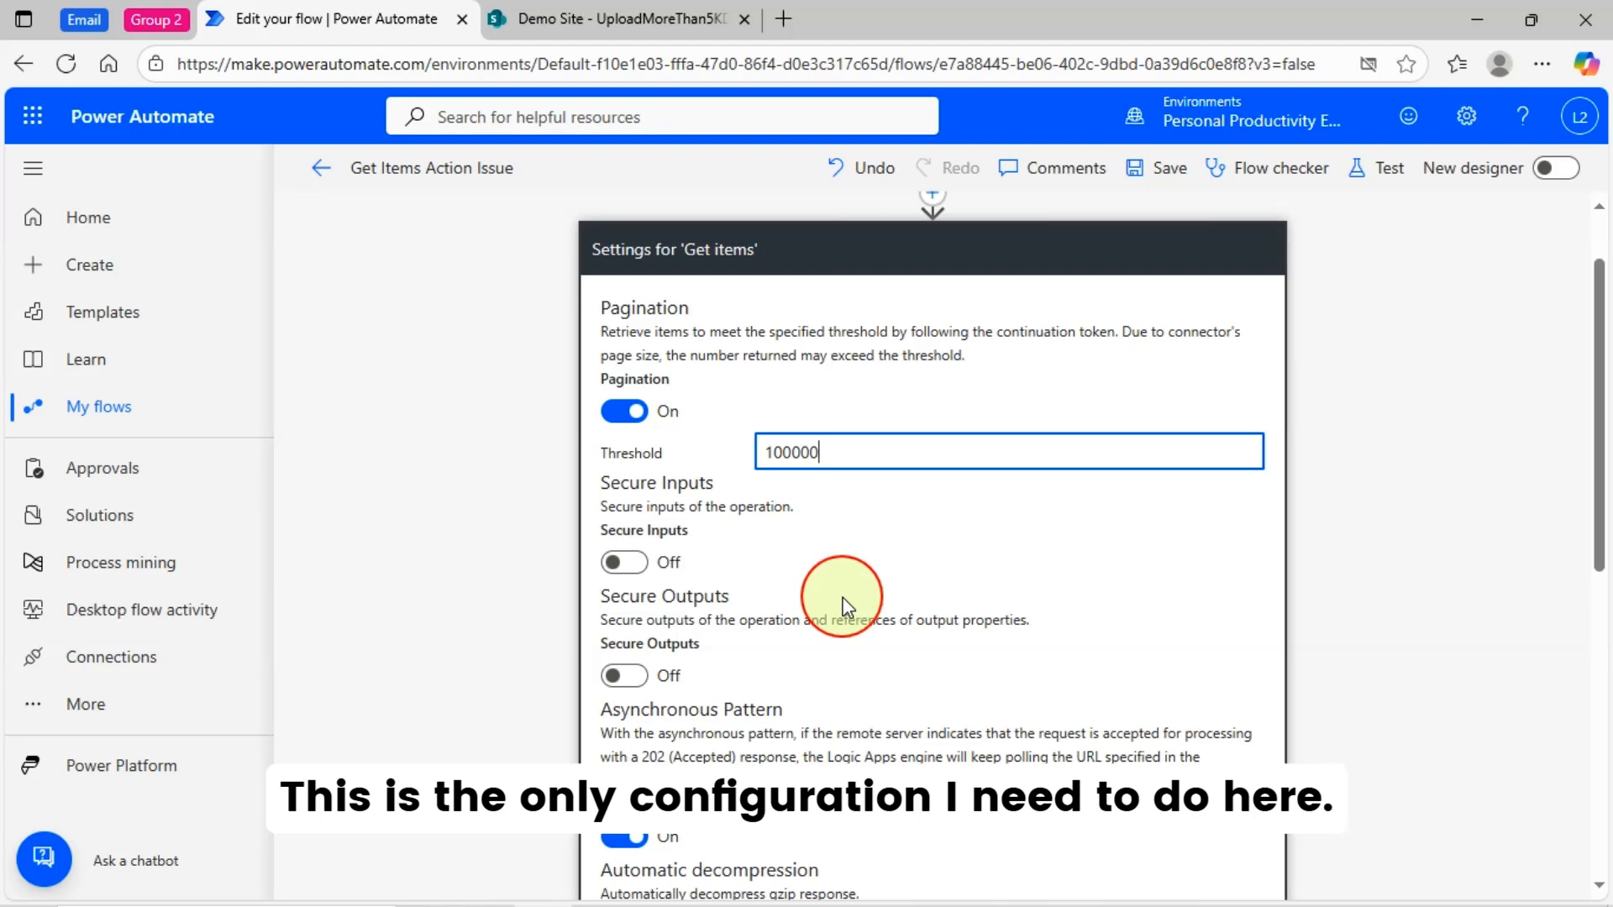
{"action": "scroll", "scroll_direction": "down", "scroll_amount": 3}
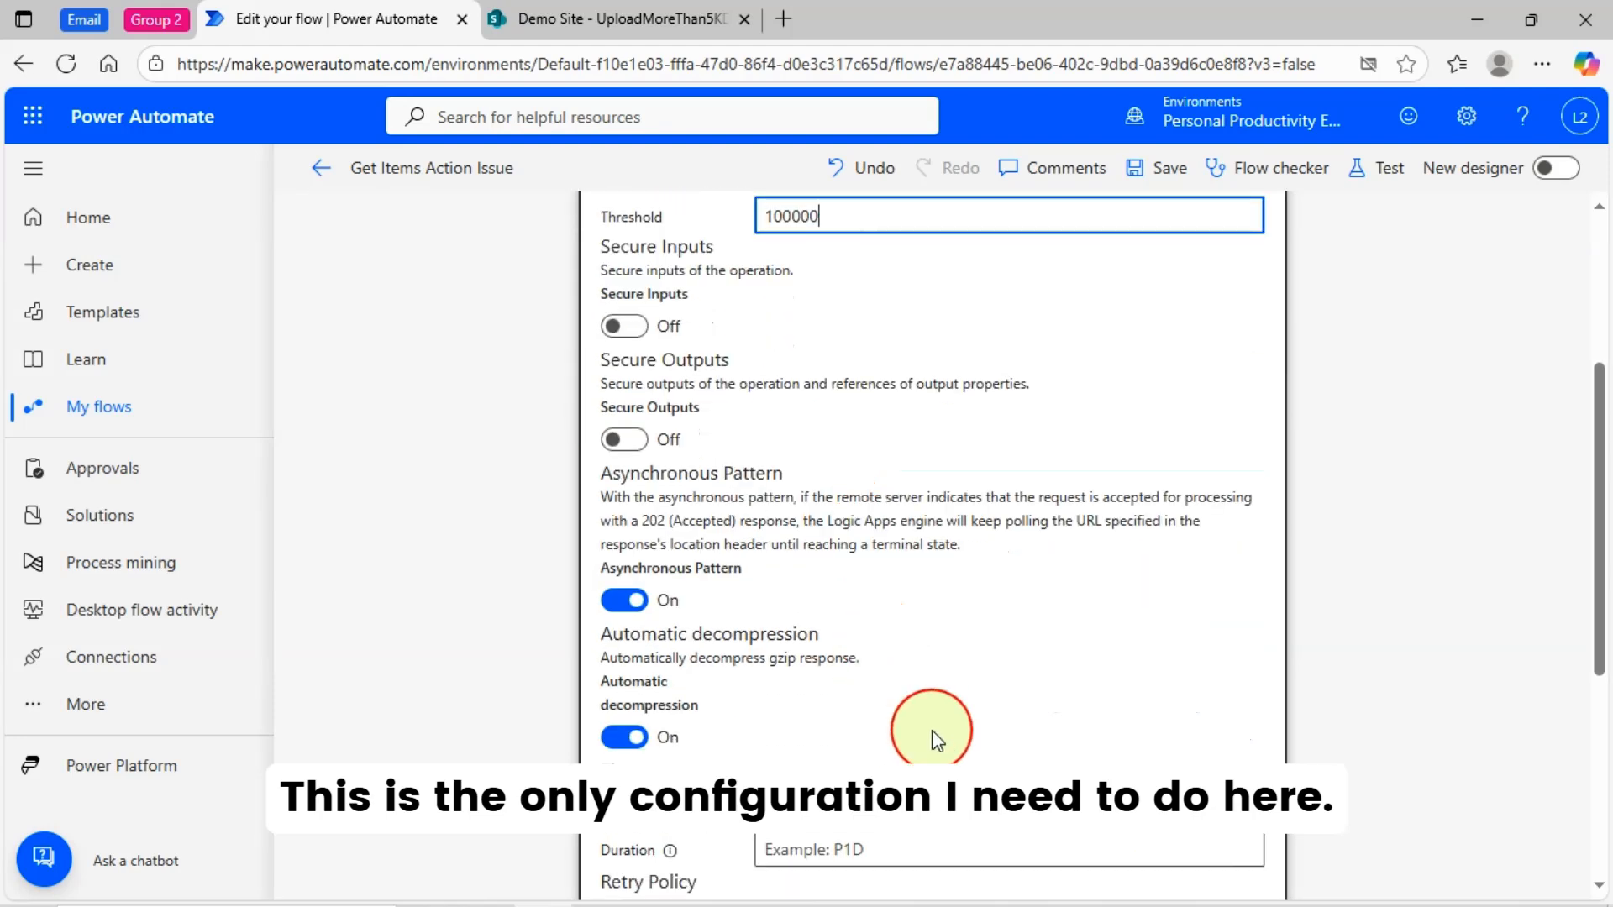
{"action": "scroll", "scroll_direction": "down", "scroll_amount": 3}
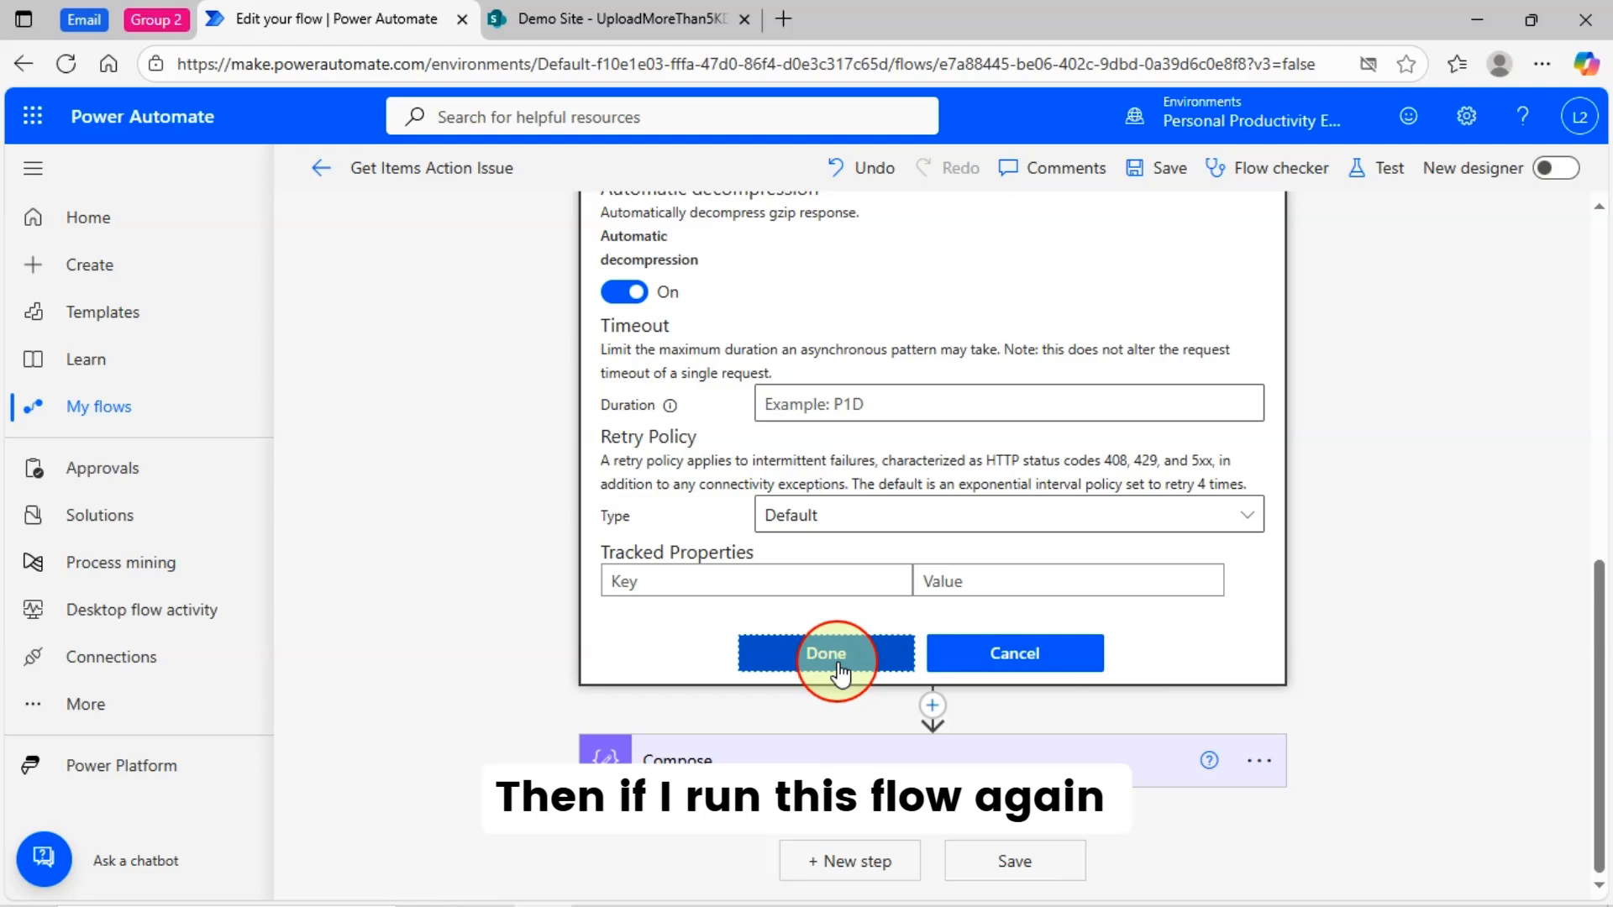
Step: Apply the settings, save the flow and launch a manual test run
{"action": "left_click", "coordinate": [825, 653]}
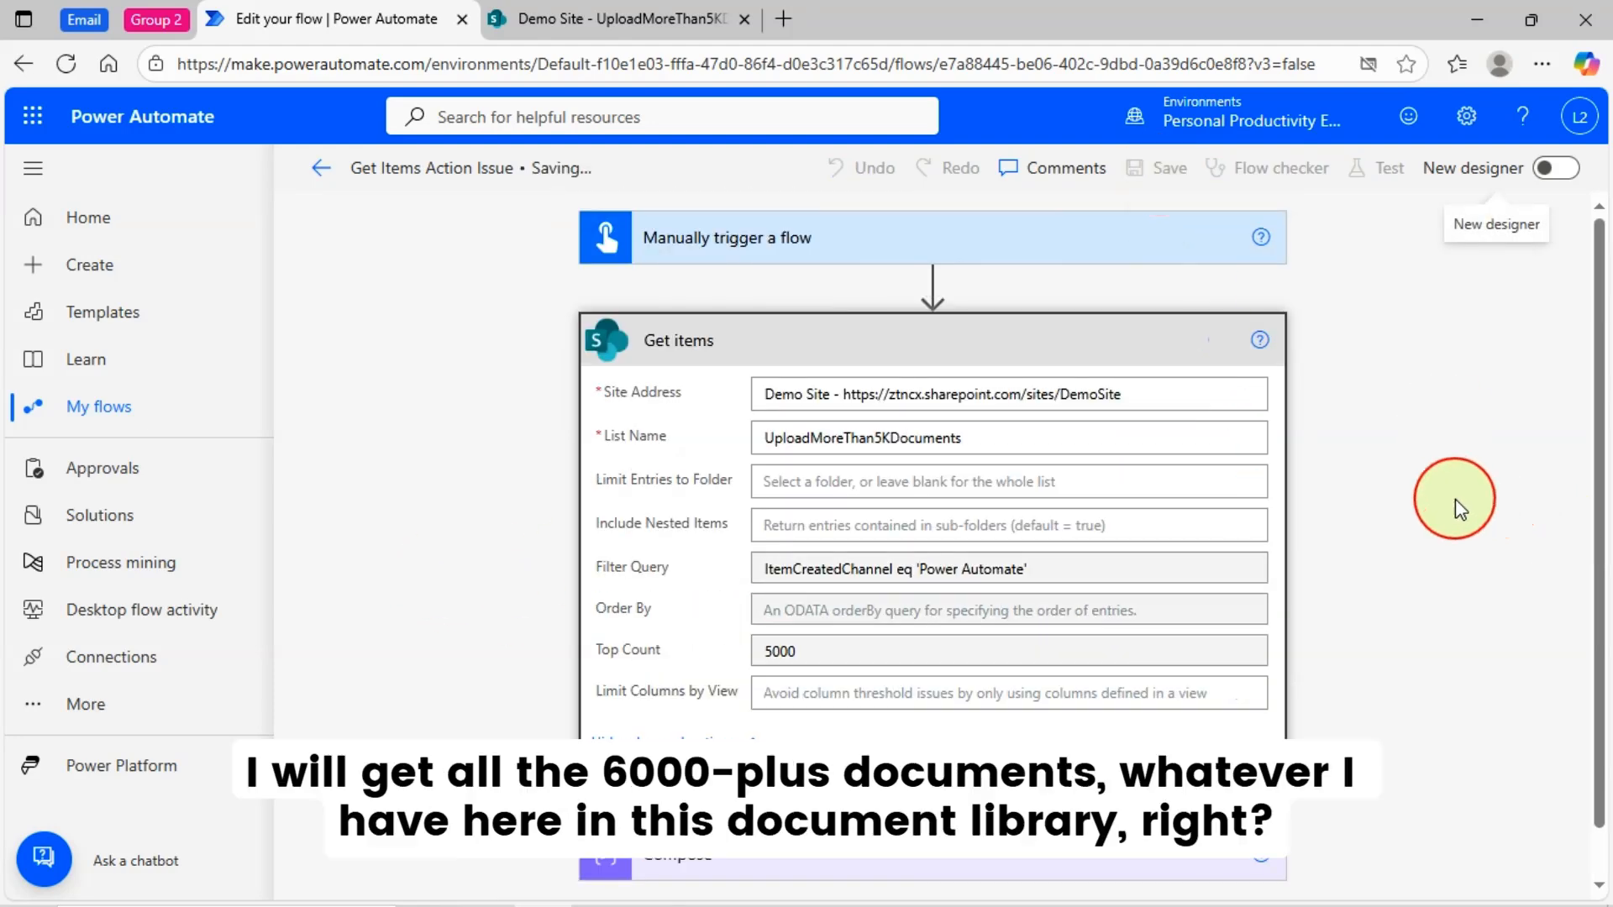
{"action": "left_click", "coordinate": [1156, 168]}
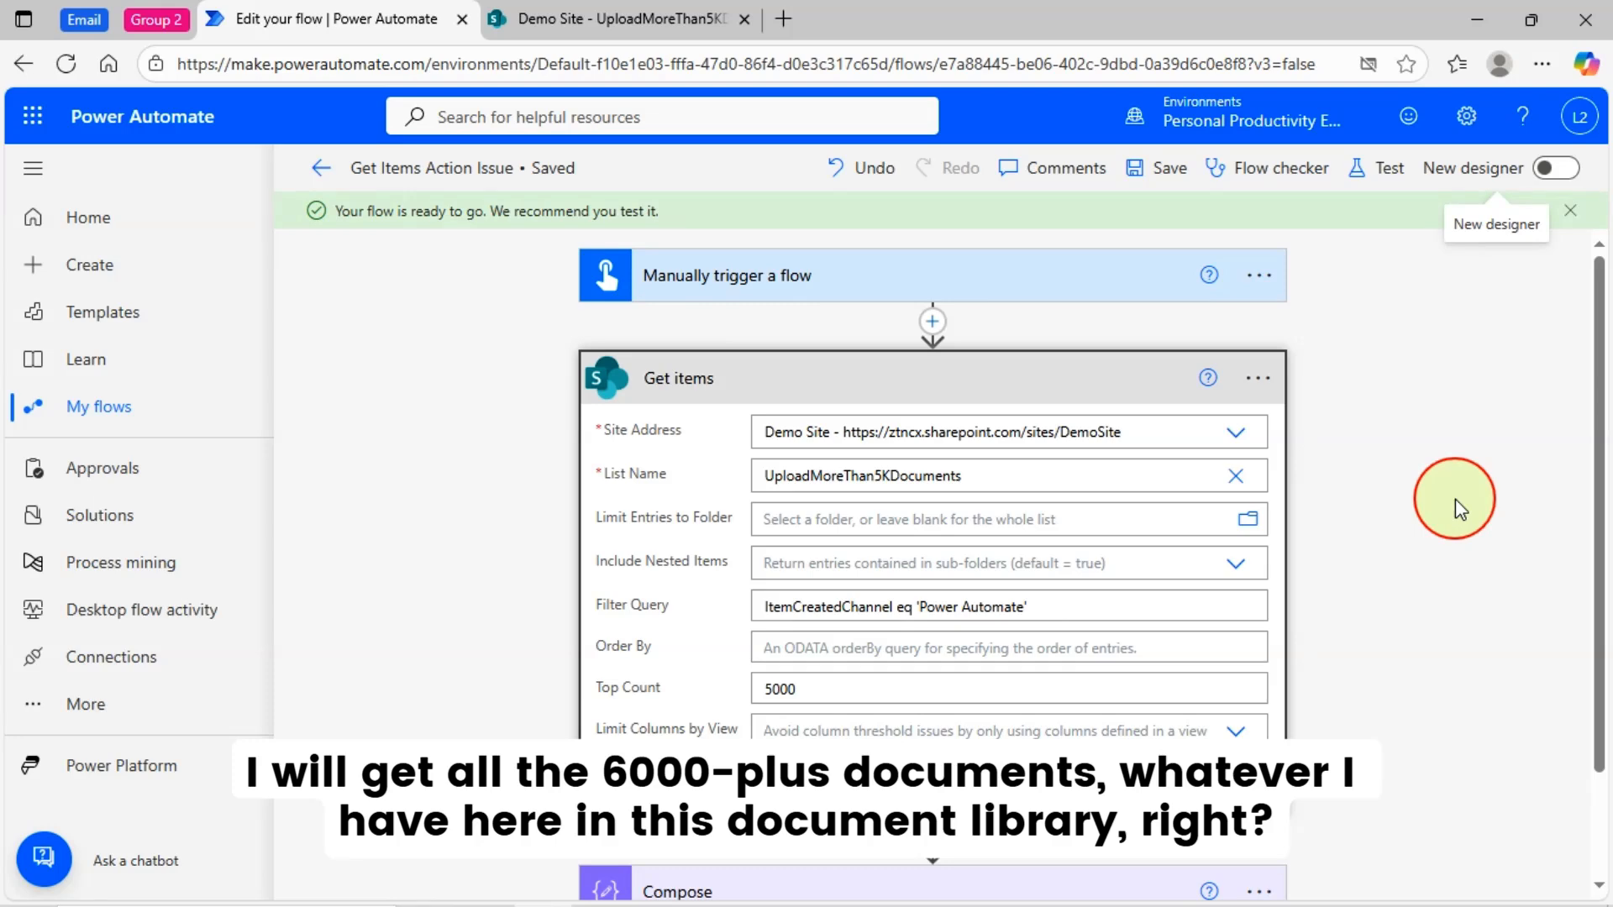
{"action": "left_click", "coordinate": [1389, 168]}
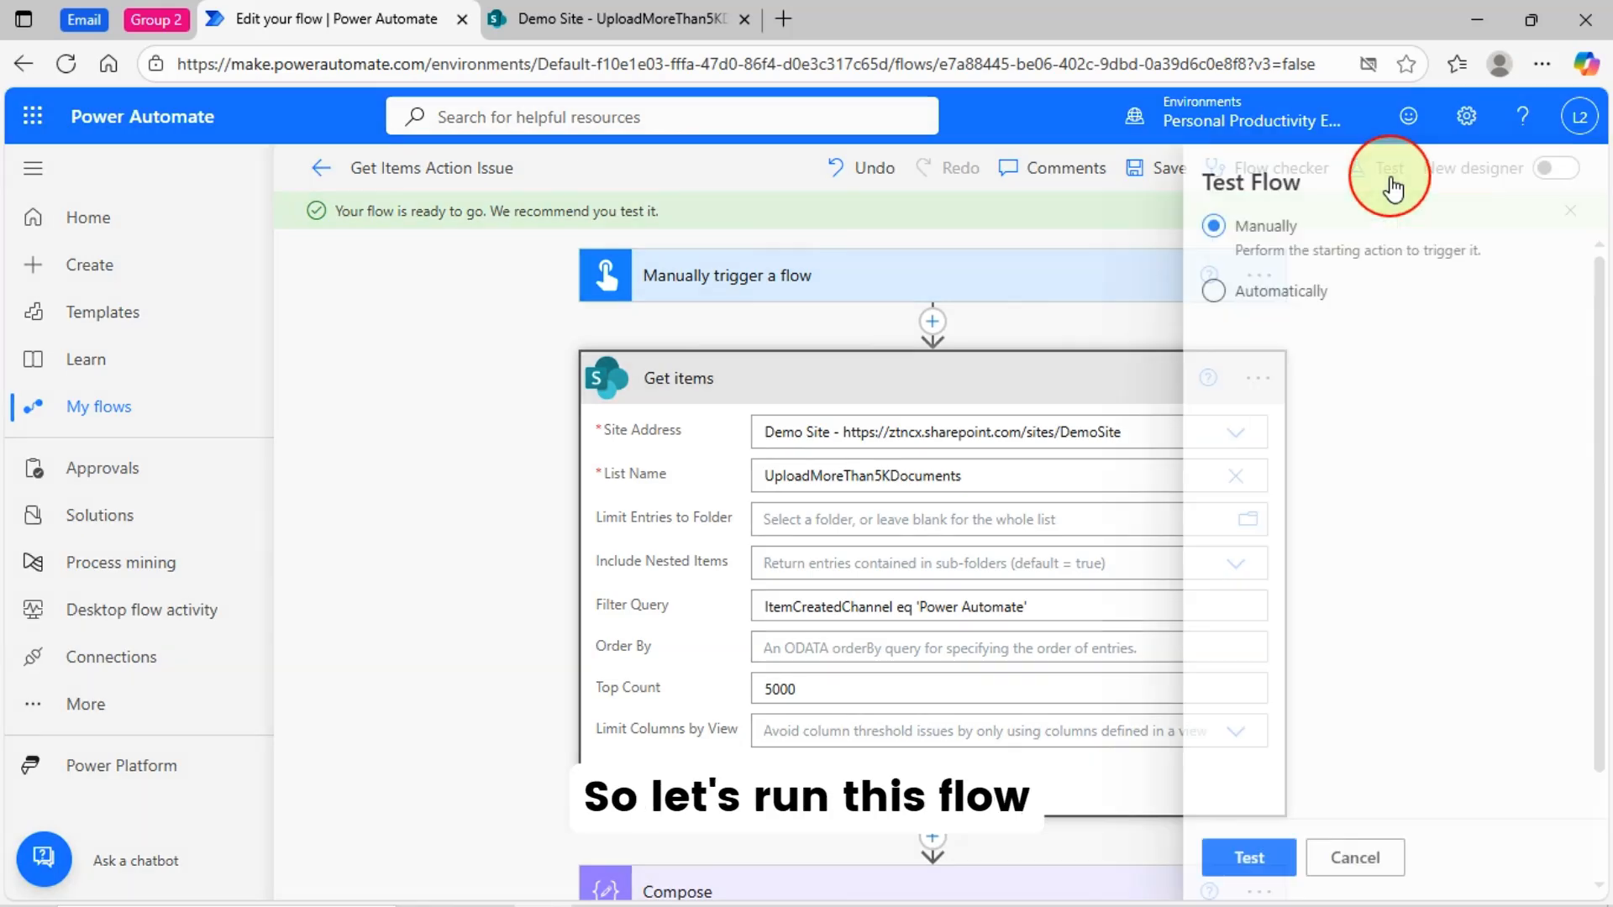
{"action": "left_click", "coordinate": [1248, 857]}
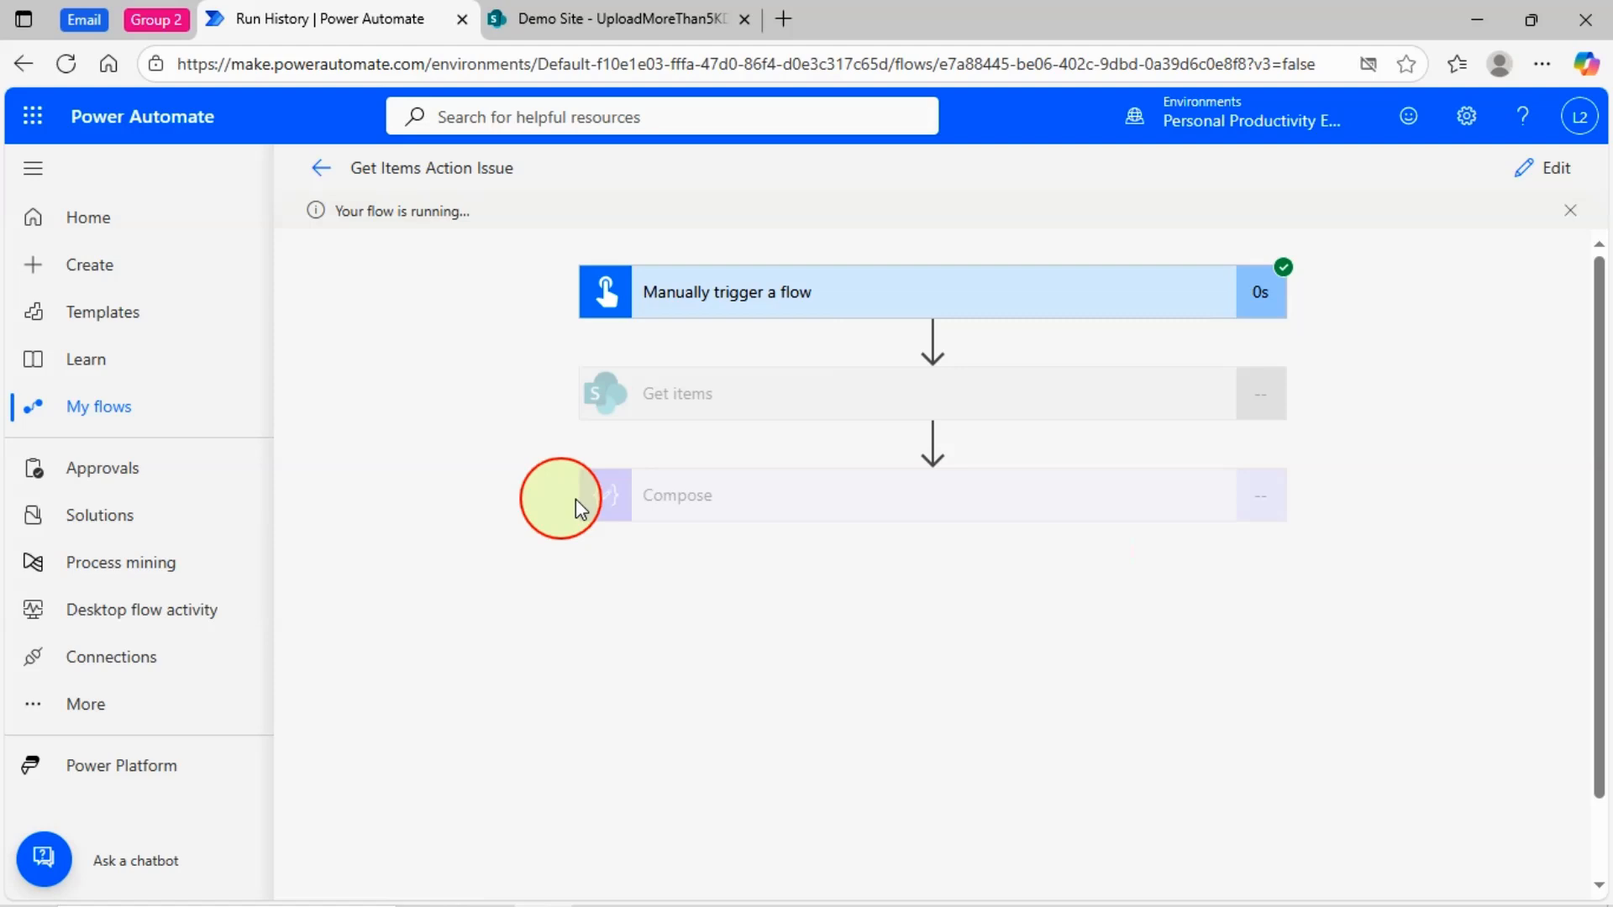
{"action": "mouse_move", "coordinate": [1139, 626]}
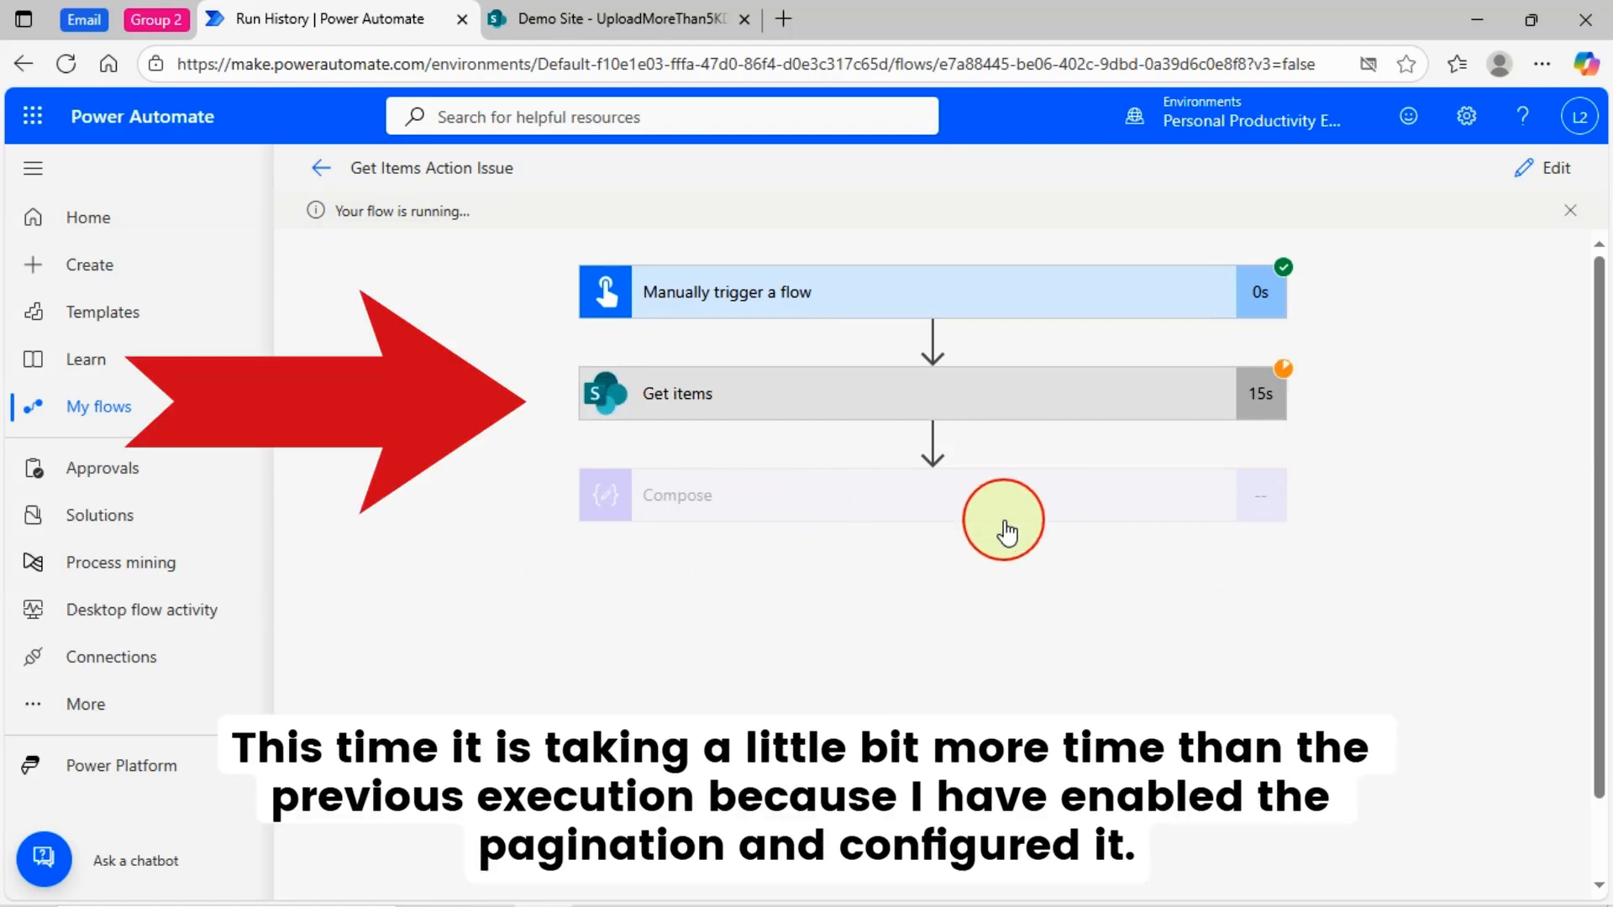
{"action": "mouse_move", "coordinate": [925, 519]}
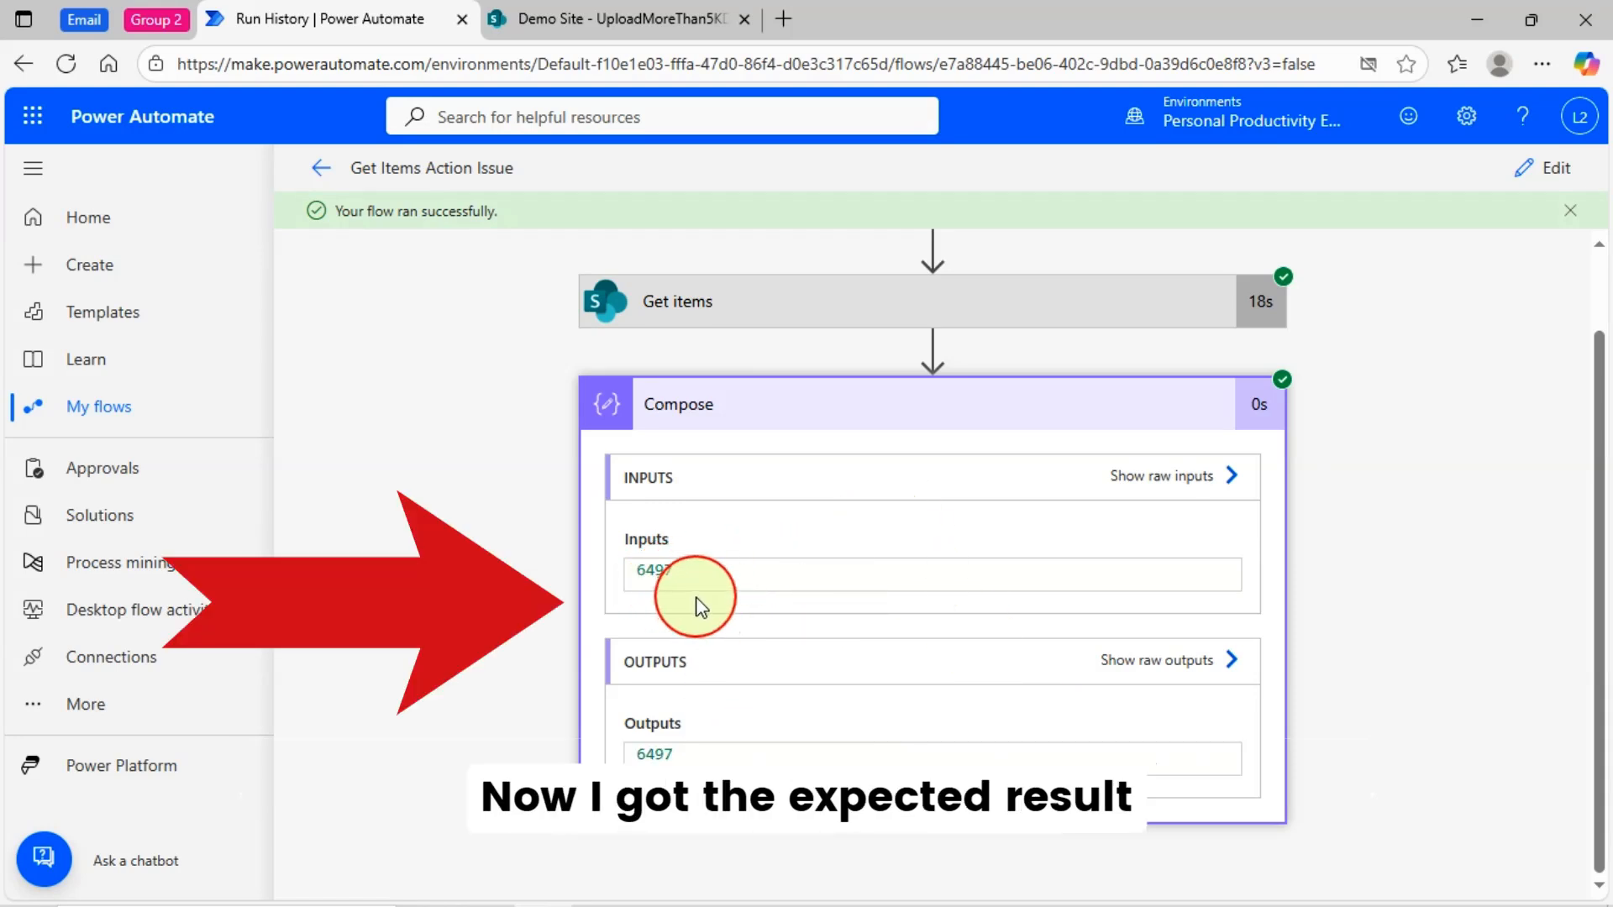
{"action": "mouse_move", "coordinate": [739, 754]}
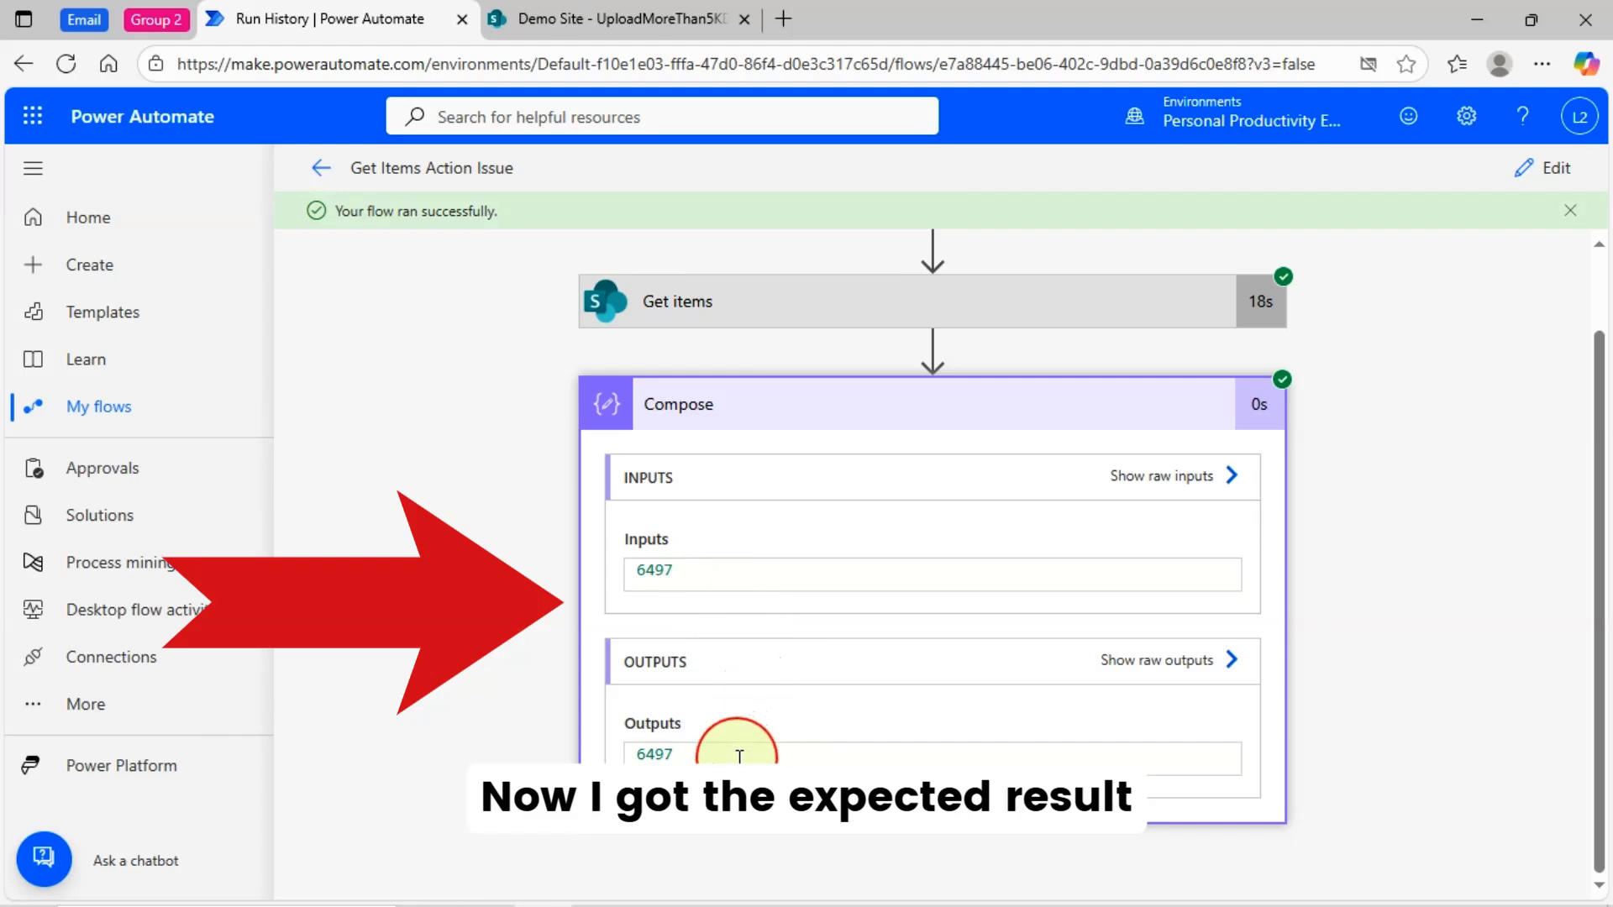
Step: Compare the SharePoint library against the finished run, whose Compose now shows 6497 items
{"action": "left_click", "coordinate": [611, 19]}
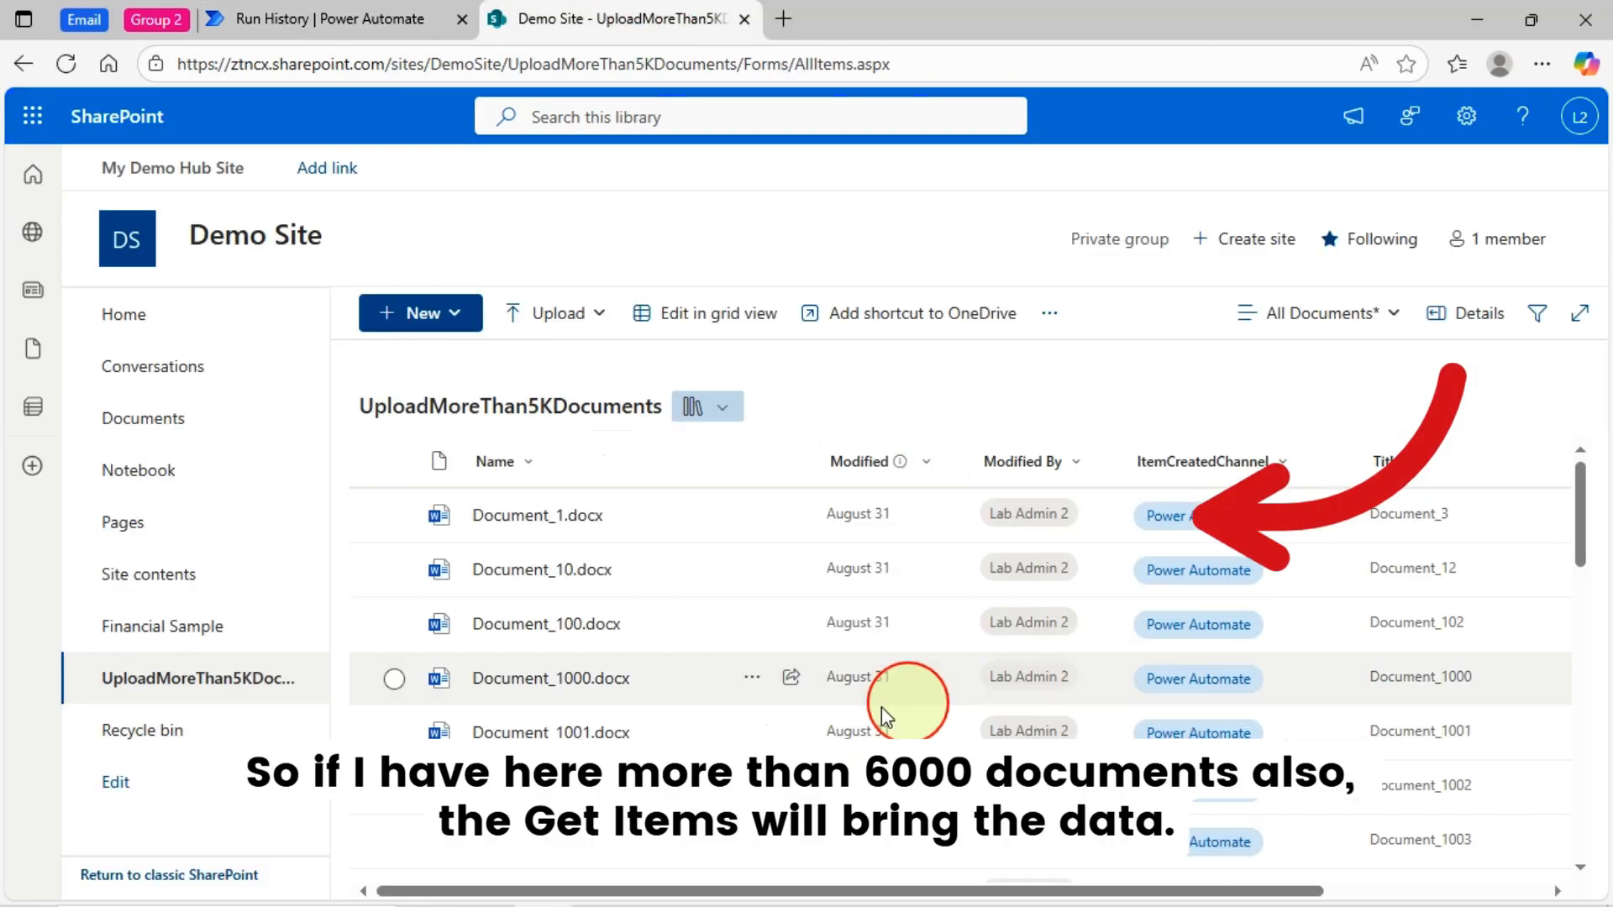
{"action": "mouse_move", "coordinate": [694, 564]}
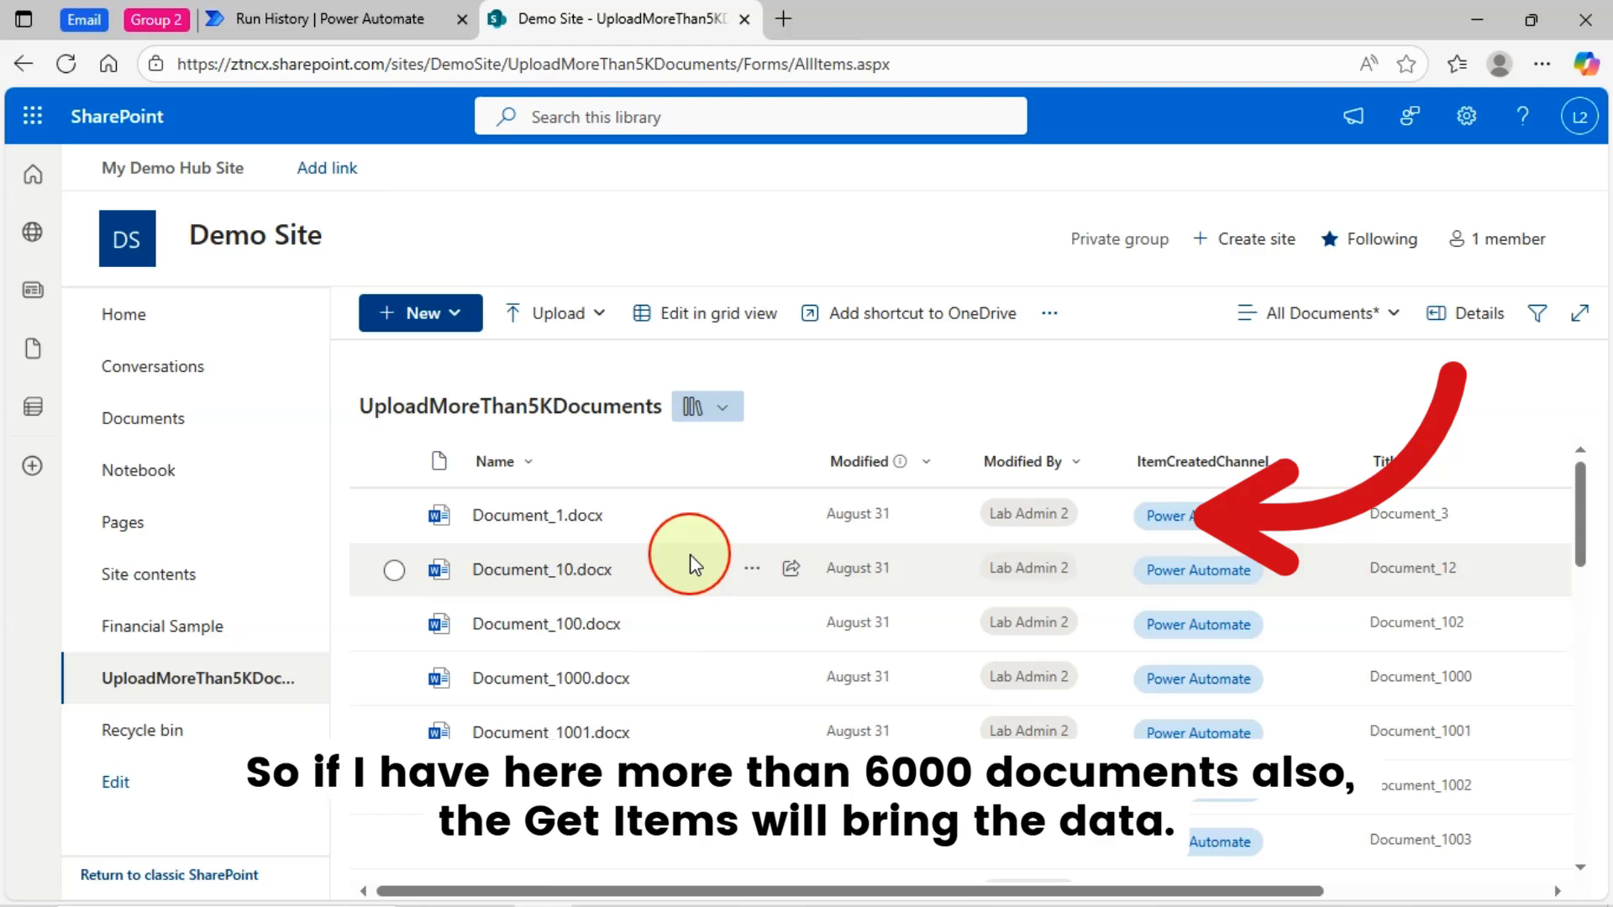
{"action": "mouse_move", "coordinate": [808, 653]}
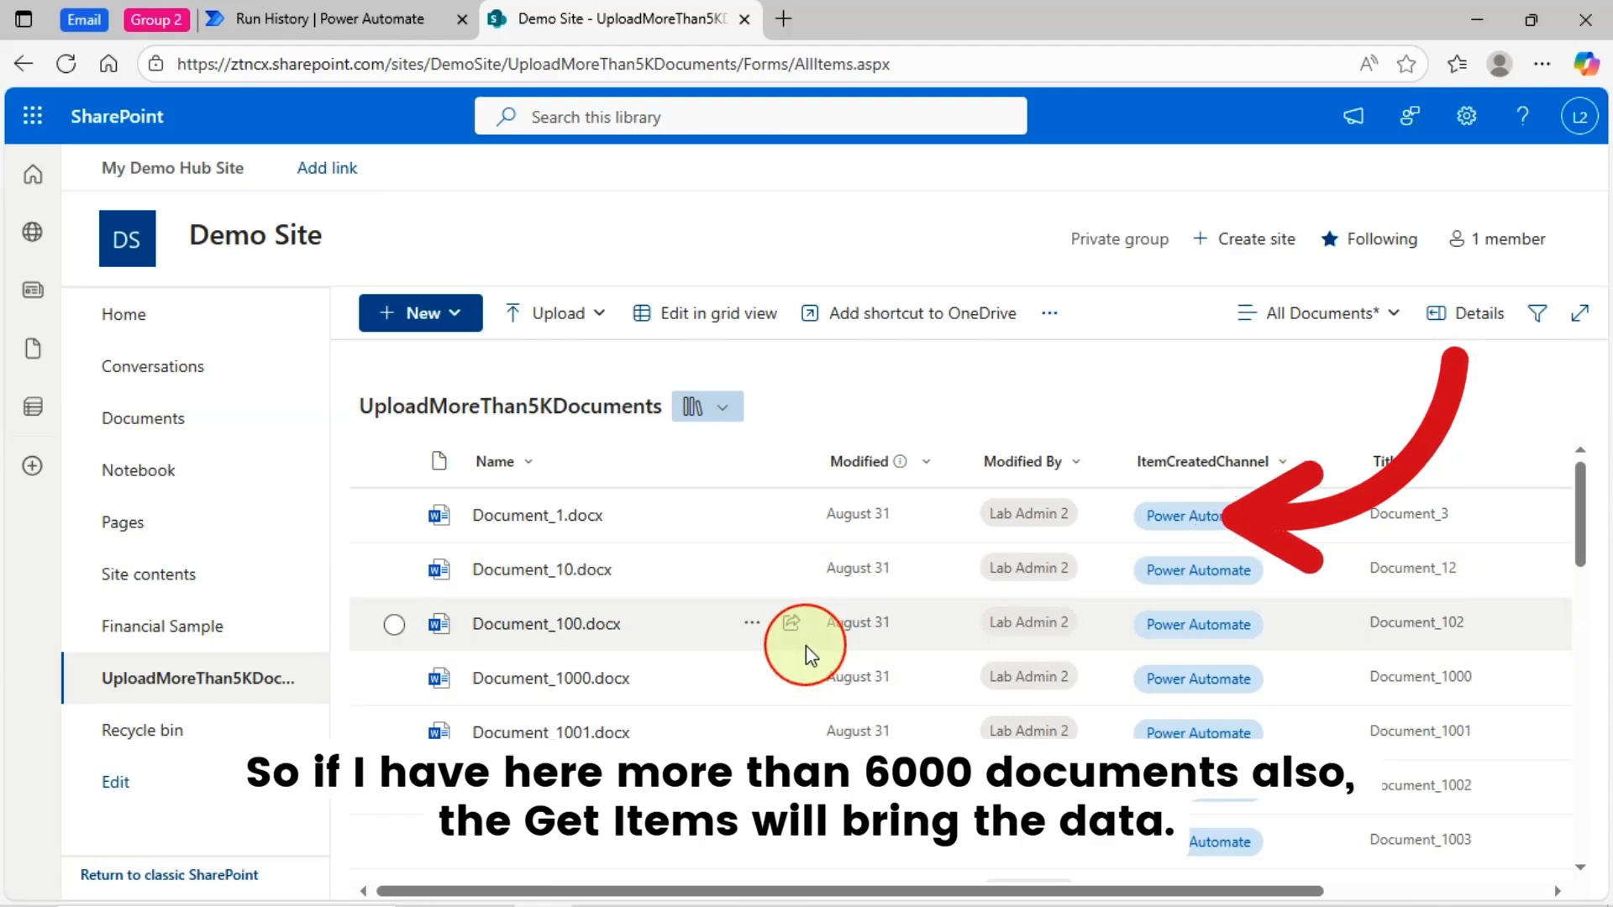
{"action": "left_click", "coordinate": [329, 18]}
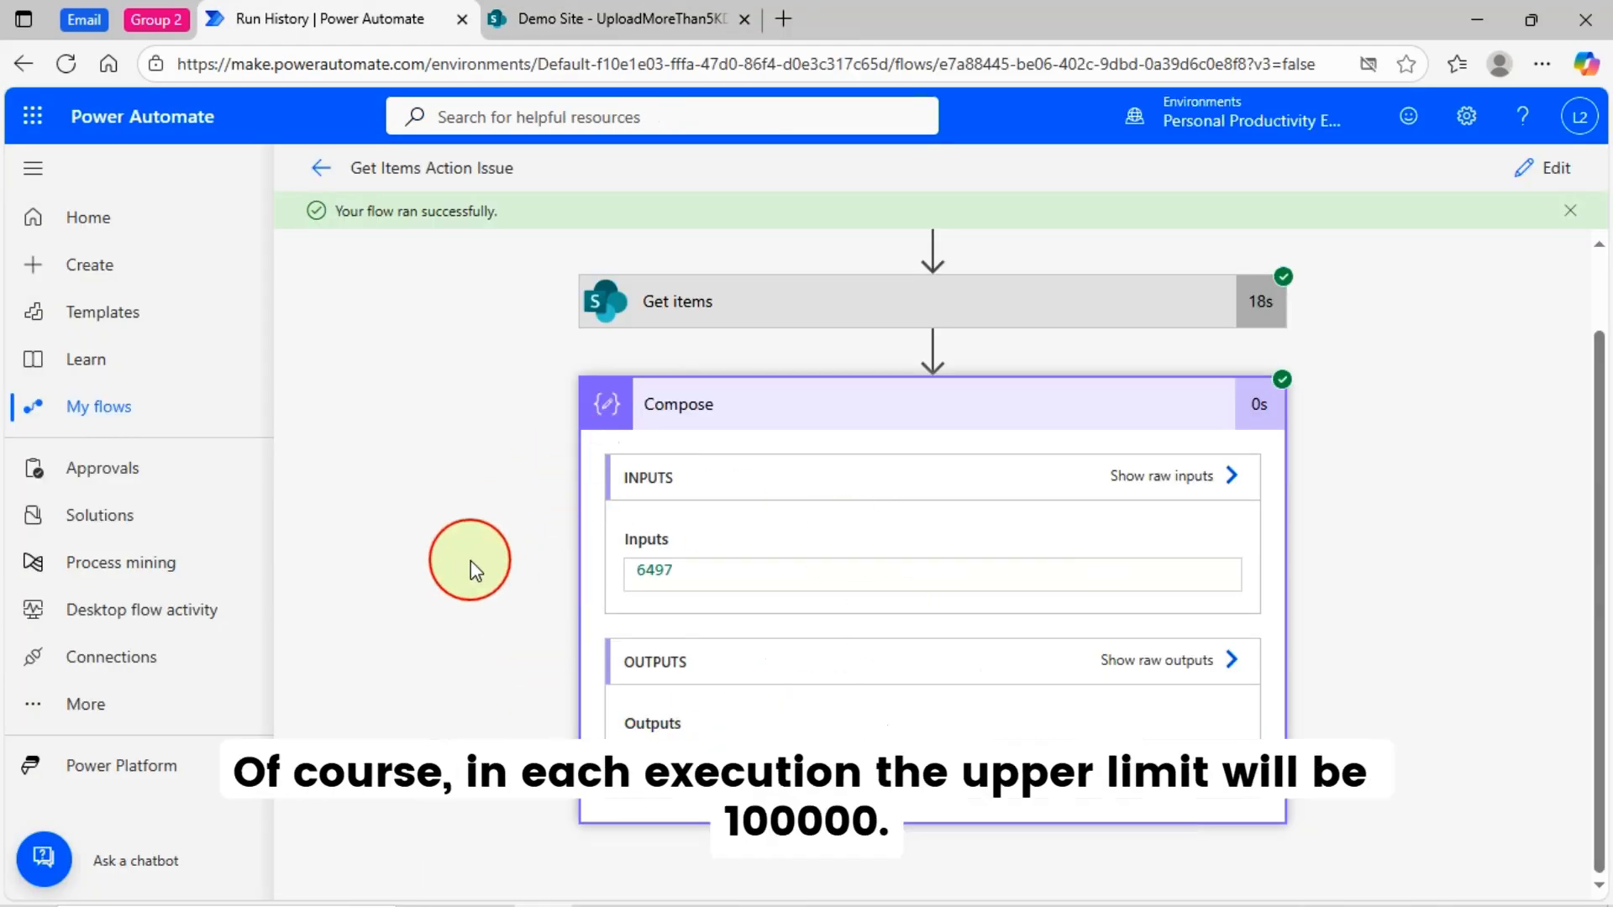
{"action": "mouse_move", "coordinate": [809, 635]}
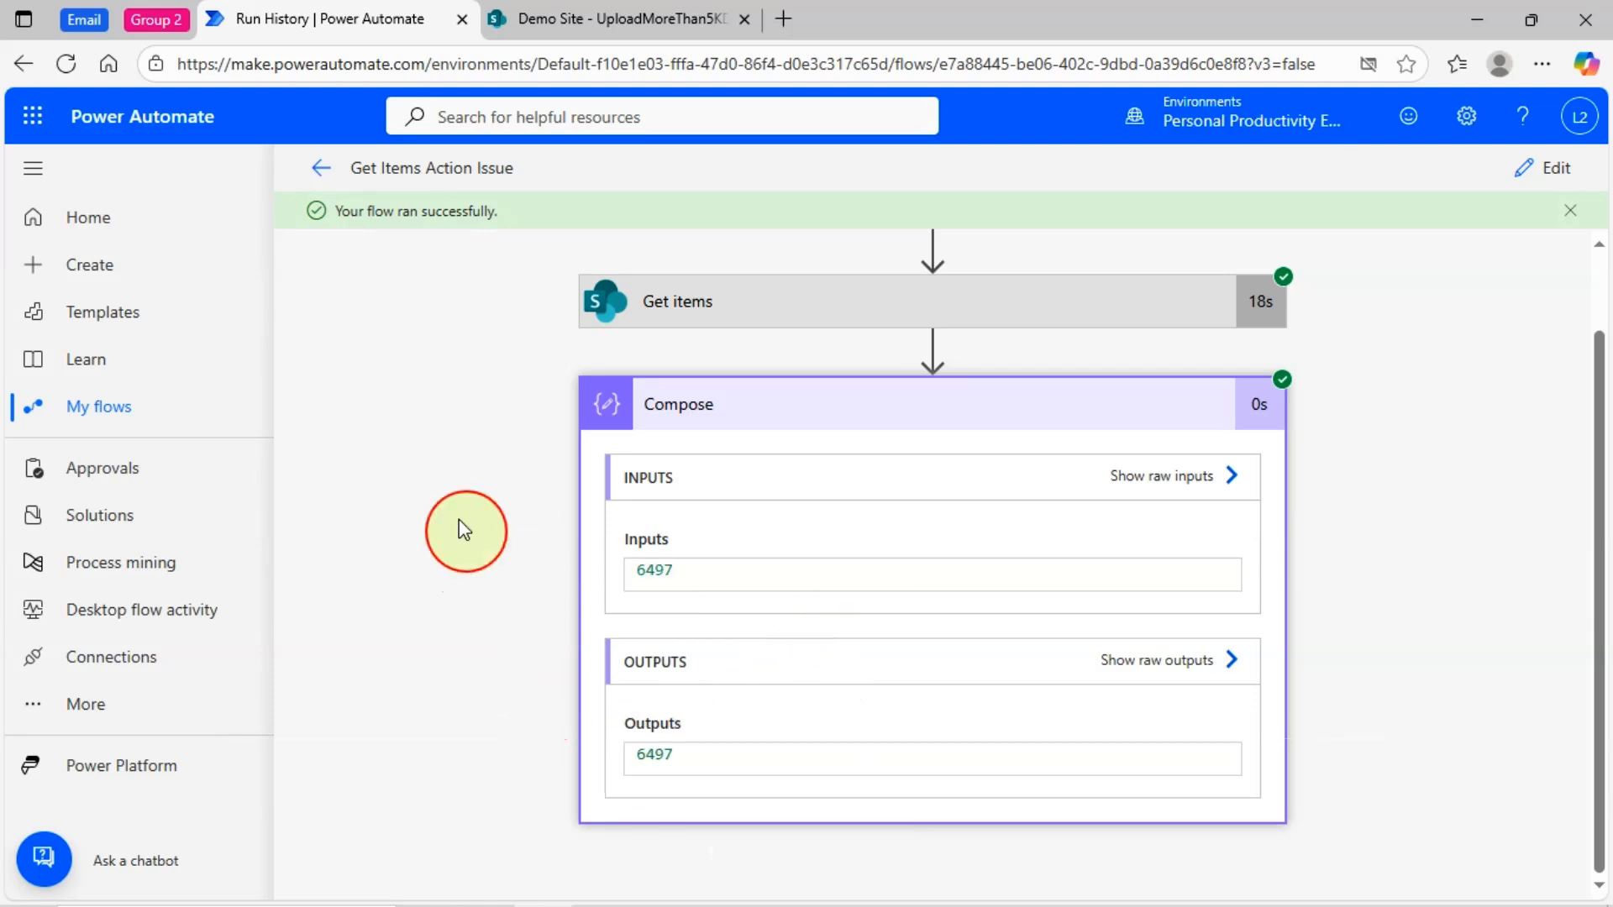
{"action": "mouse_move", "coordinate": [781, 425]}
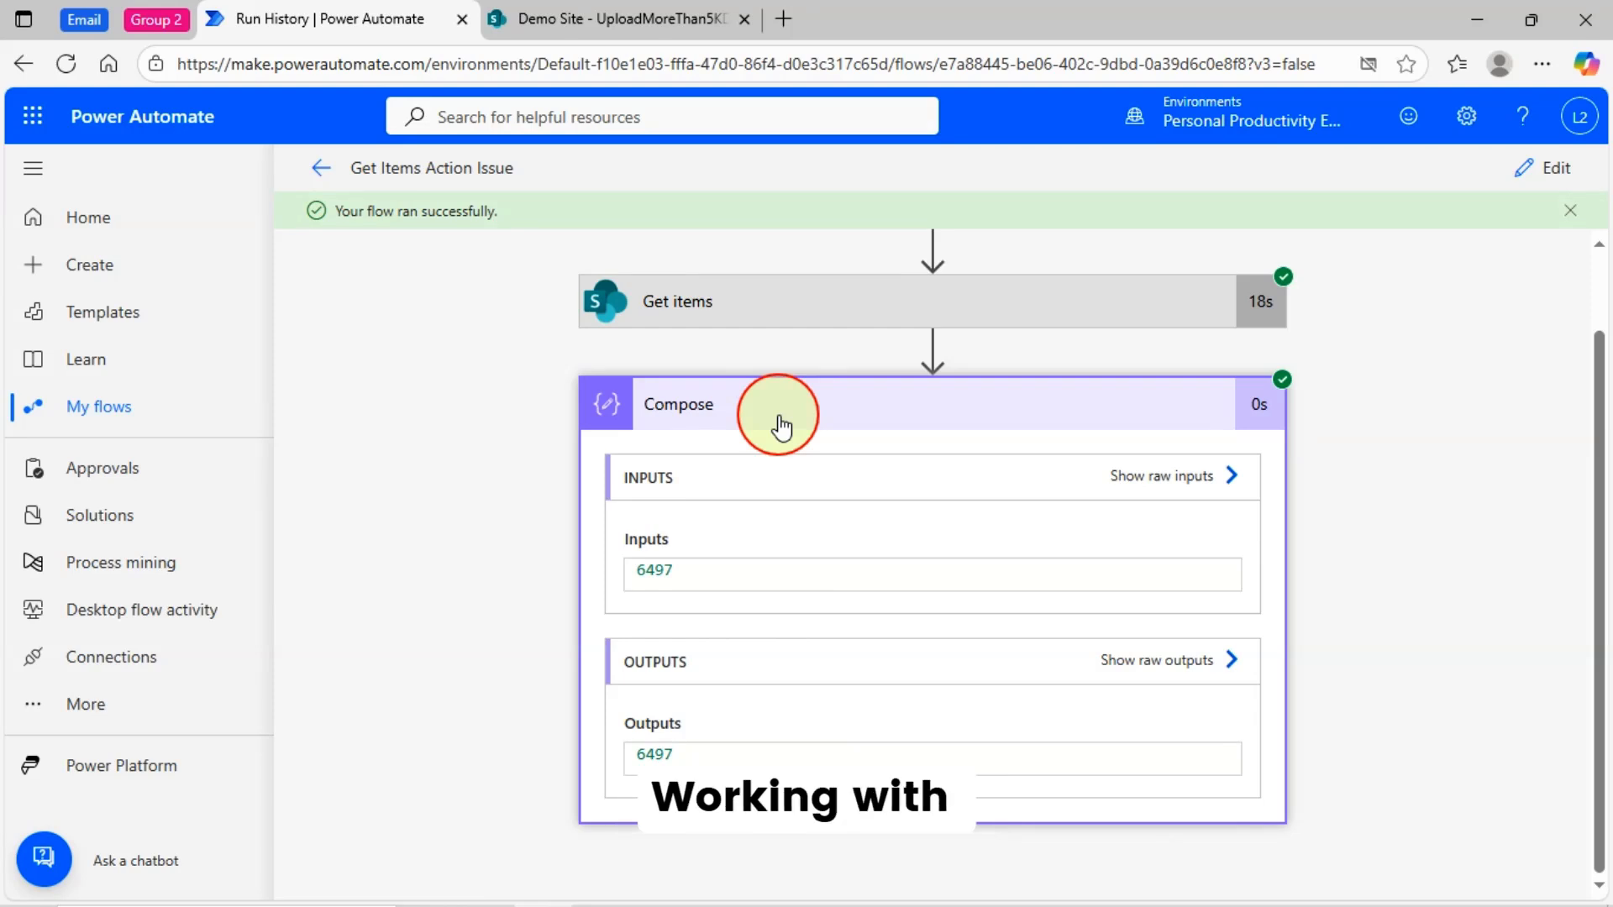
{"action": "mouse_move", "coordinate": [1482, 237]}
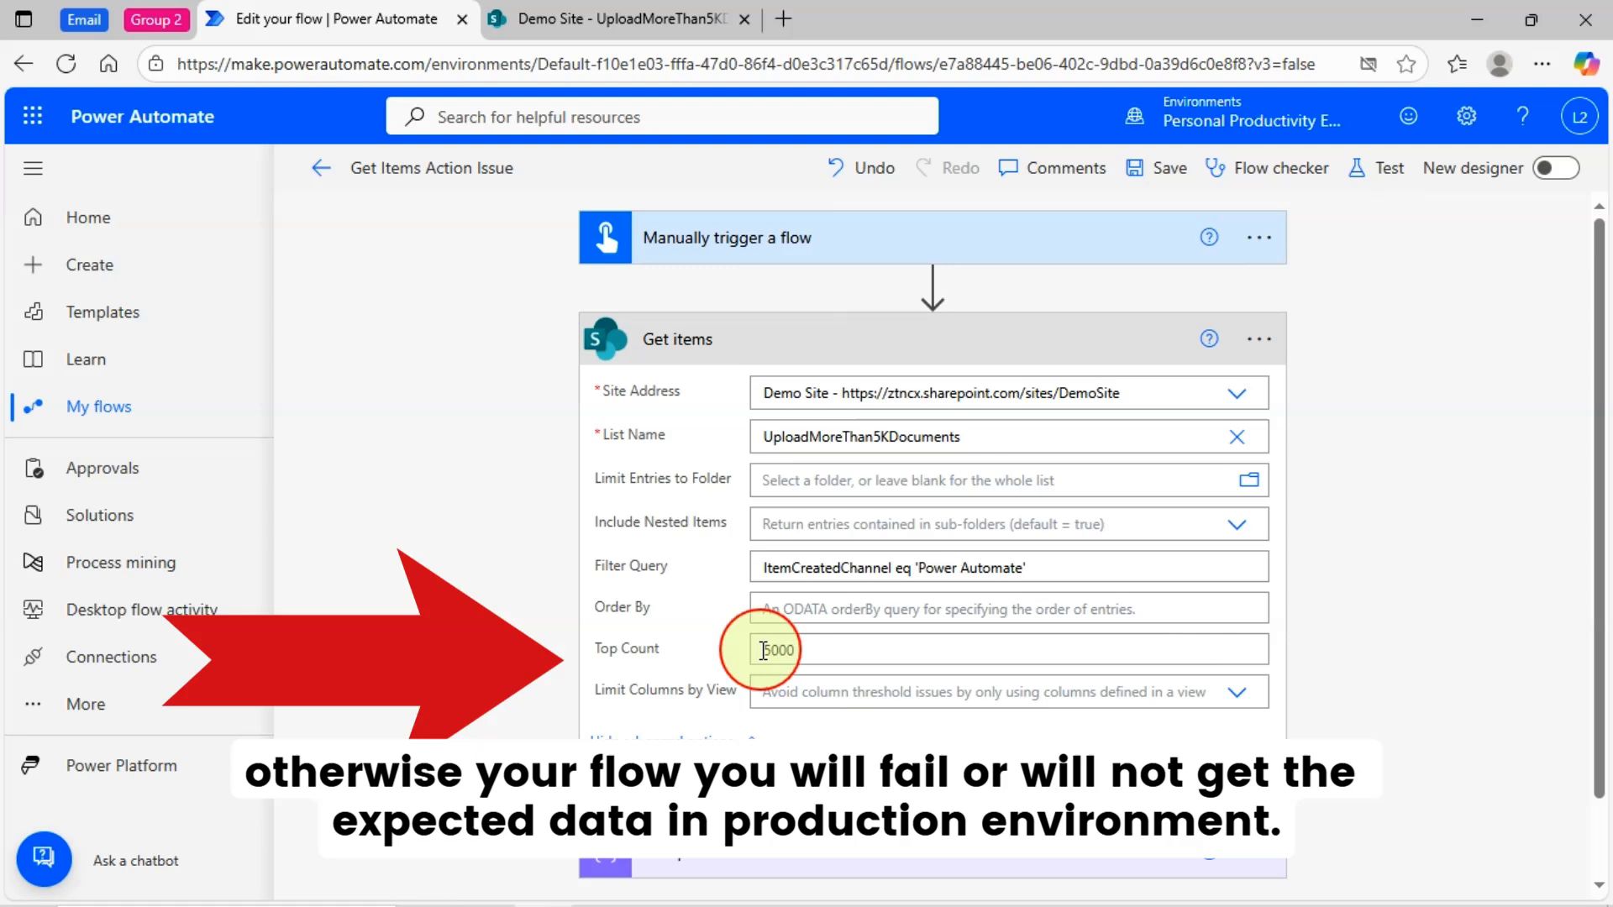
{"action": "mouse_move", "coordinate": [1368, 599]}
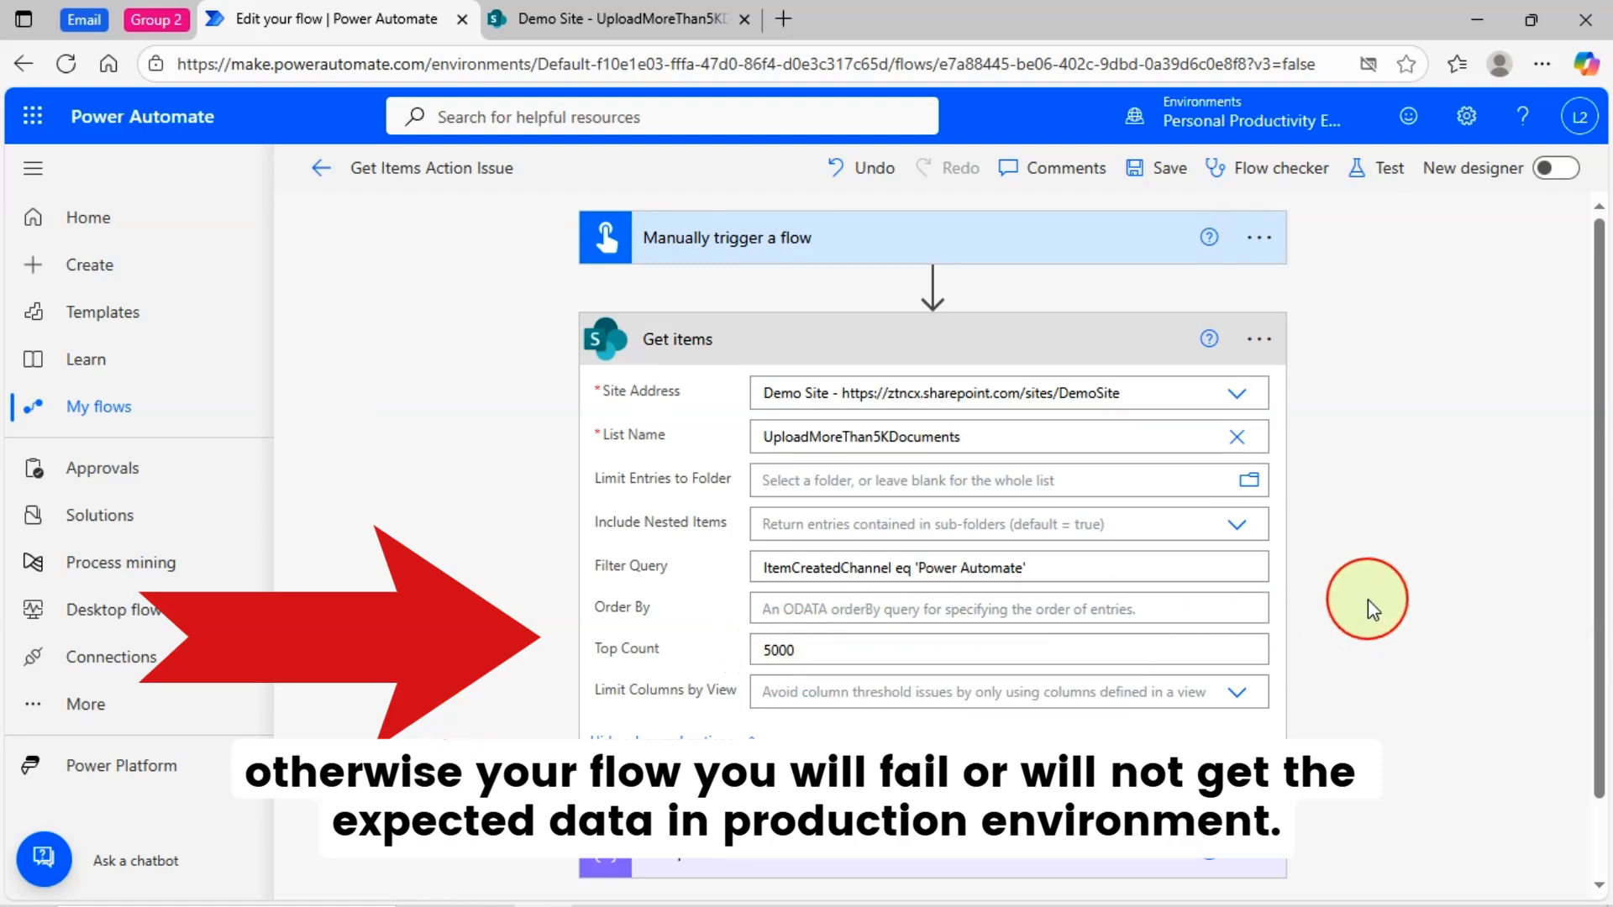
{"action": "mouse_move", "coordinate": [1460, 608]}
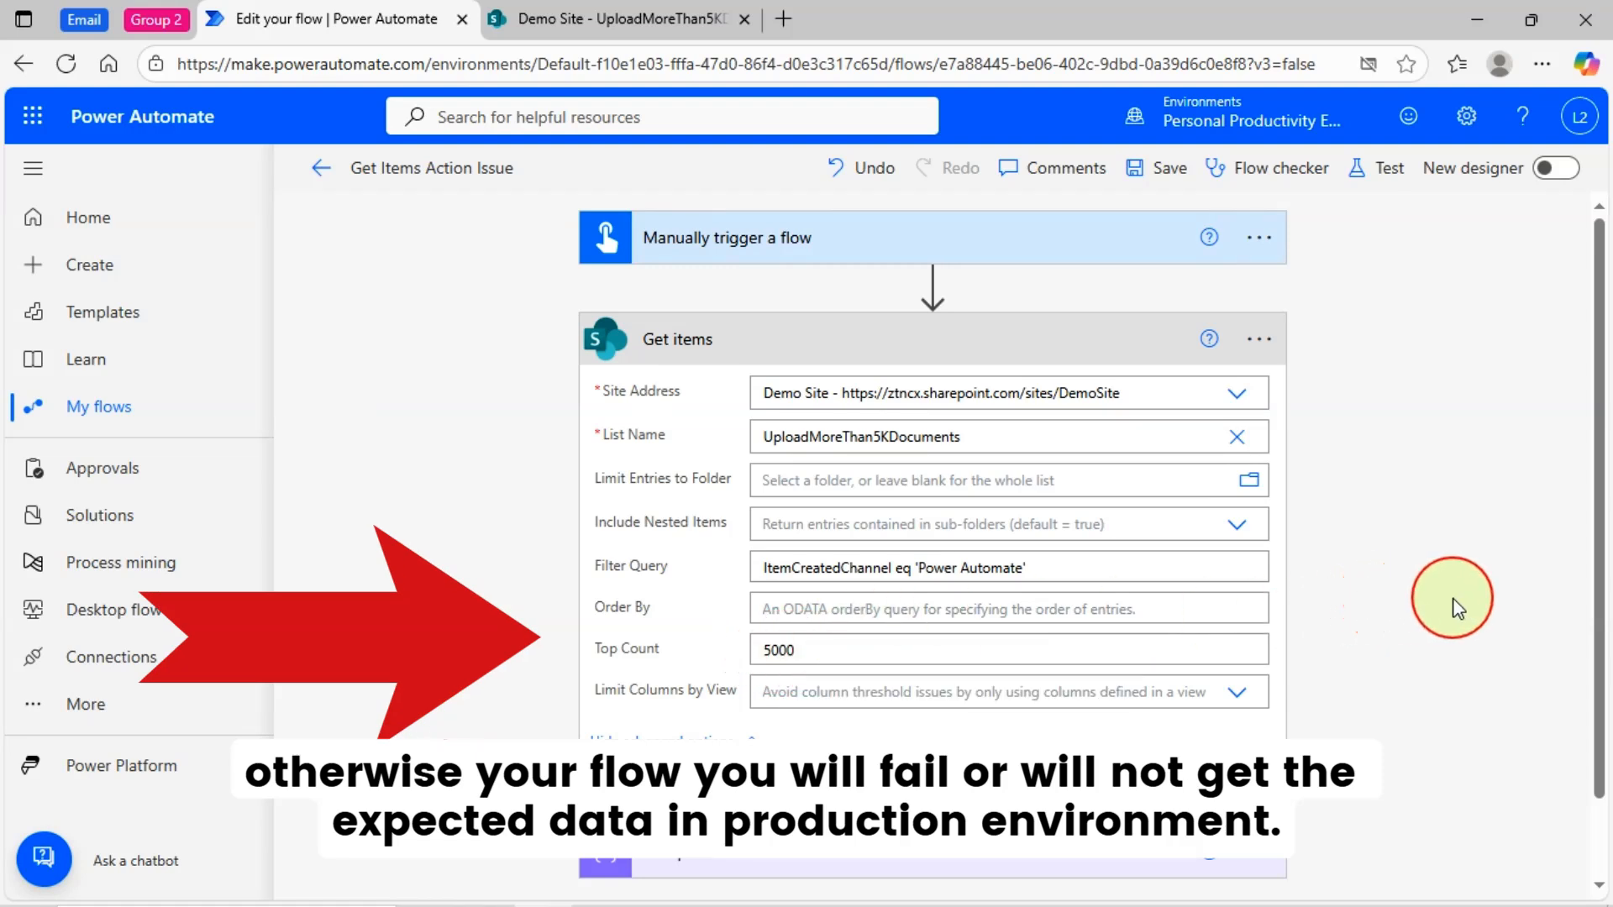